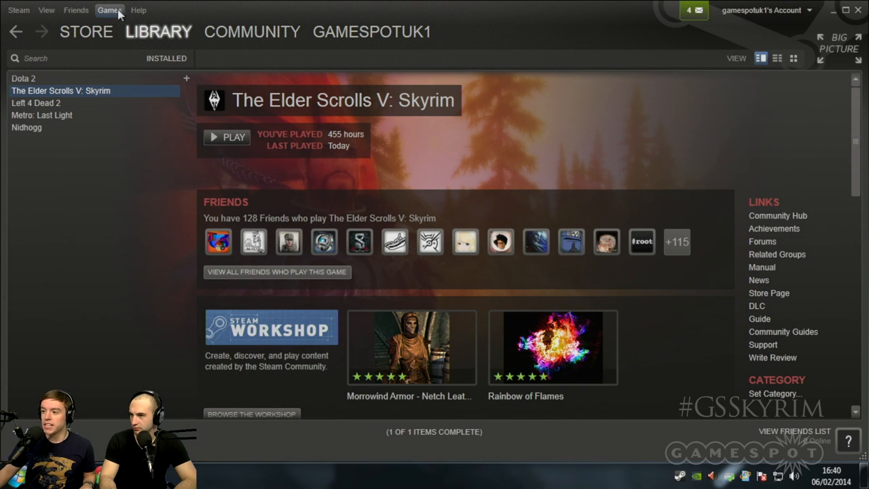
- Begin activating a product on Steam, back out at the product code field, and launch Skyrim from the library
left_click(109, 10)
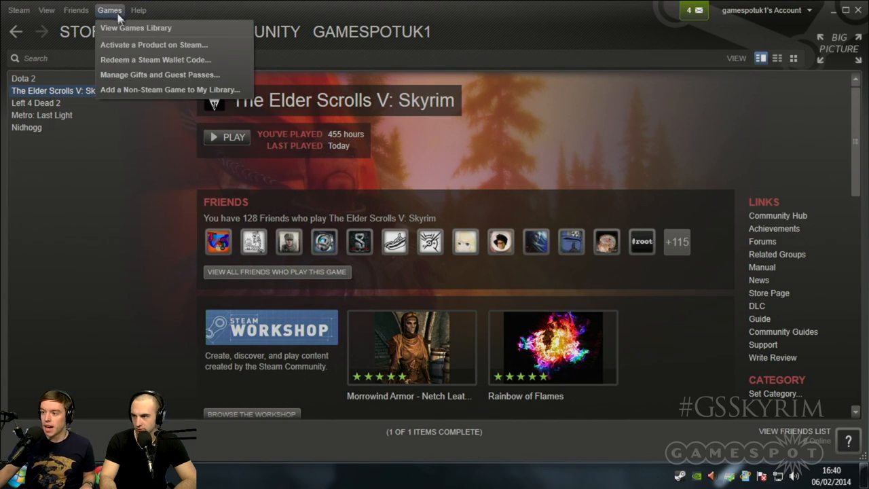
mouse_move(139, 44)
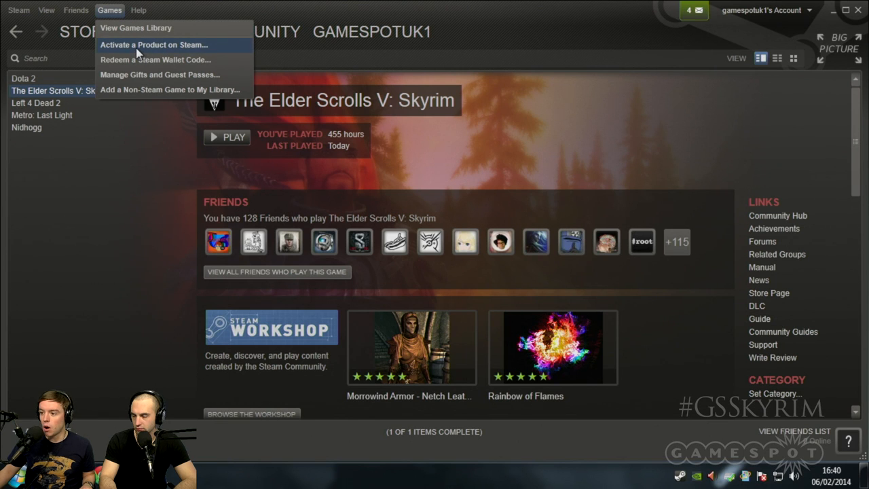
left_click(153, 45)
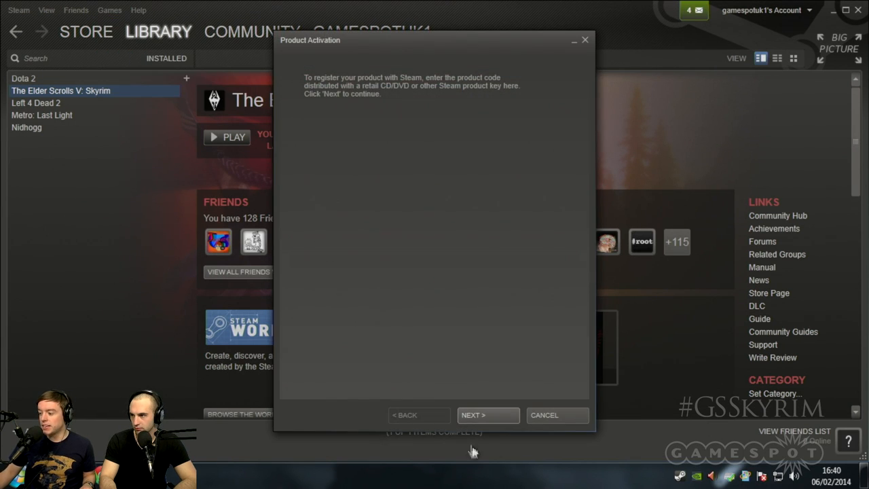
left_click(488, 415)
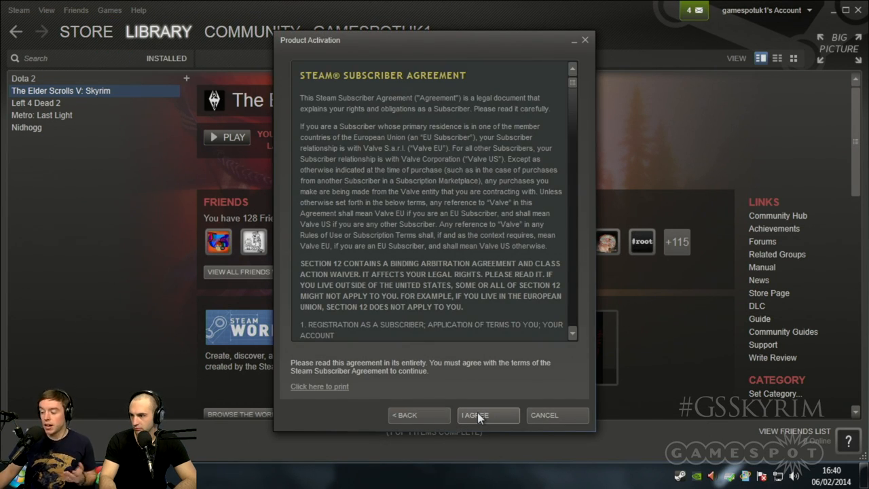
left_click(475, 416)
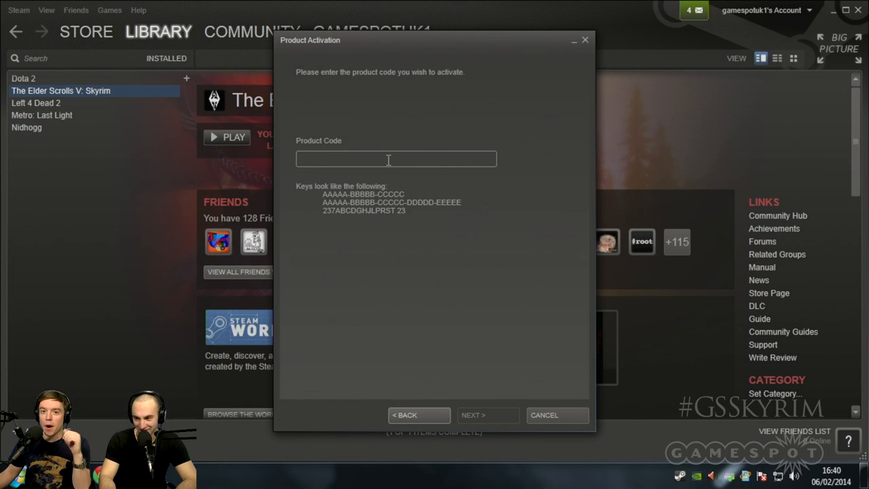
left_click(397, 159)
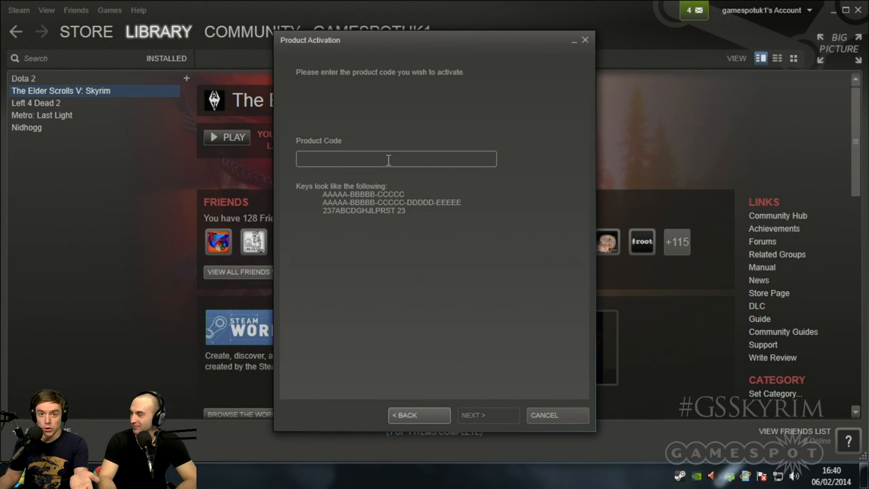
left_click(396, 159)
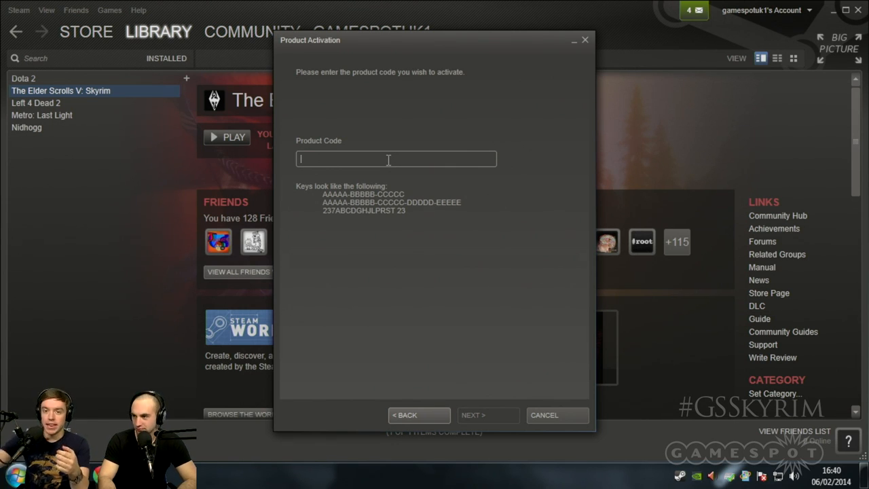
left_click(543, 416)
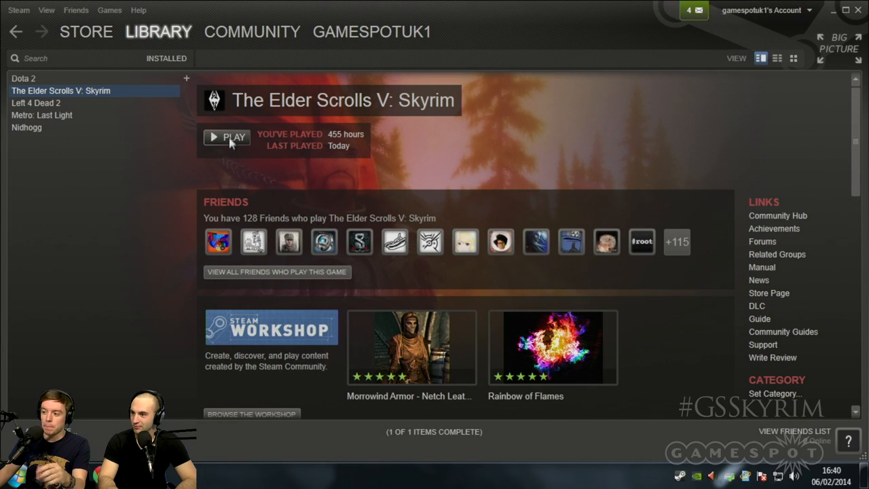
left_click(233, 136)
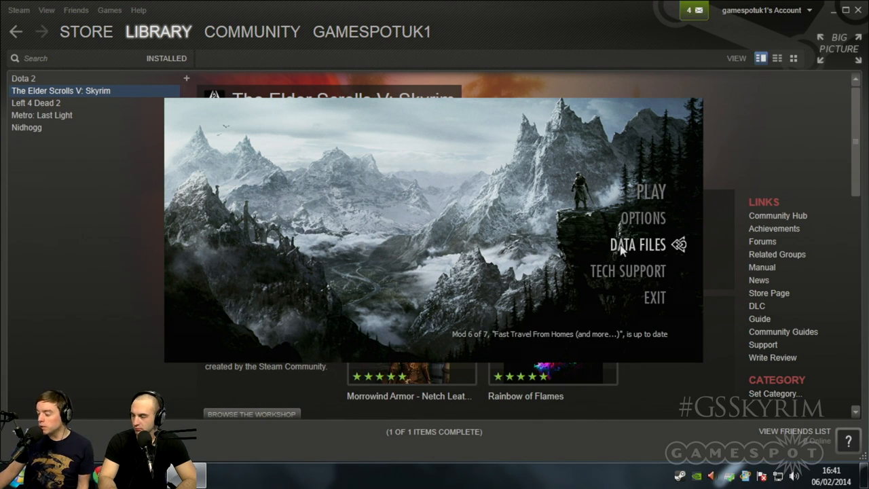
mouse_move(628, 272)
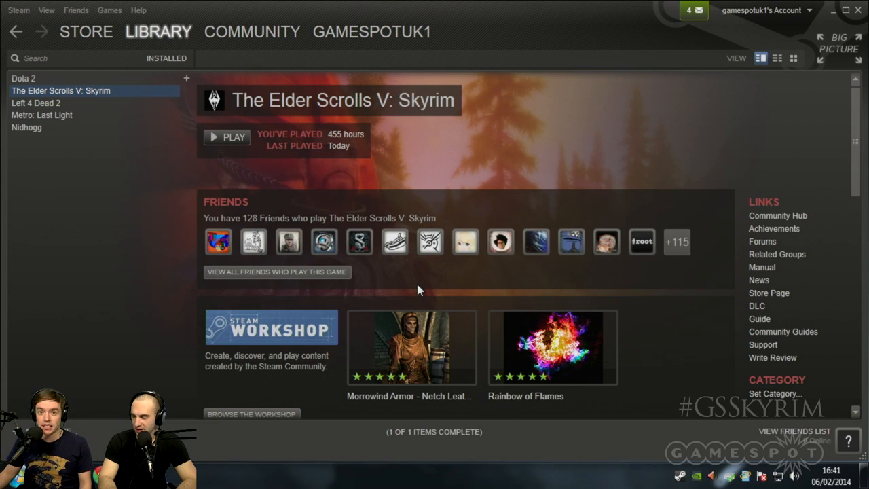
mouse_move(416, 288)
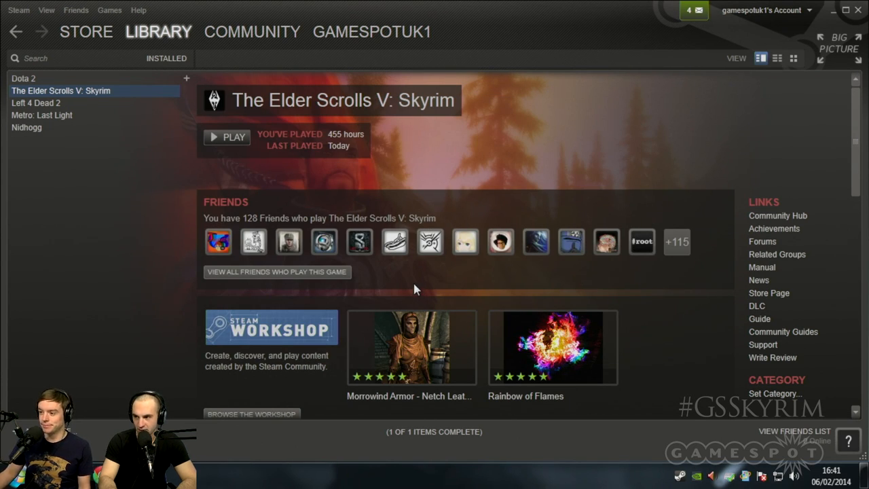
- Browse the Skyrim Steam Workshop's most popular mods by time range toward Midas Magic - Spells for Skyrim
left_click(253, 31)
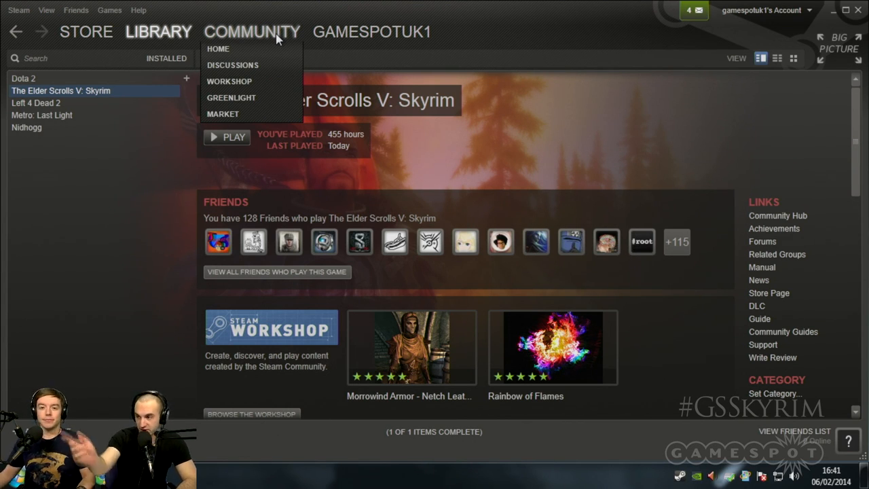
left_click(228, 82)
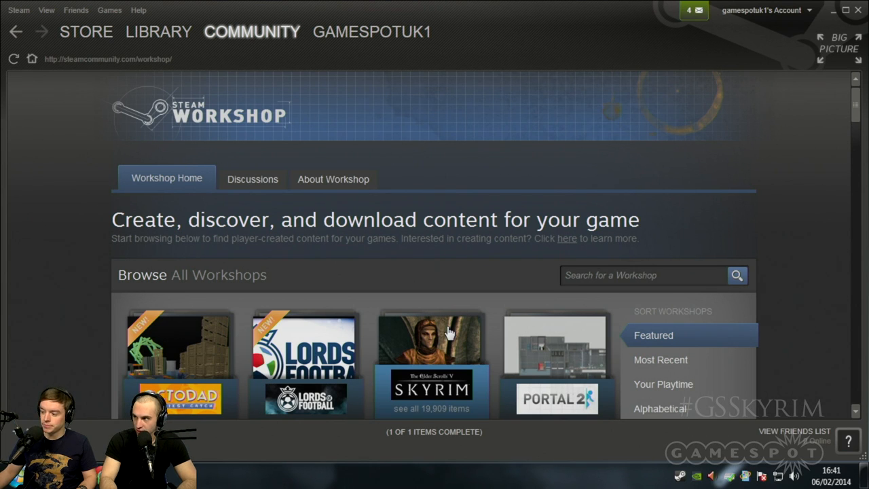
scroll("down", 3)
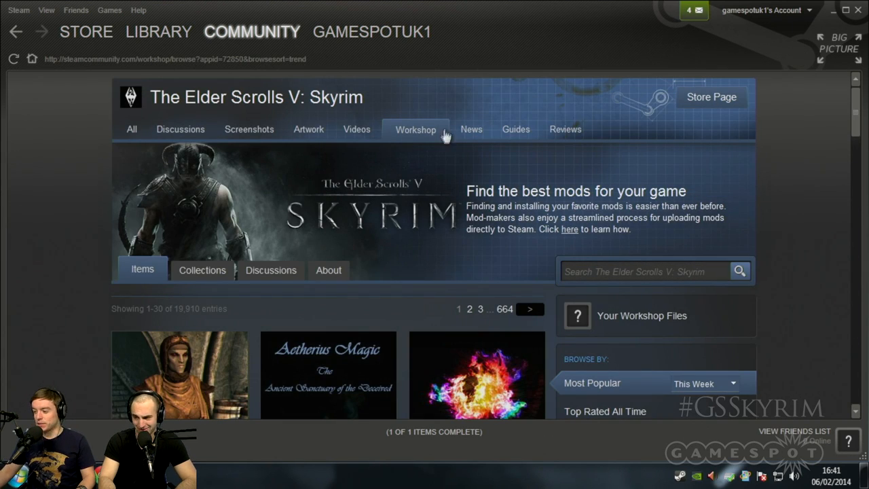
mouse_move(853, 103)
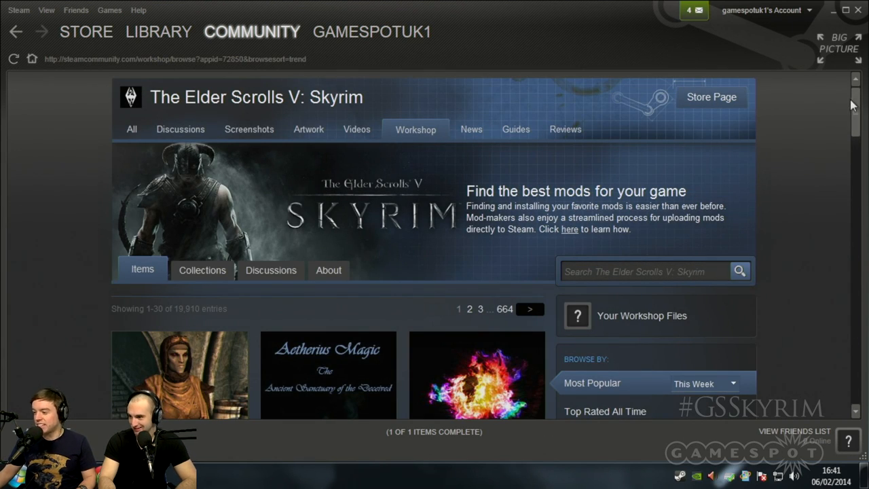
scroll("down", 3)
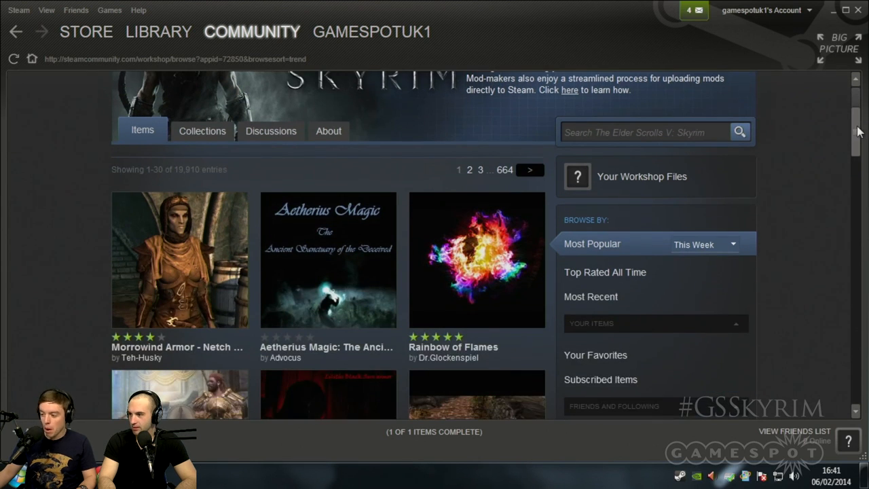
left_click(703, 245)
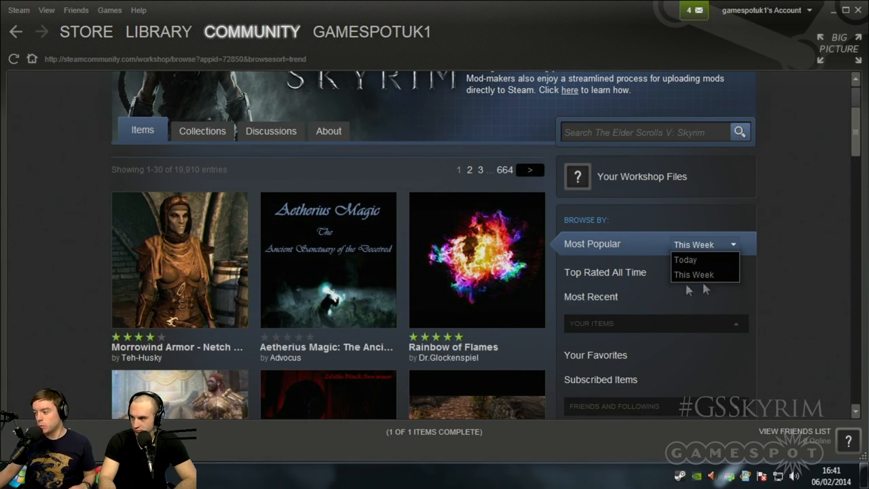
scroll("down", 3)
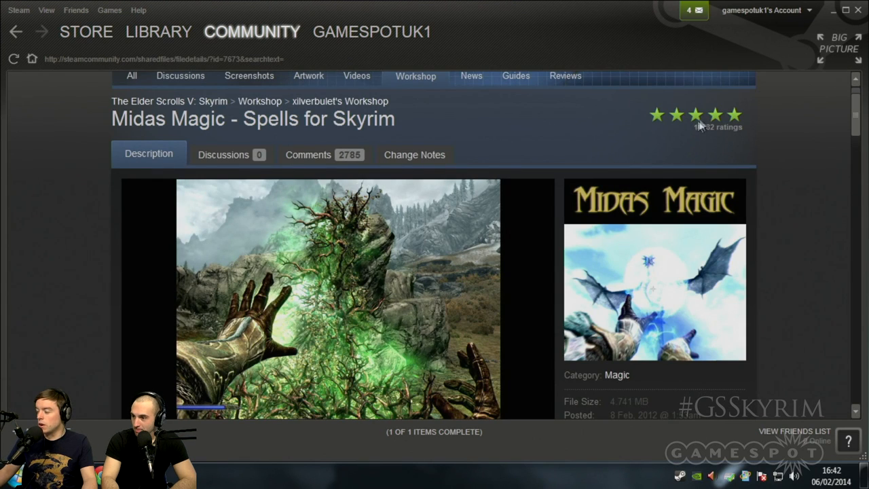
- Subscribe to Midas Magic - Spells for Skyrim from its Workshop page
scroll("down", 3)
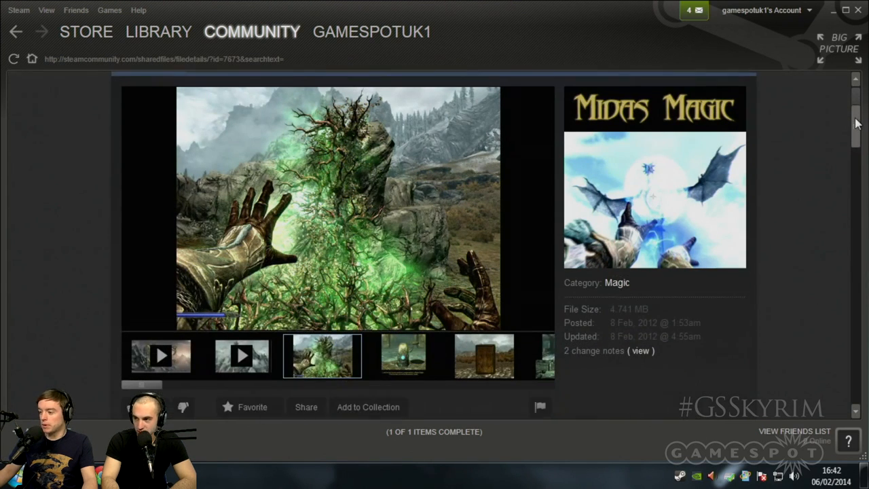
scroll("down", 3)
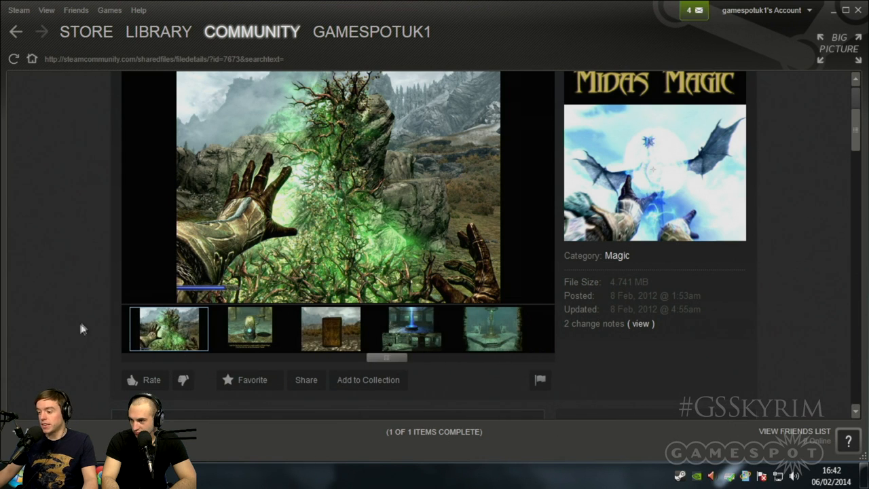
scroll("down", 3)
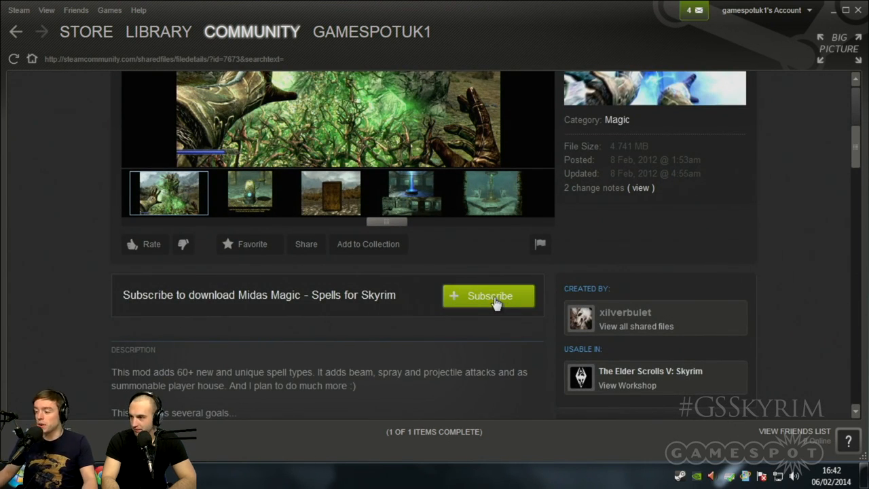
left_click(489, 296)
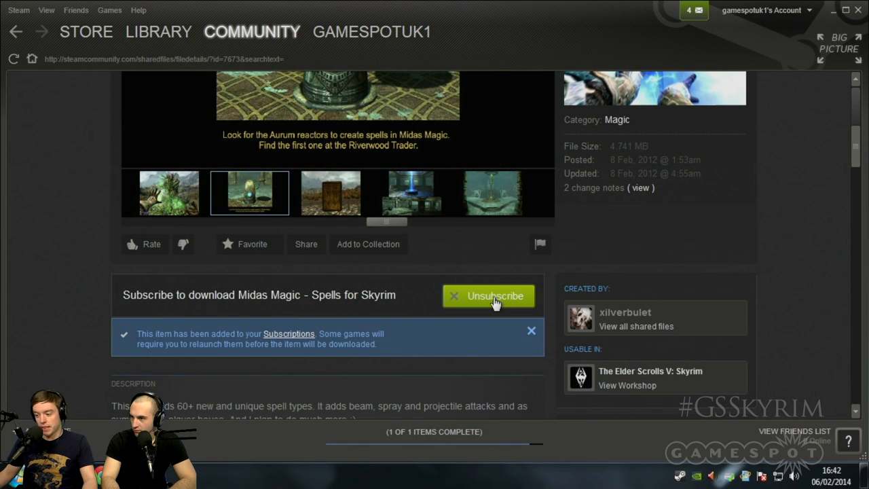
left_click(489, 297)
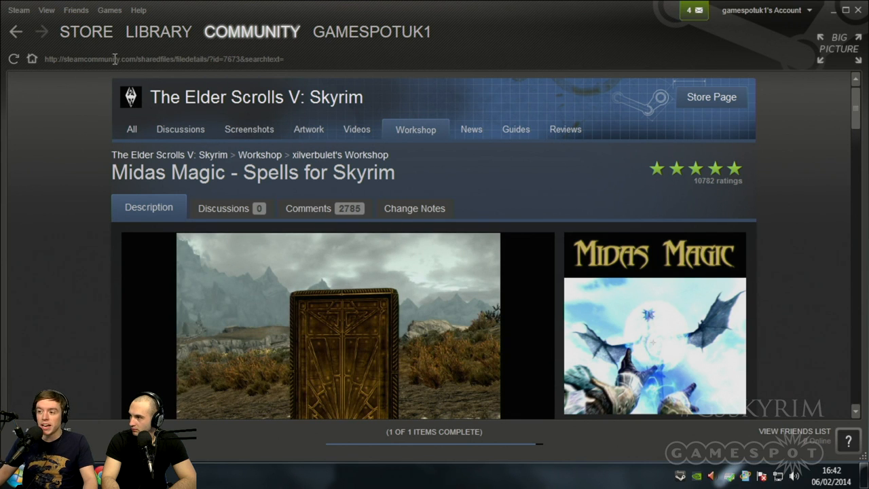
- Launch Skyrim from the Library and view its Data Files list in the launcher
left_click(158, 31)
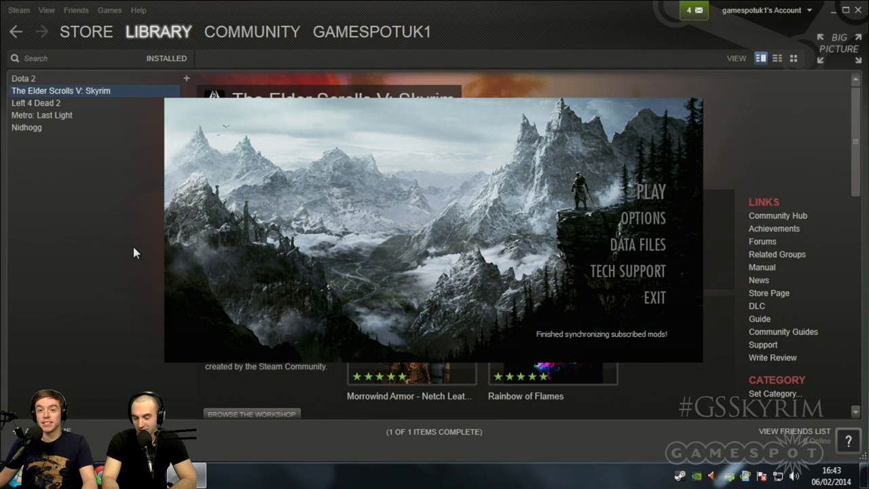
mouse_move(649, 245)
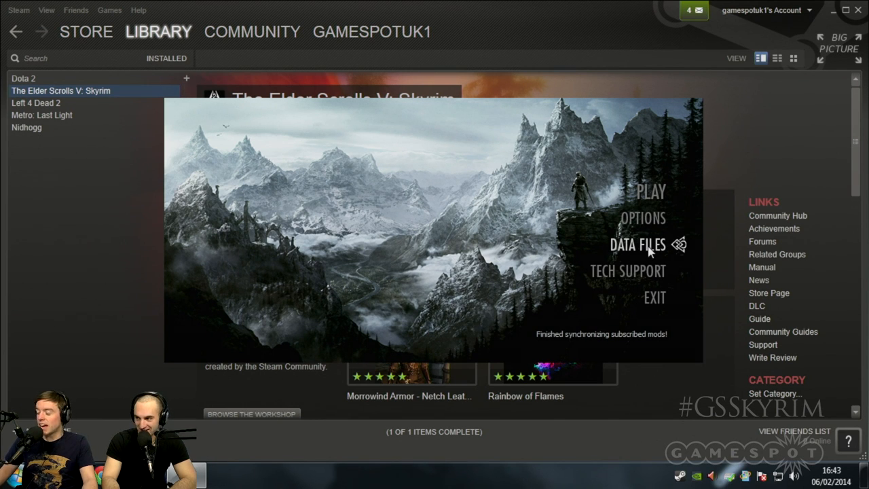
left_click(637, 245)
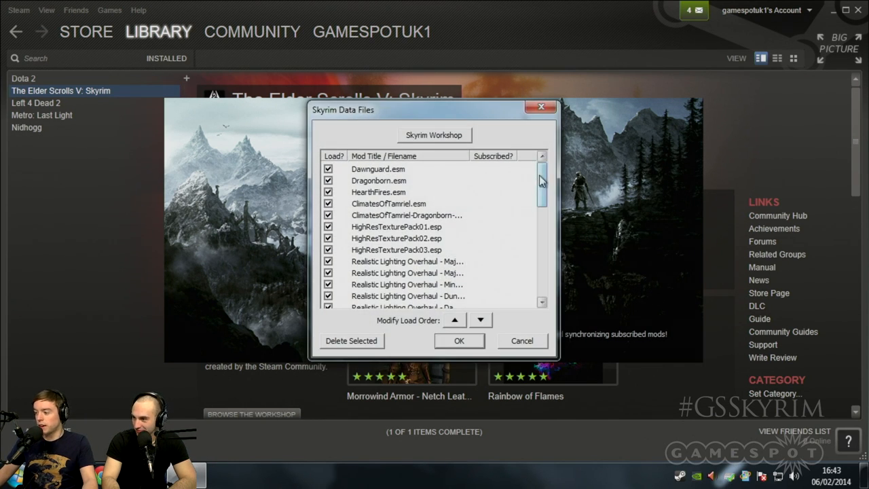
scroll("down", 3)
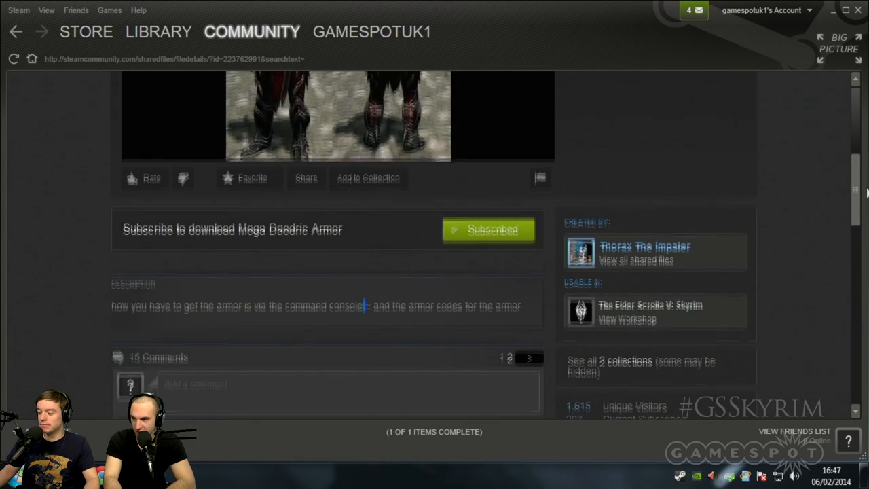
- Search the Skyrim Workshop for 'explosive chickens'
scroll("down", 3)
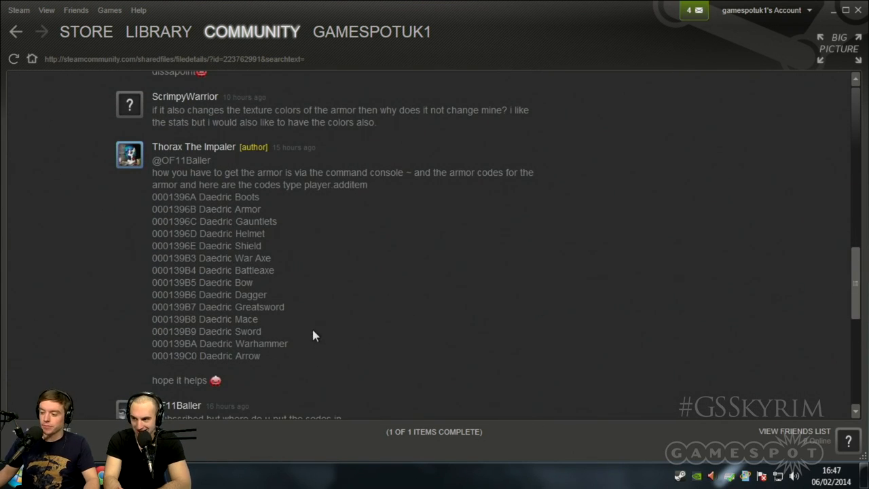
mouse_move(804, 332)
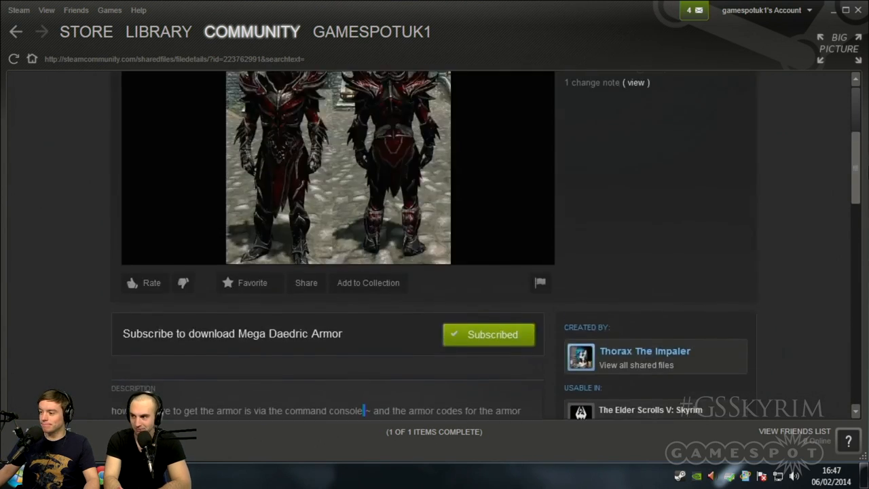
left_click(16, 31)
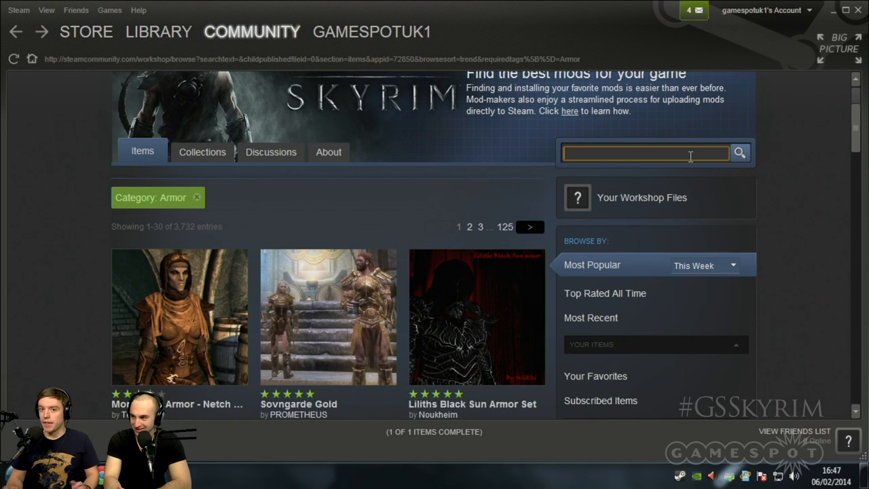
type("explosive chickens")
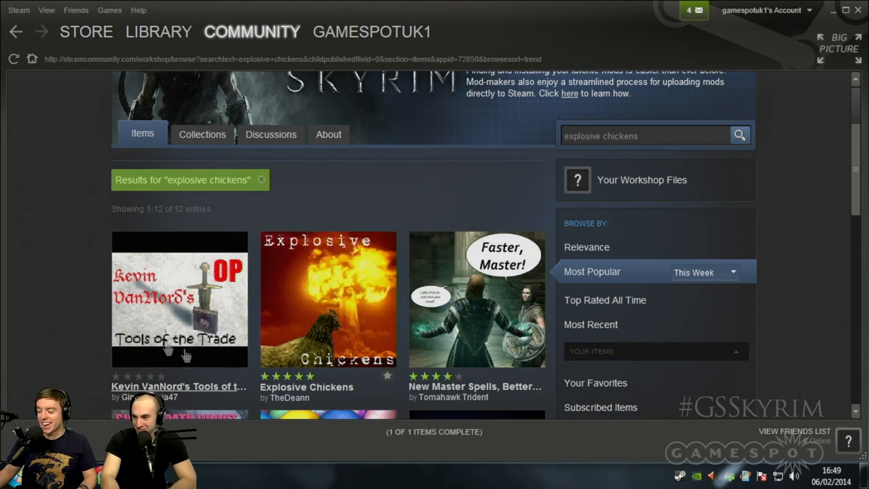
mouse_move(180, 298)
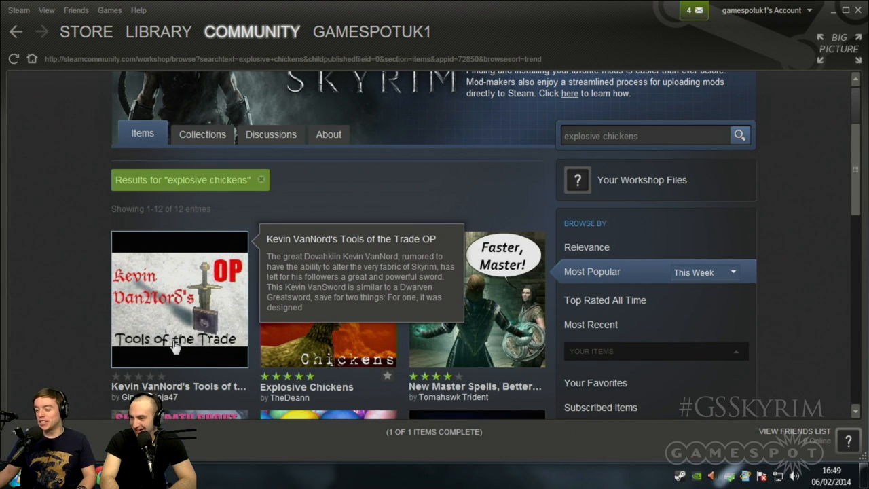
mouse_move(230, 346)
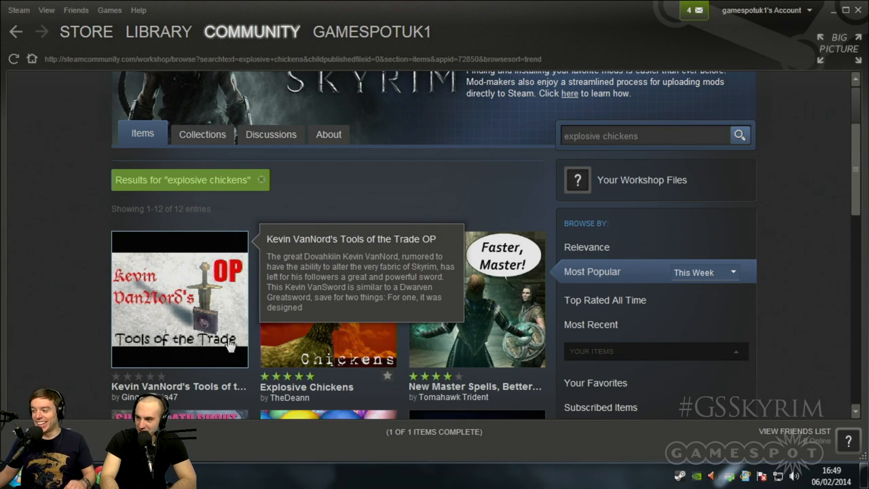
mouse_move(193, 367)
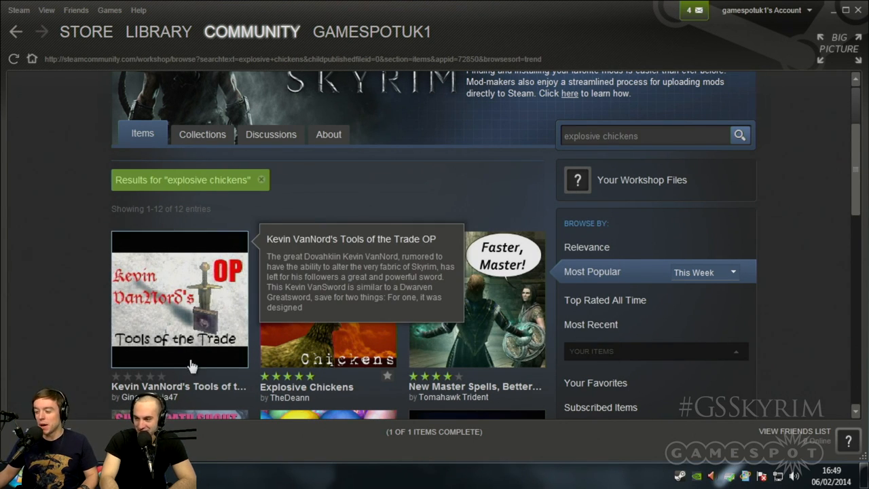
mouse_move(347, 340)
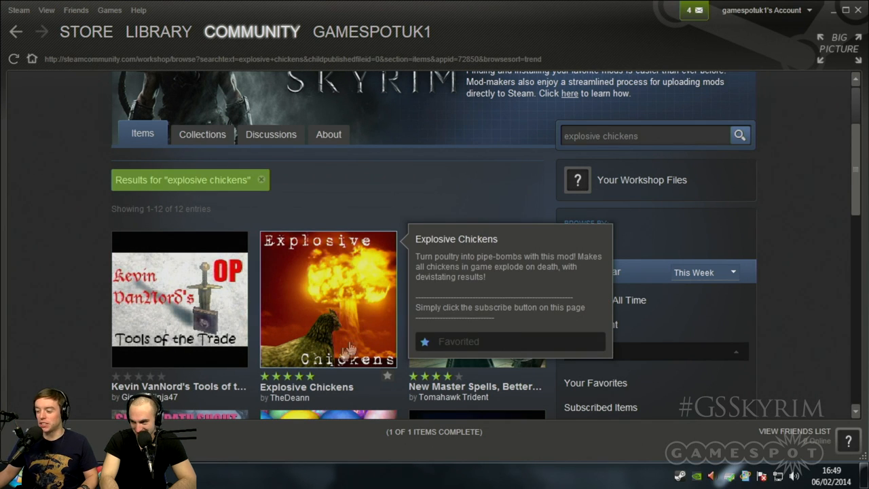
mouse_move(365, 314)
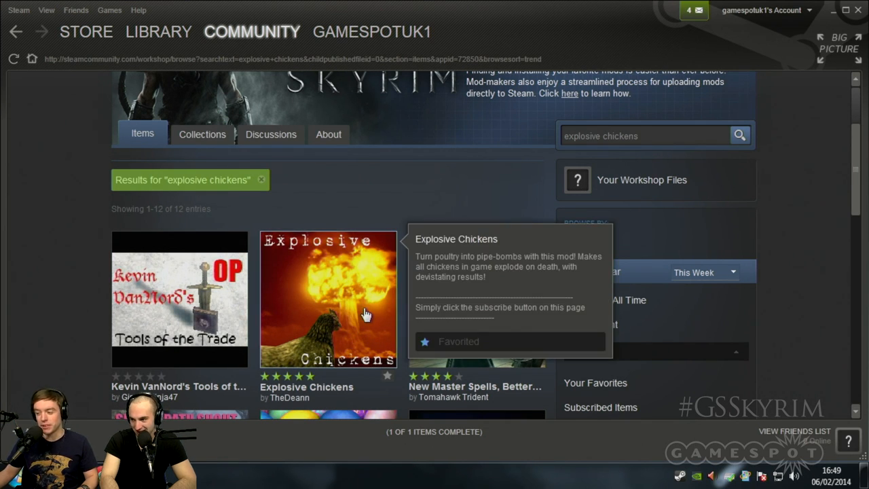
- Subscribe to the Explosive Chickens mod from its Workshop page
left_click(329, 299)
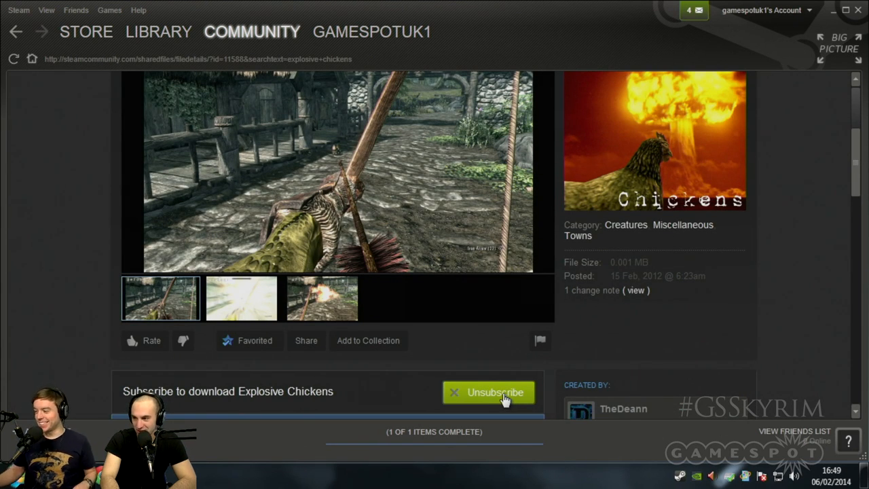
left_click(489, 392)
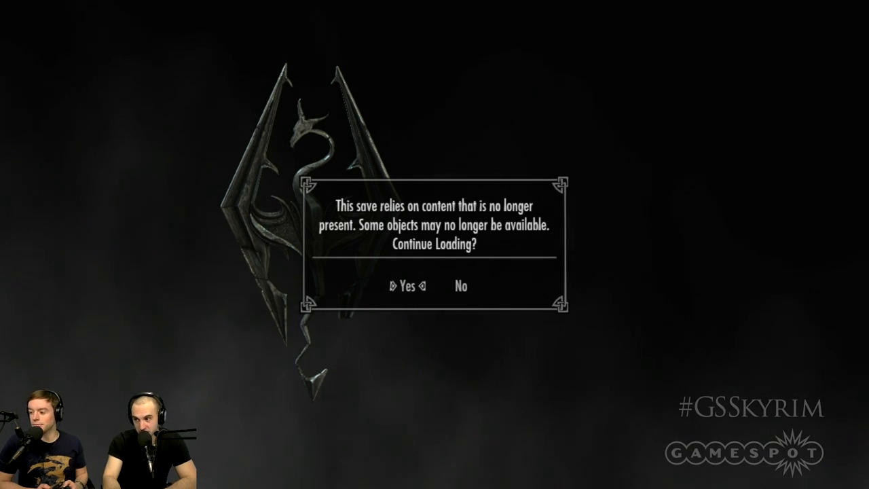
- Answer Yes to 'Continue Loading?' and reach the in-game System menu
left_click(406, 286)
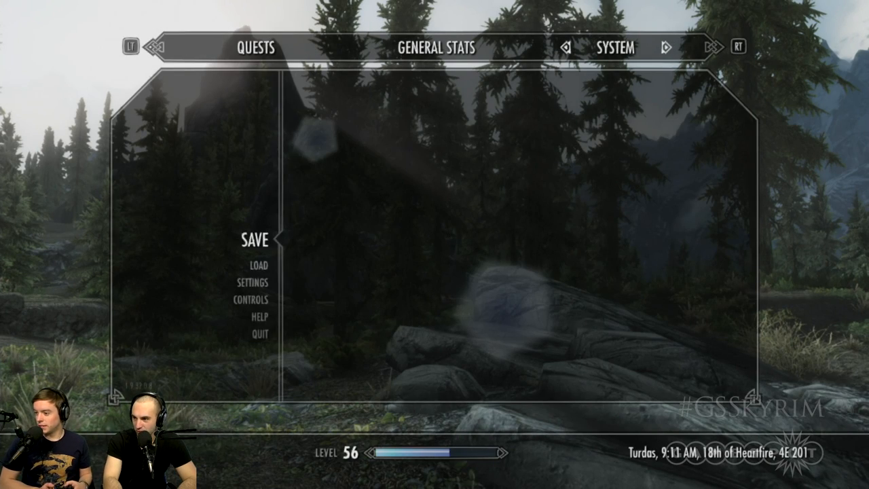
left_click(253, 282)
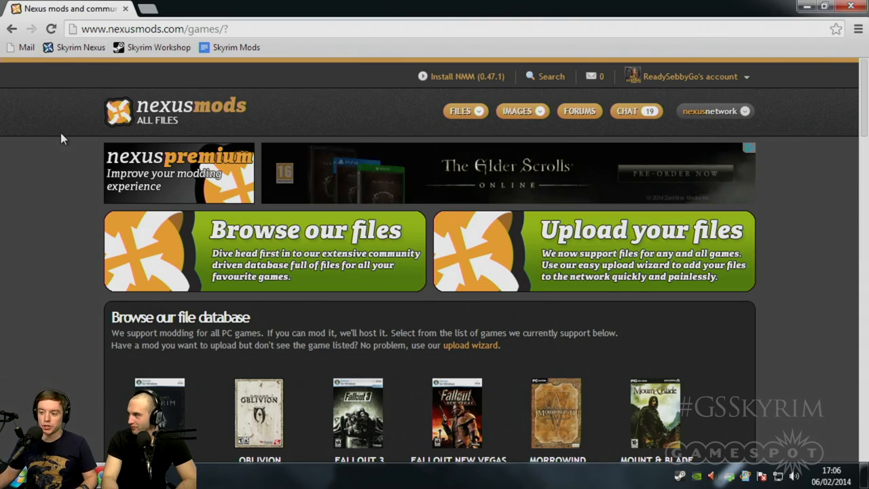
- From Nexus Mods' Skyrim section, start the Nexus Mod Manager download with Download Now
scroll("down", 3)
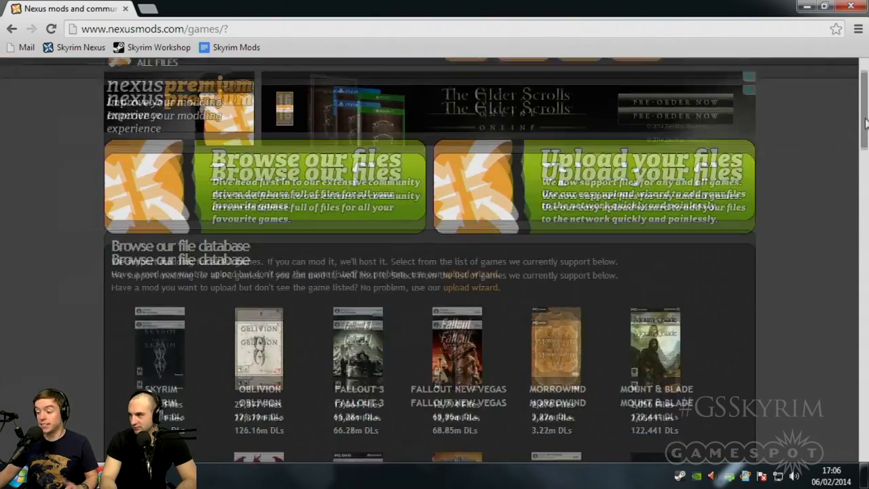
scroll("down", 3)
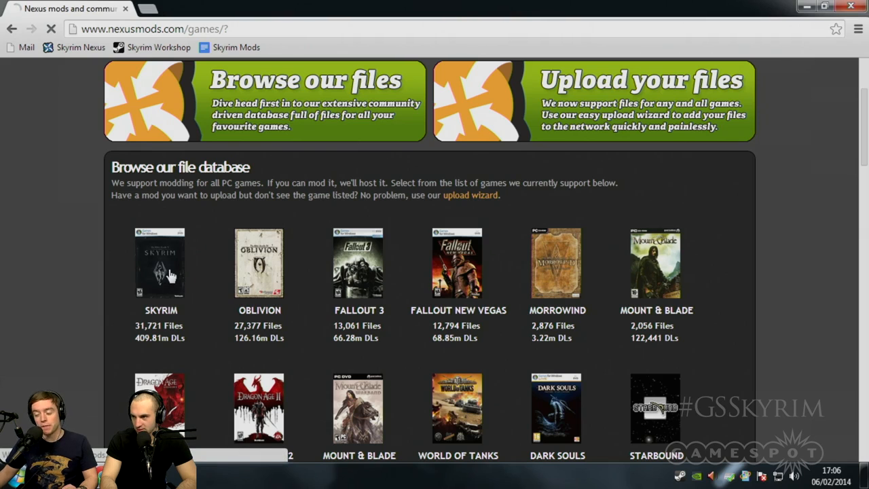
left_click(161, 263)
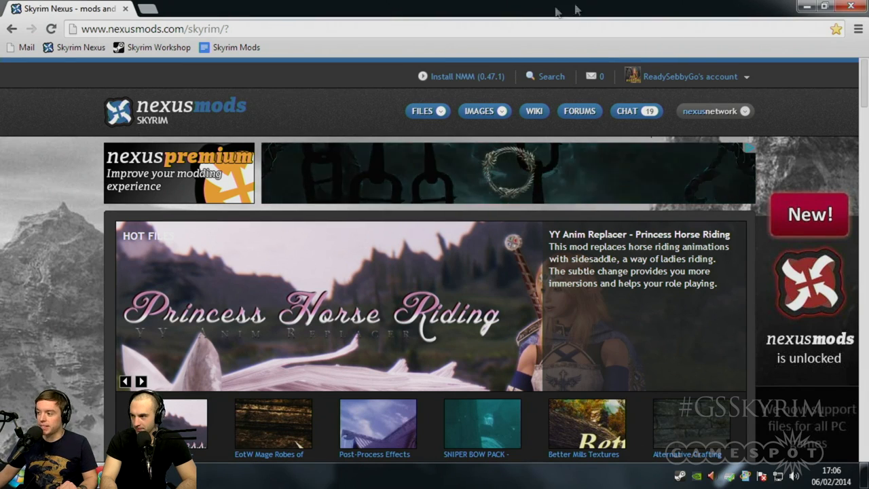
left_click(468, 76)
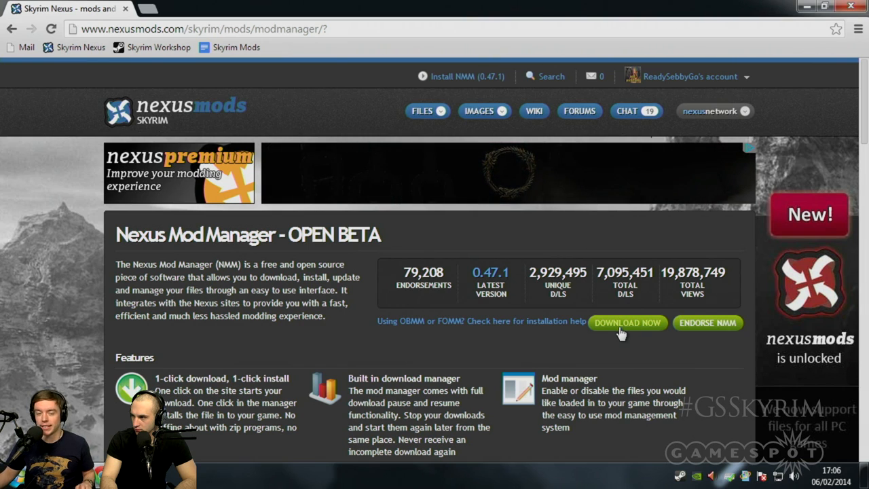
left_click(627, 323)
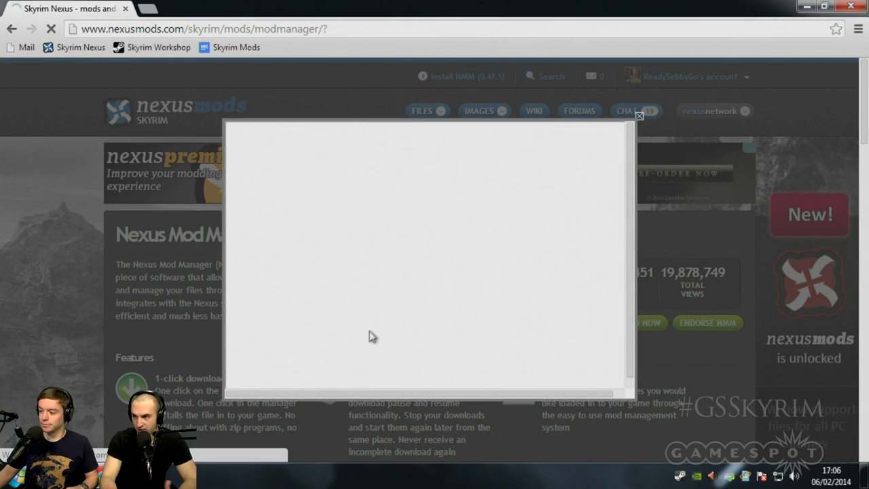
mouse_move(360, 296)
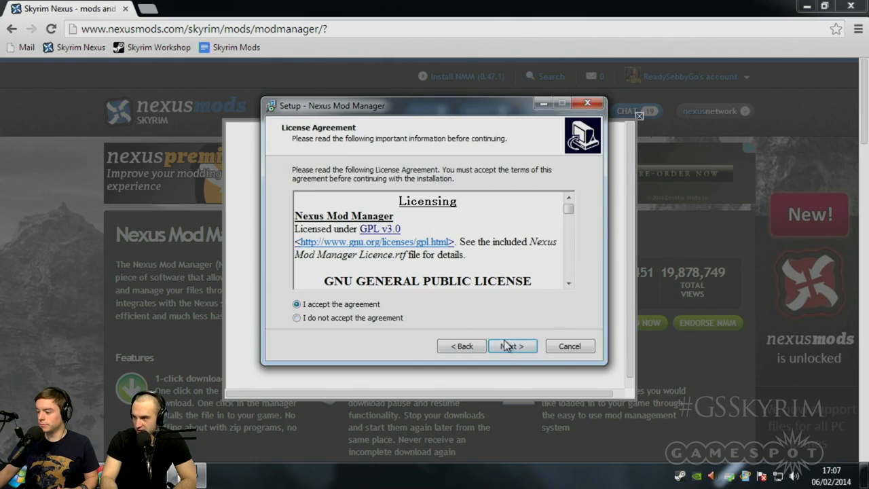
- Install Nexus Mod Manager to C:\Games\Nexus Mod Manager with default shortcuts and launch it on Finish
left_click(508, 347)
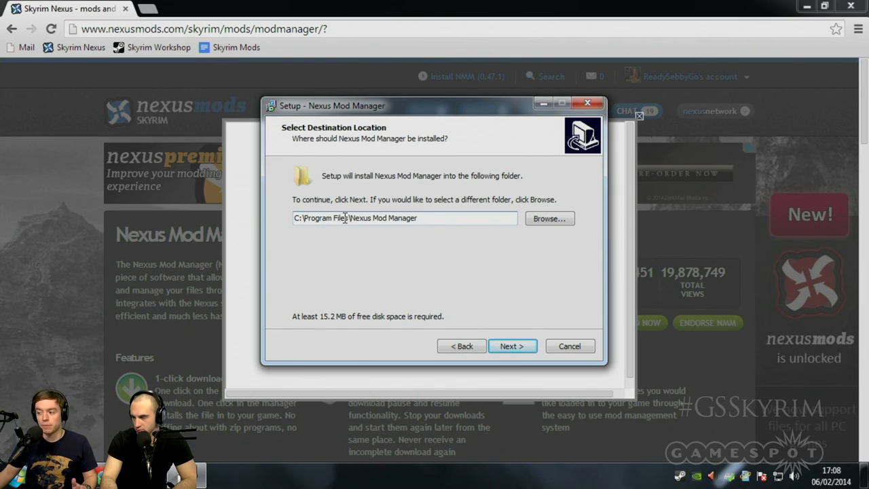
double_click(329, 217)
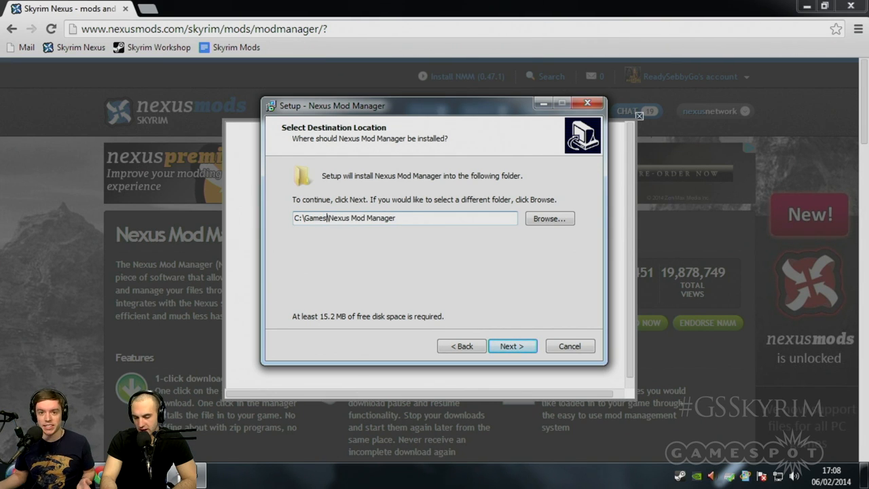
left_click(512, 347)
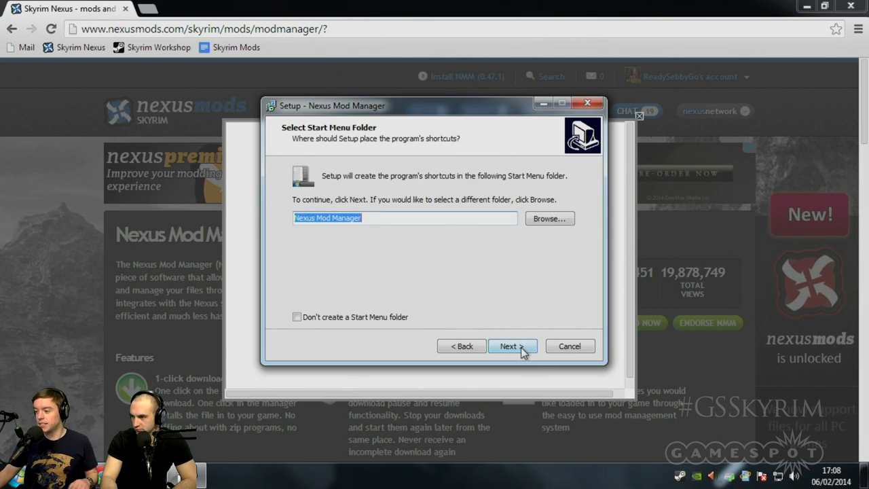
left_click(513, 346)
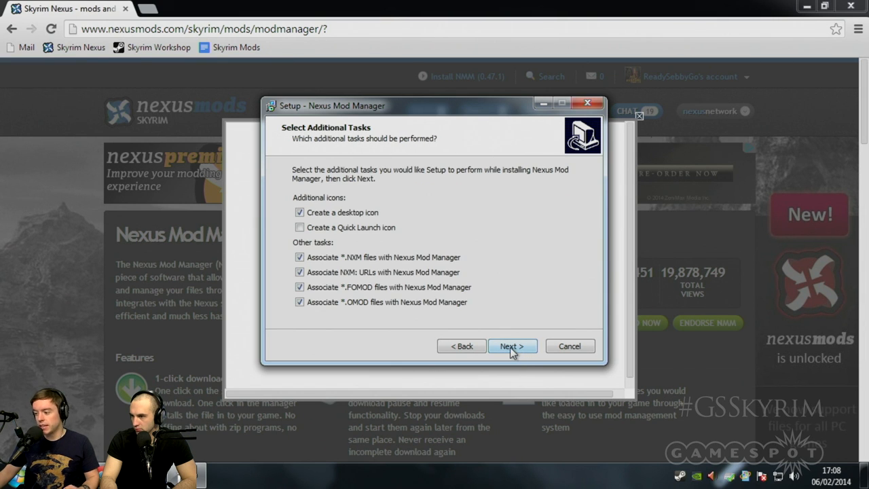
left_click(512, 347)
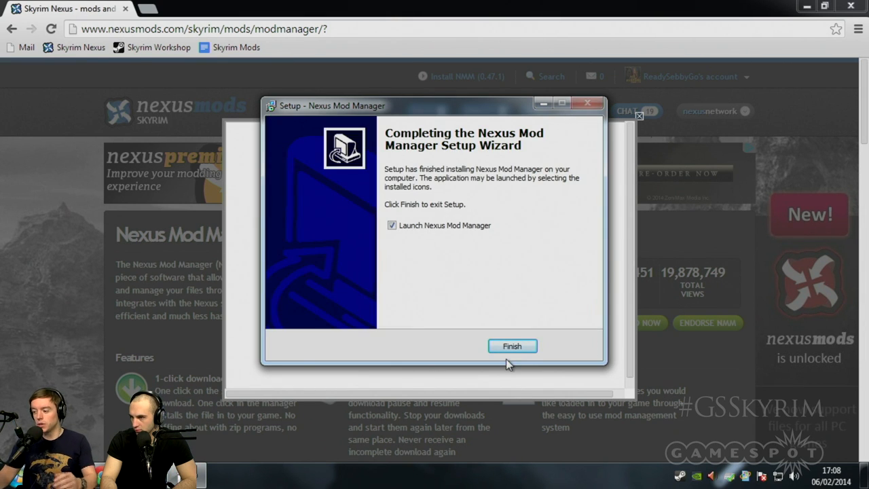
left_click(512, 346)
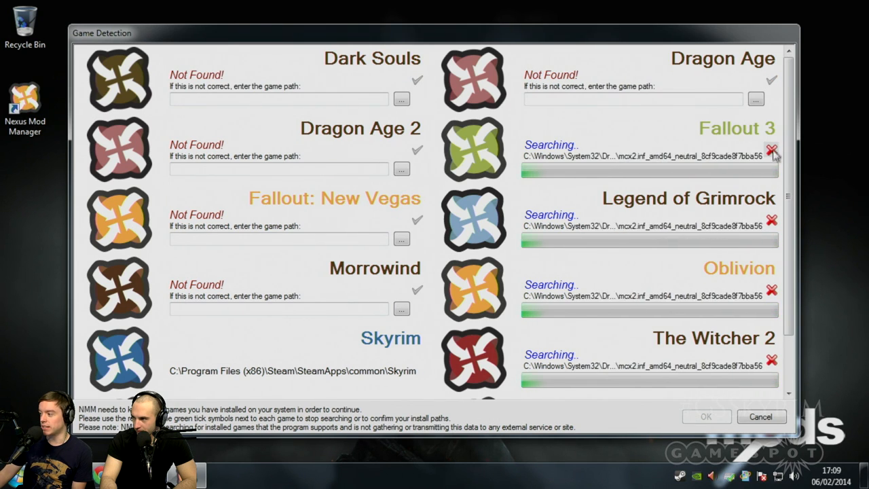
- Stop the remaining game searches and accept Skyrim as the only detected game
scroll("down", 3)
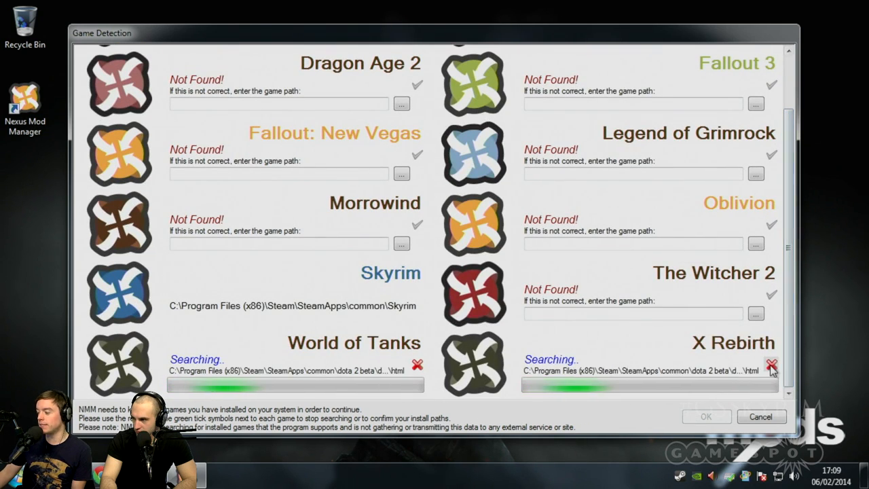
left_click(772, 365)
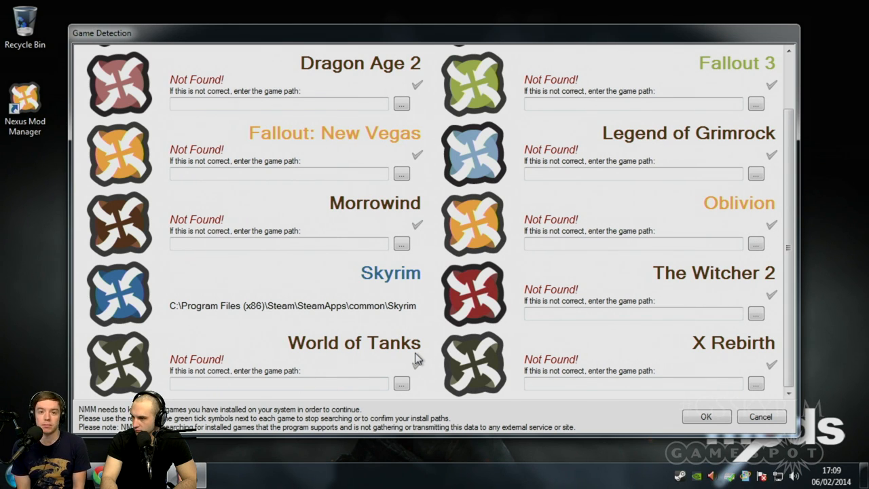
left_click(707, 416)
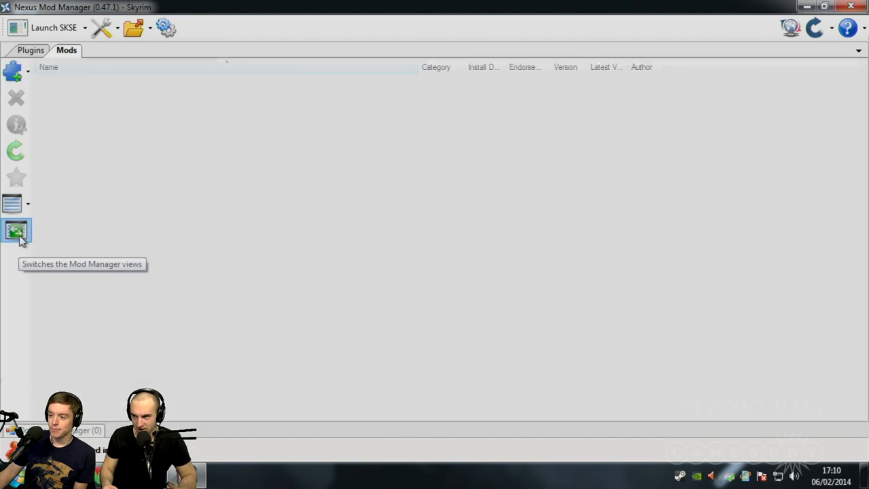
left_click(17, 231)
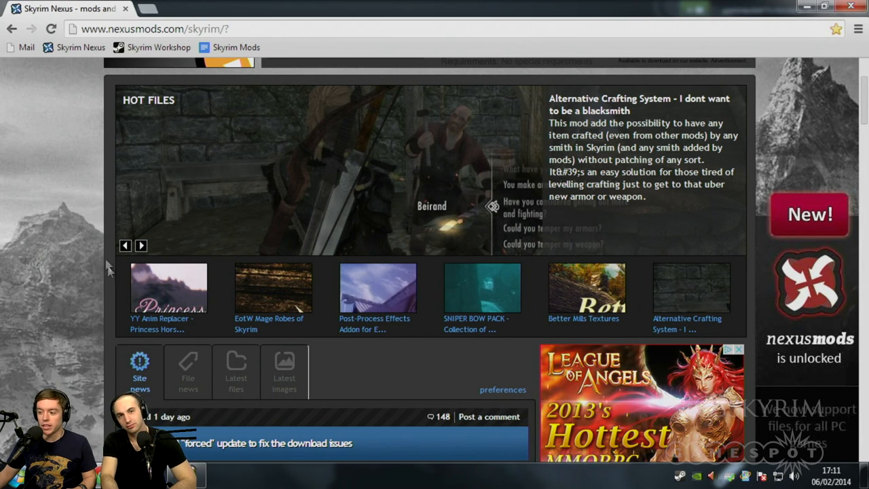
- Bring up Nexus Mods' Skyrim Top 25 files of the past two weeks via the FILES menu
left_click(378, 288)
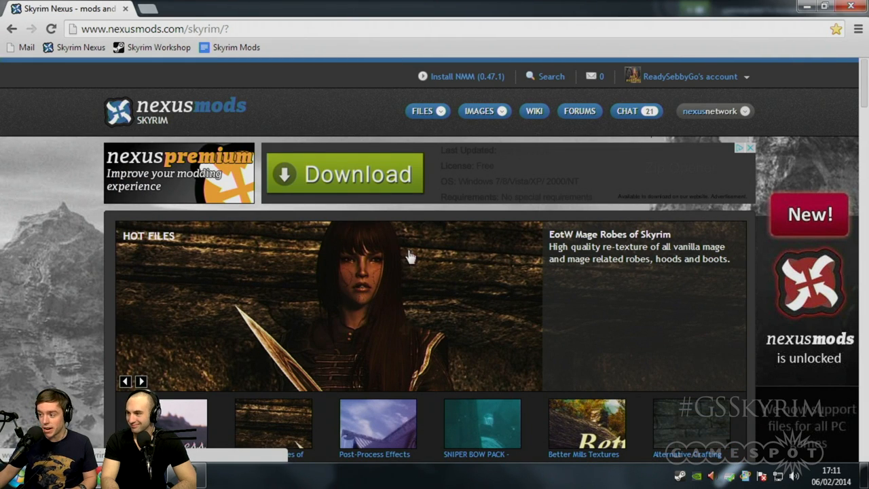
left_click(422, 111)
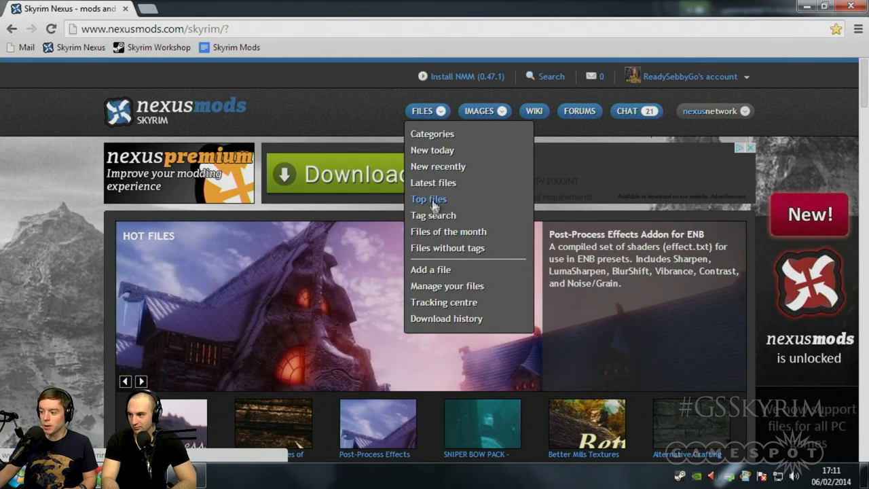
left_click(429, 198)
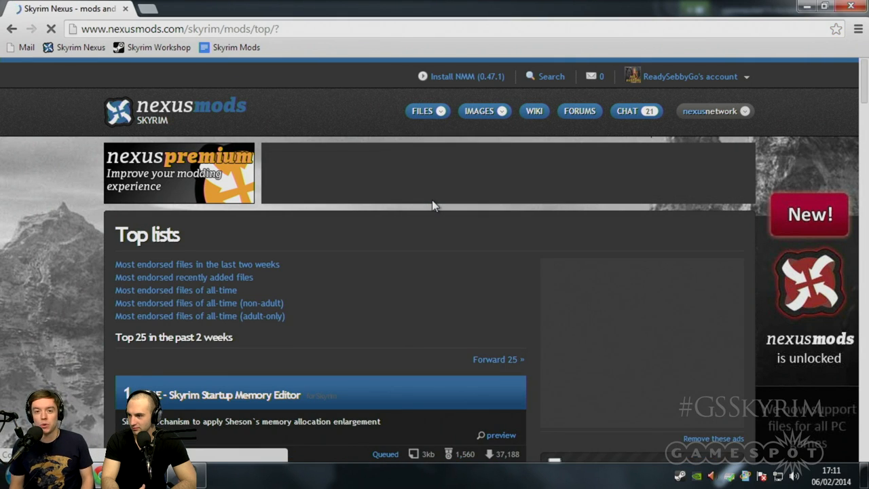
left_click(713, 112)
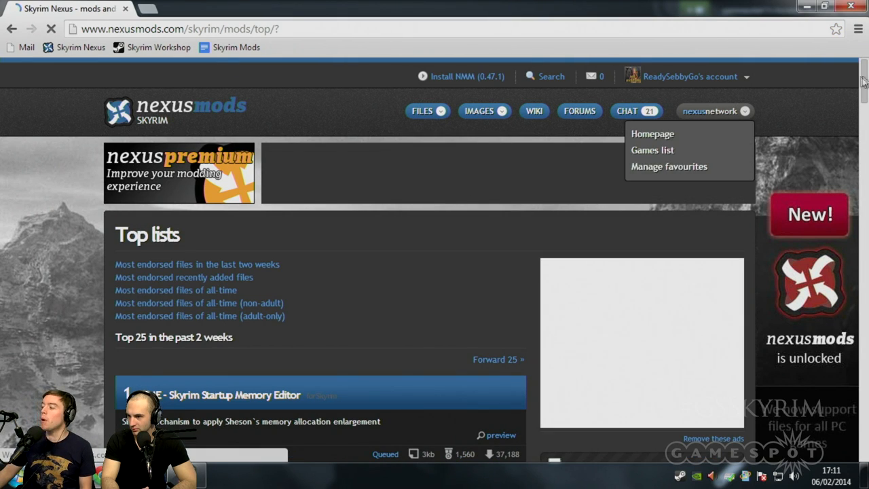
- Scroll the Top 25 list down to entry 14, Better Shaped Weapons - BSW
scroll("down", 3)
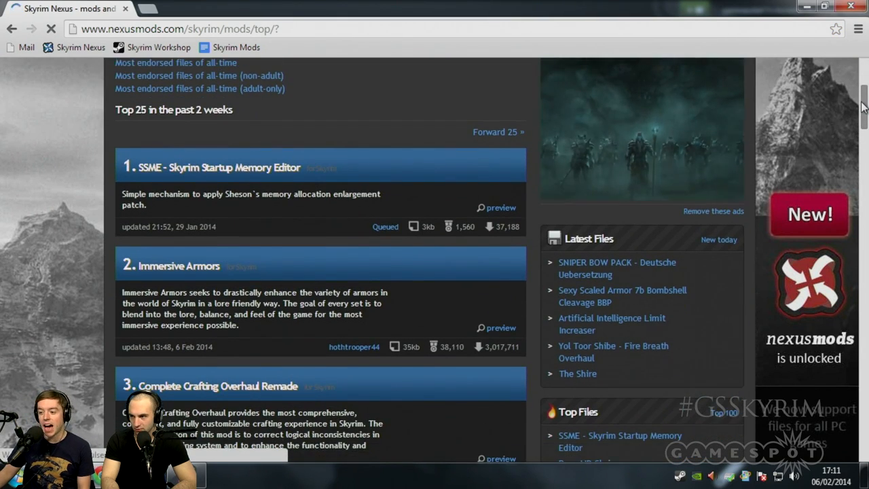
scroll("down", 3)
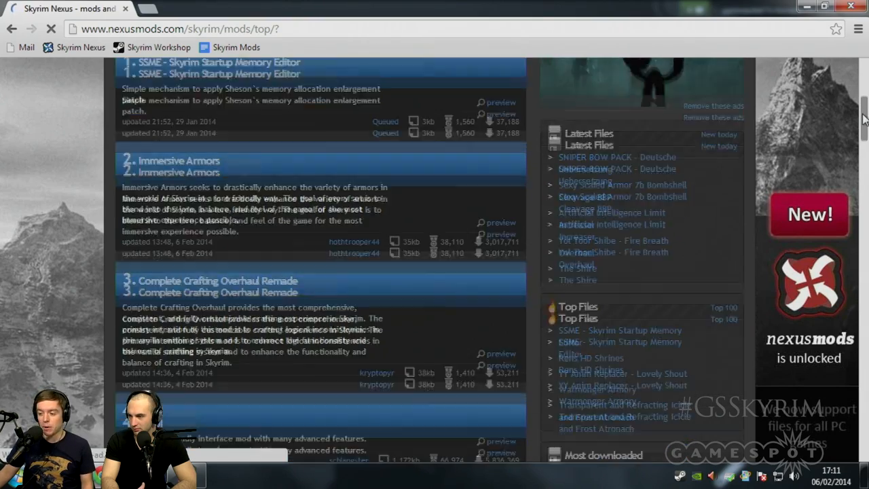
scroll("down", 3)
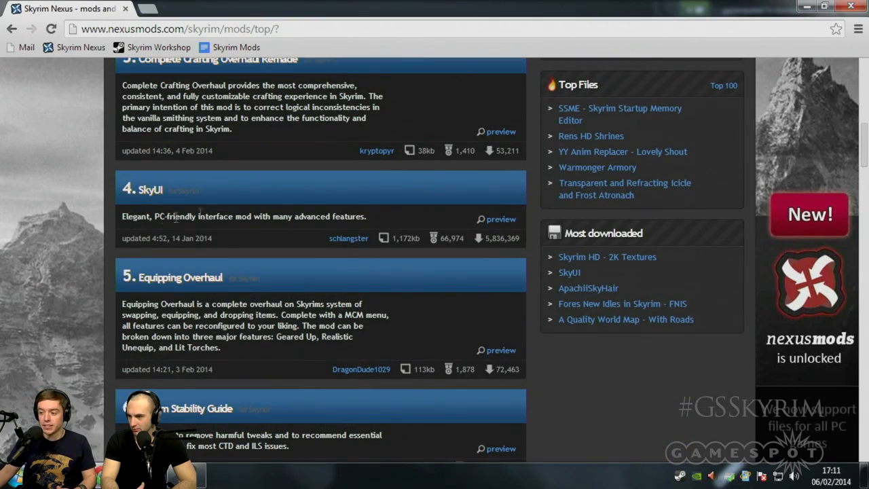
mouse_move(750, 277)
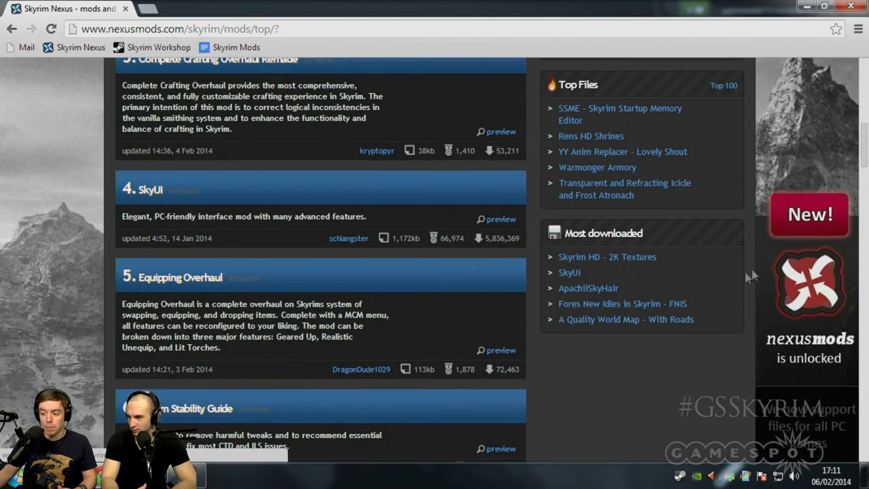
scroll("down", 3)
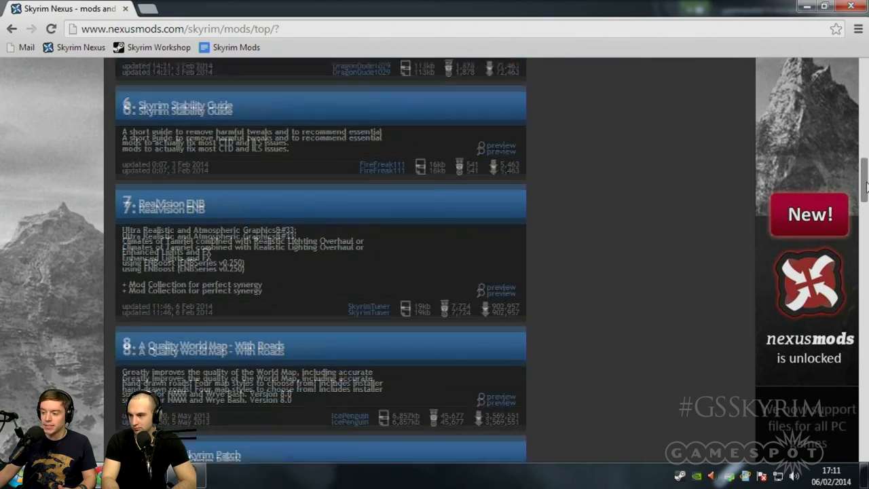
scroll("down", 3)
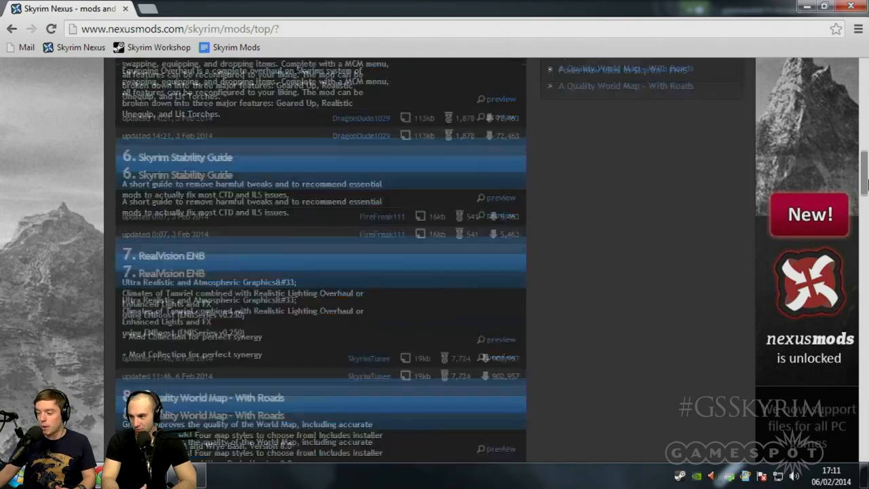
scroll("down", 3)
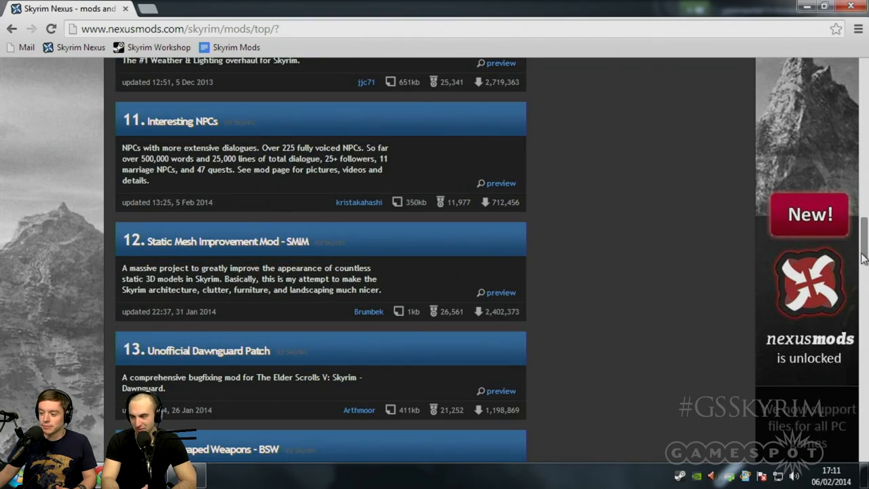
scroll("down", 3)
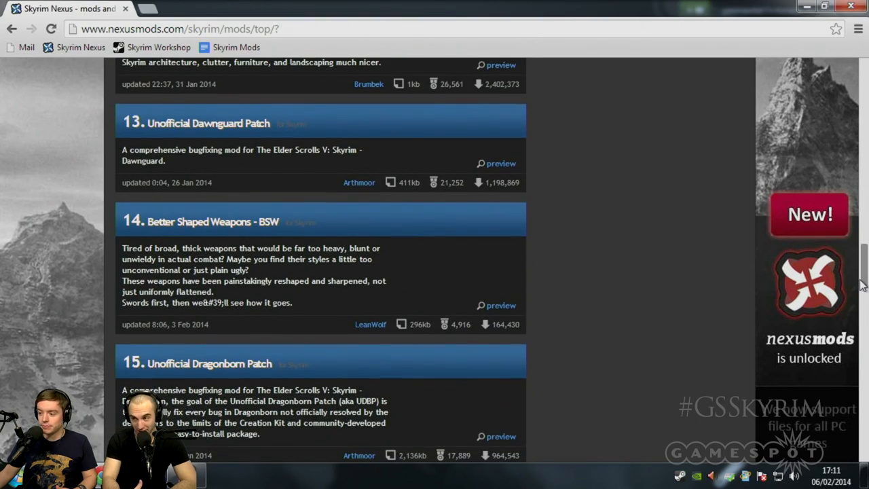
mouse_move(193, 245)
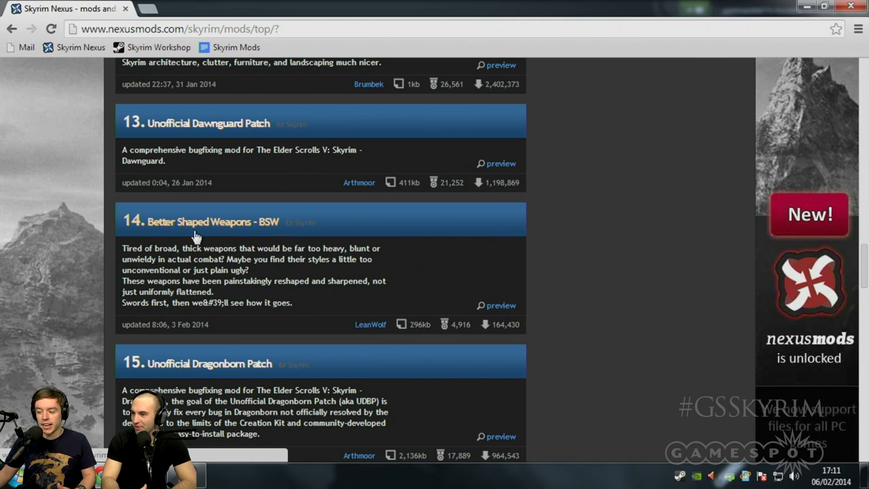
mouse_move(228, 230)
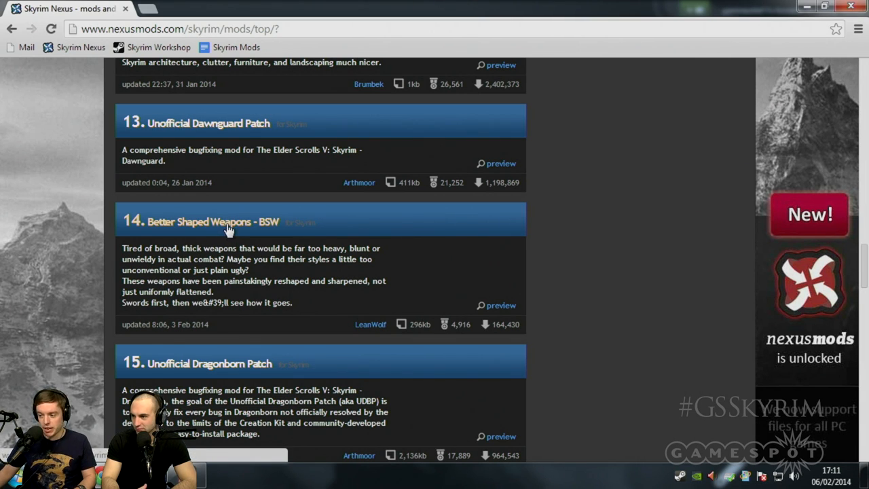
- Open the Better Shaped Weapons - BSW mod page and download it via NMM
left_click(212, 222)
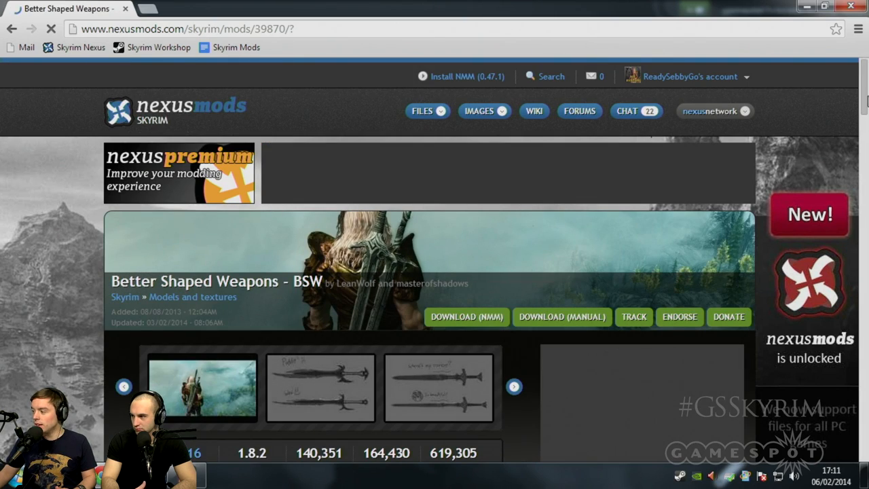
scroll("down", 3)
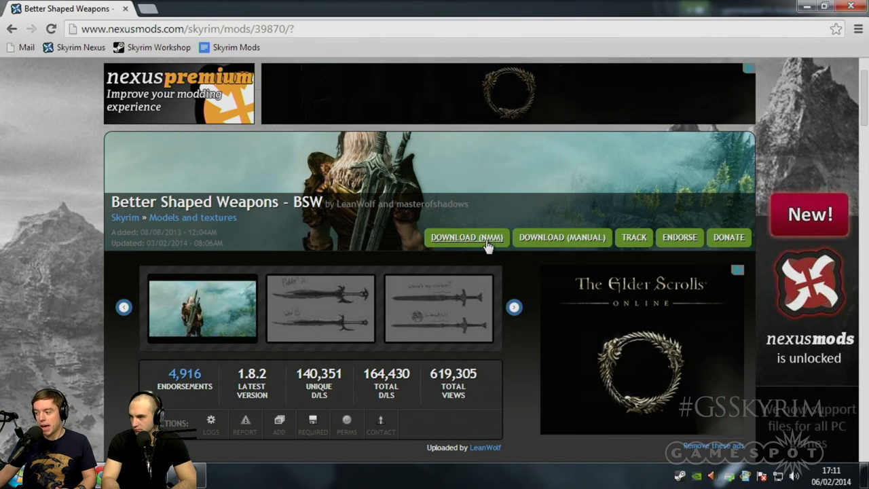
scroll("down", 3)
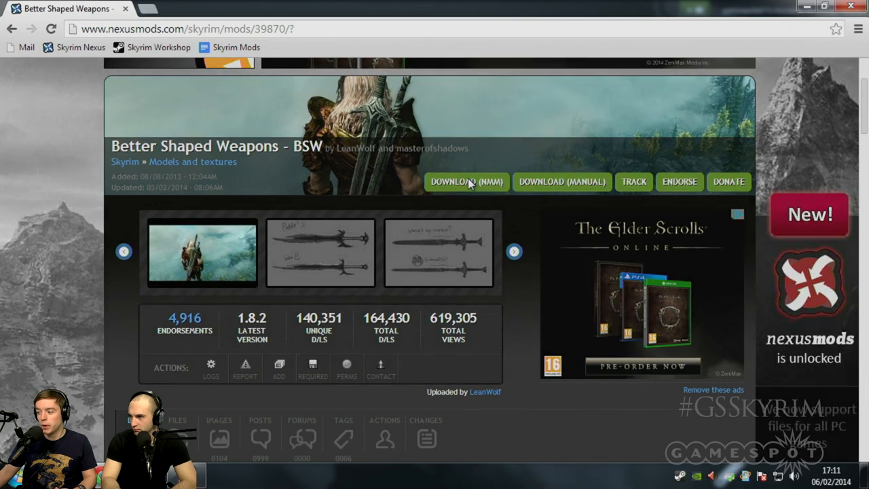
mouse_move(278, 370)
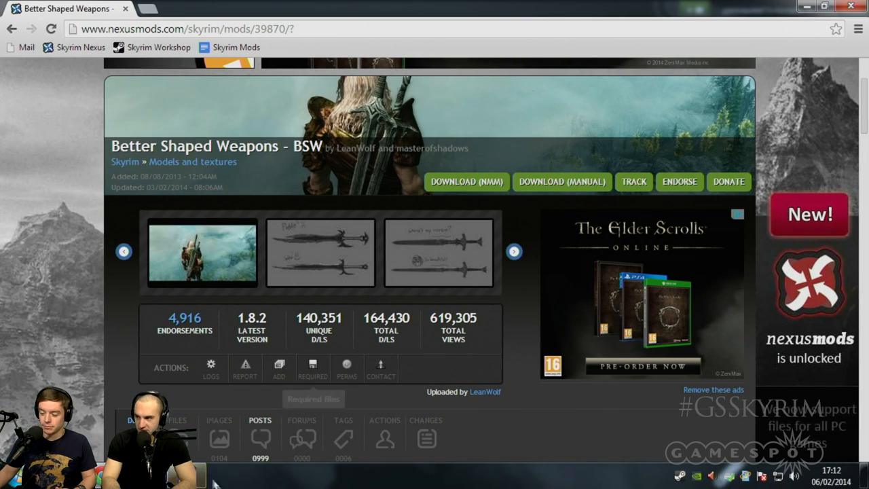
left_click(468, 182)
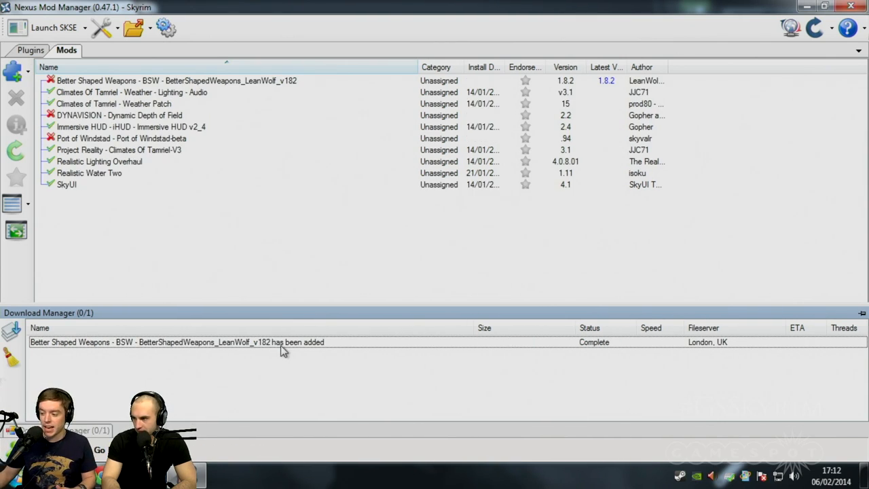
- Activate the completed Better Shaped Weapons download in the mod list and confirm success
left_click(177, 343)
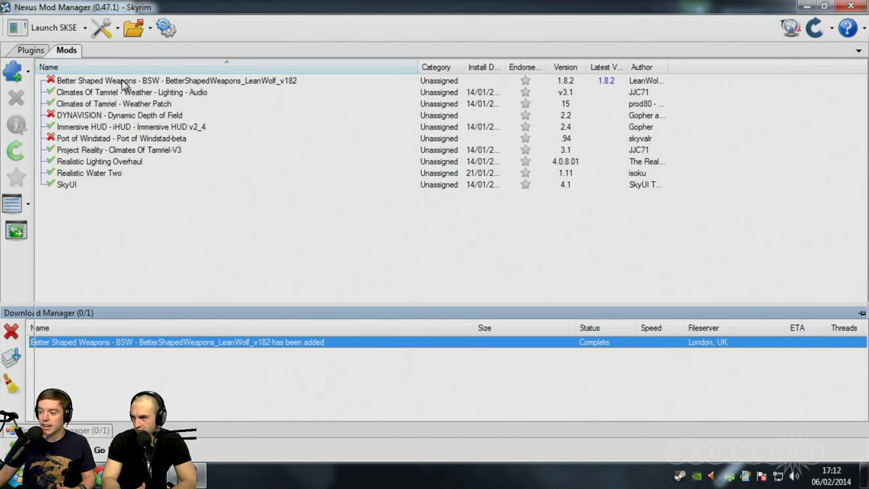
left_click(136, 80)
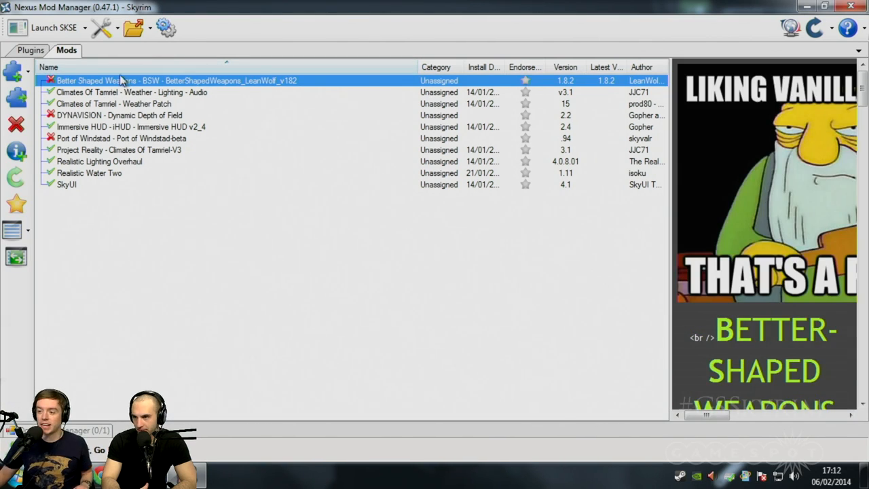
mouse_move(16, 97)
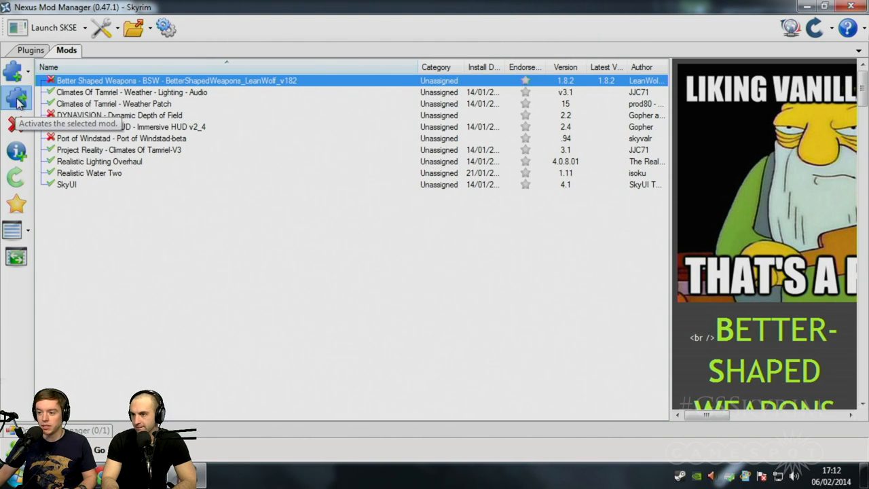
left_click(16, 98)
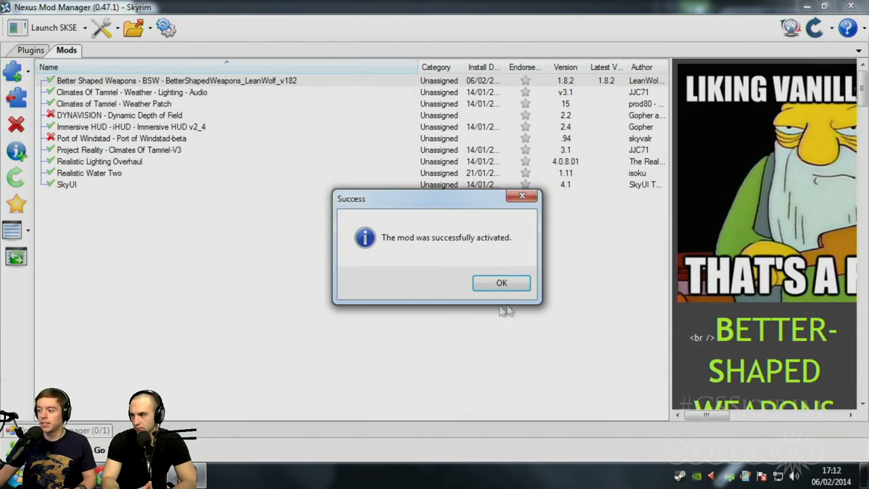
left_click(502, 283)
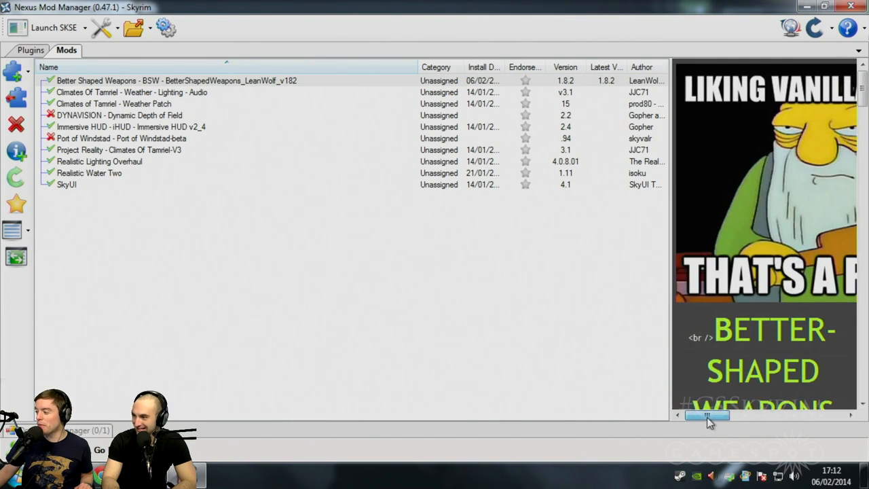
left_click_drag(708, 416, 753, 415)
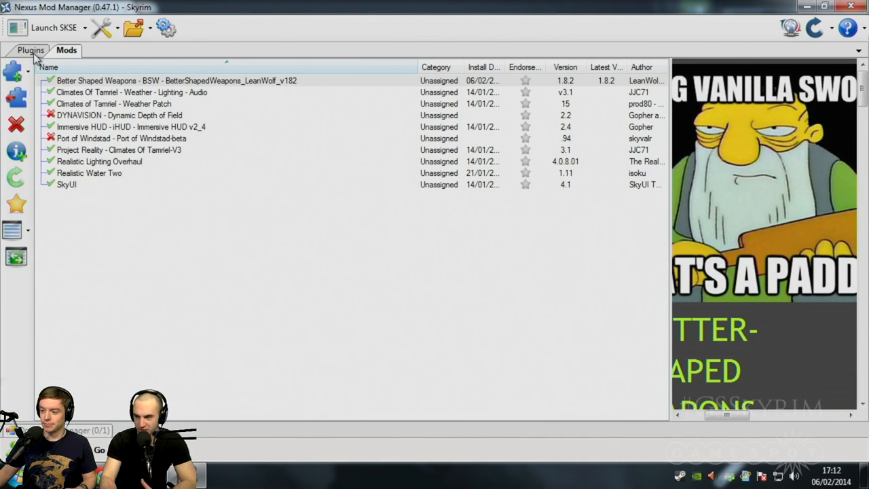
mouse_move(61, 125)
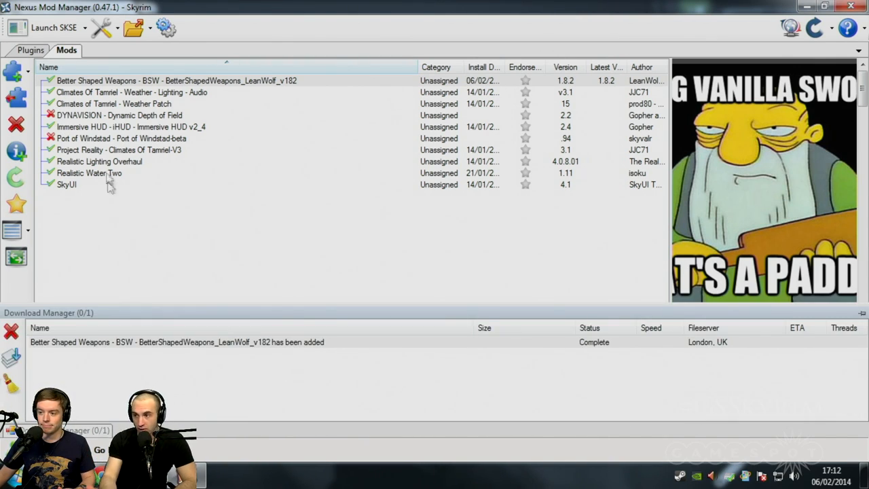
- Activate DYNAVISION - Dynamic Depth of Field, then cancel its deletion so it stays installed
left_click(119, 114)
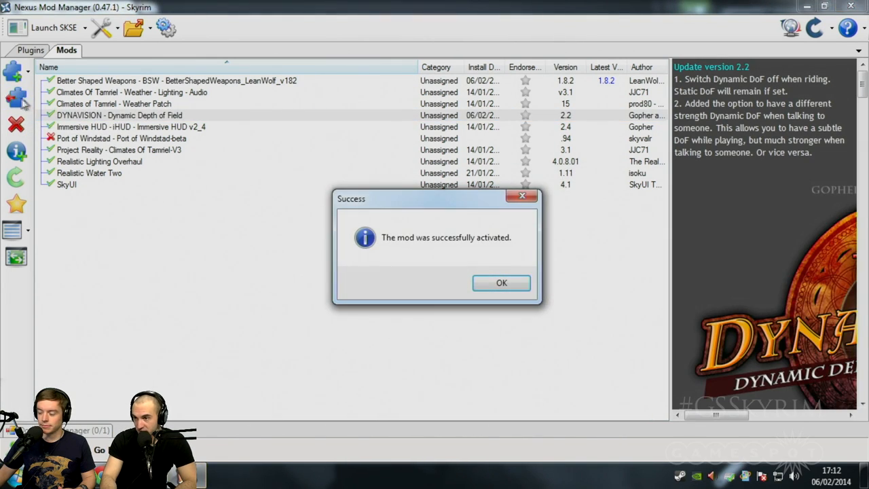
left_click(501, 283)
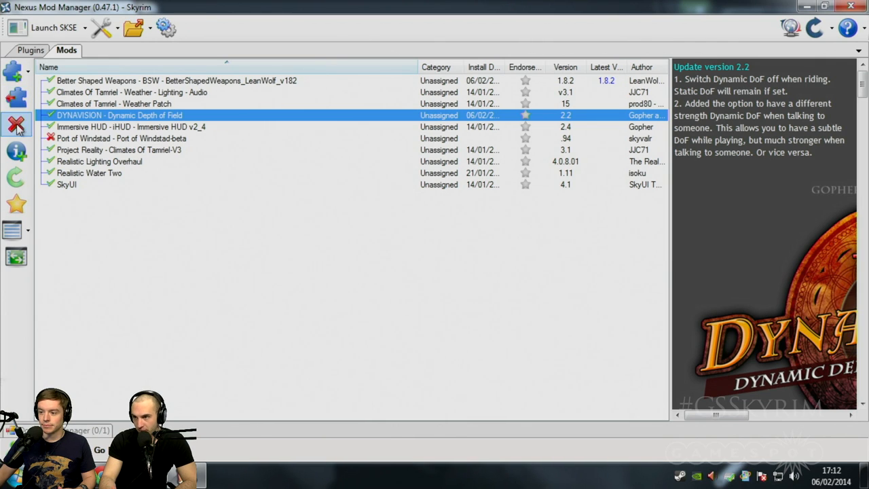
left_click(16, 125)
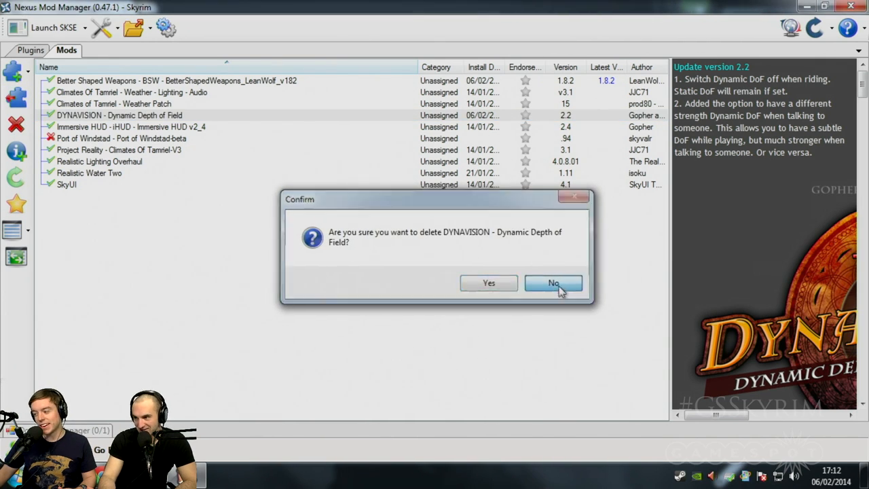
left_click(489, 283)
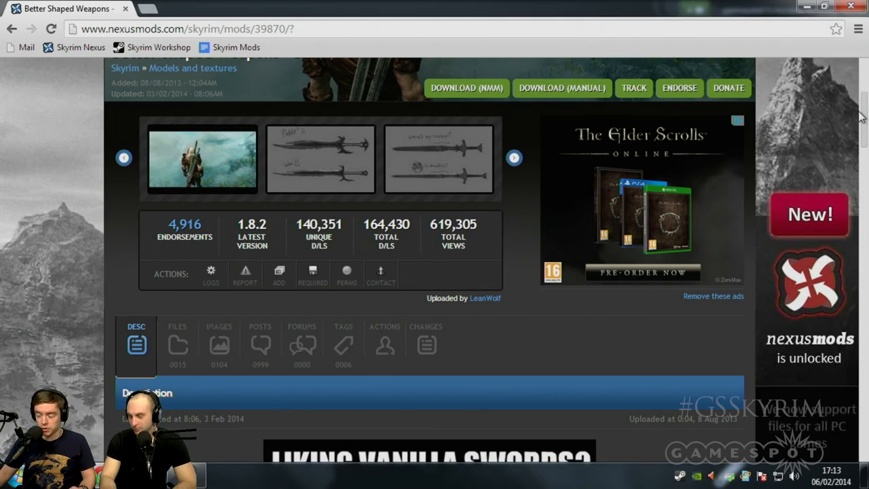
scroll("down", 3)
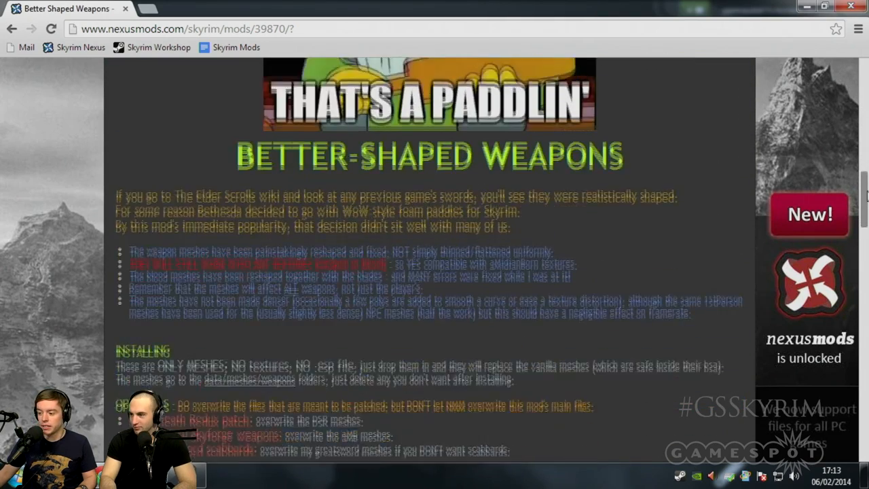
scroll("down", 3)
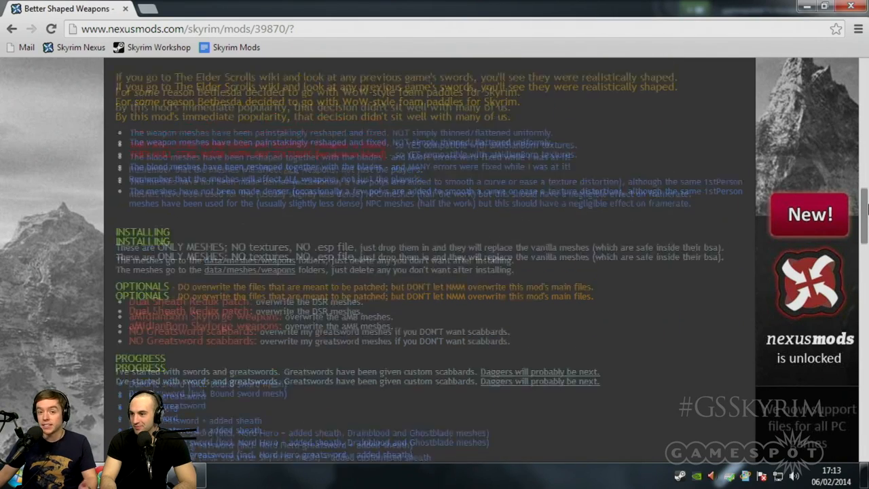
scroll("down", 3)
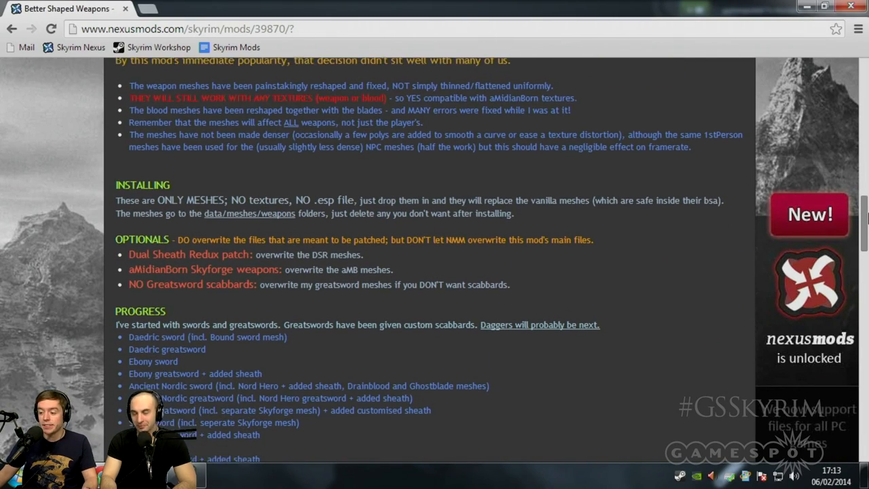
scroll("down", 3)
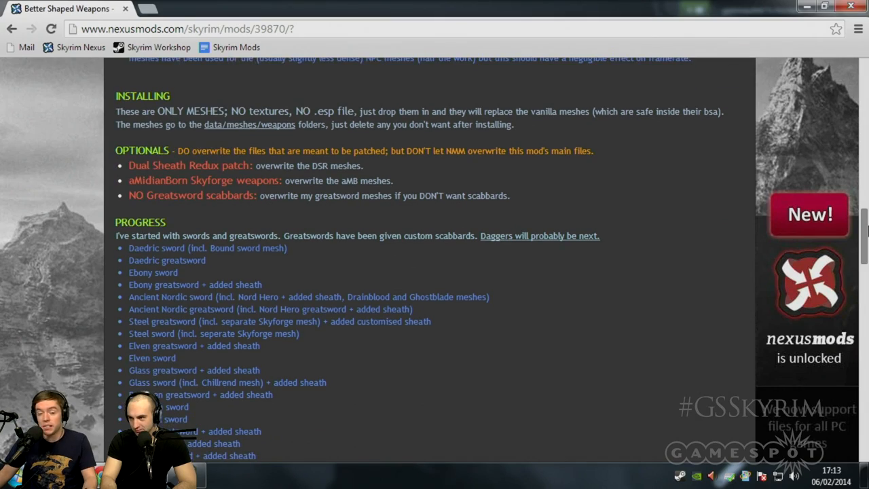
scroll("down", 3)
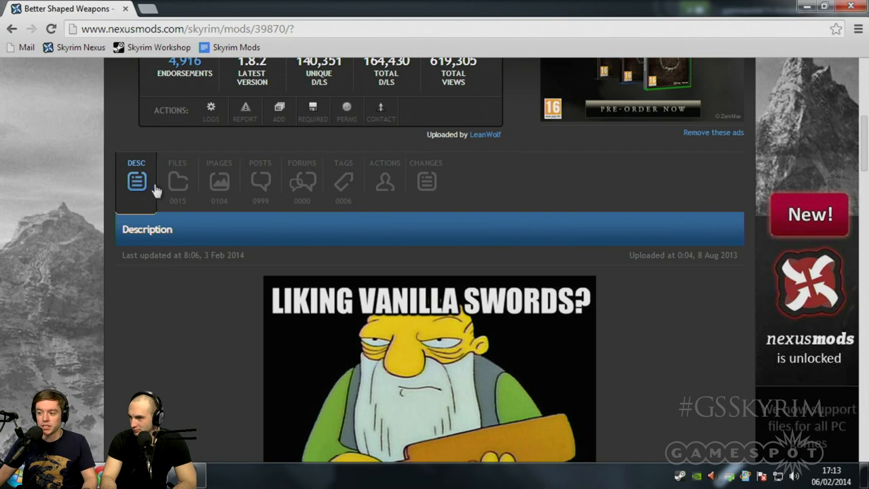
mouse_move(177, 183)
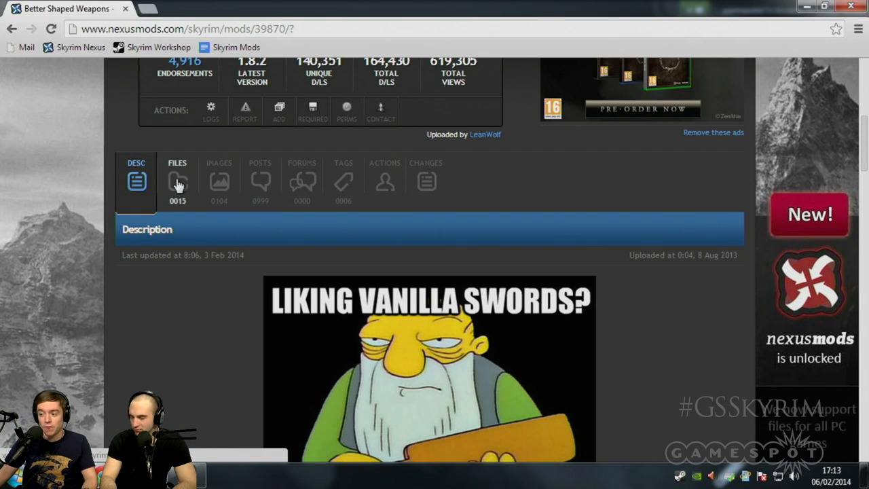
- Review the BSW Files list through Main Files, Optional Files and Old Versions
left_click(176, 182)
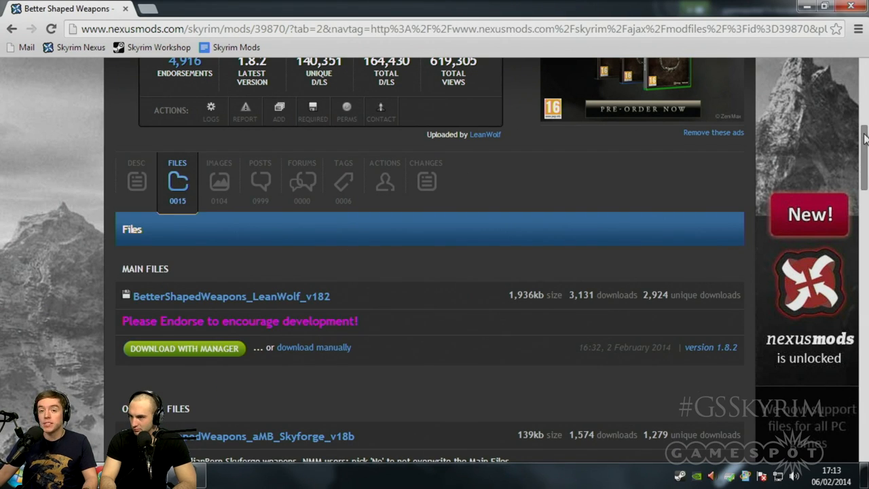
scroll("down", 3)
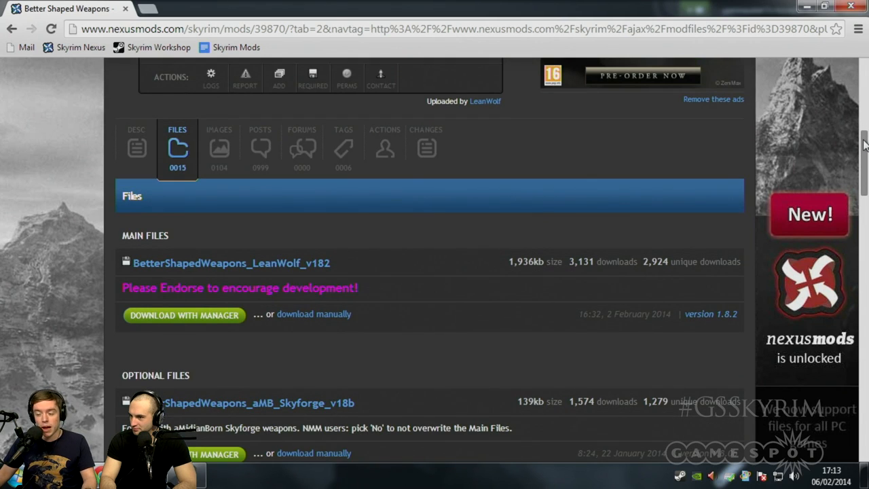
scroll("down", 3)
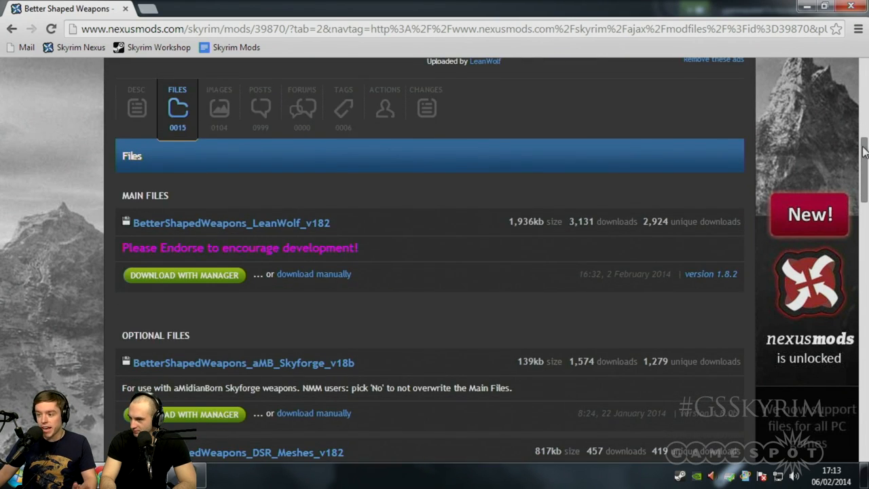
scroll("down", 3)
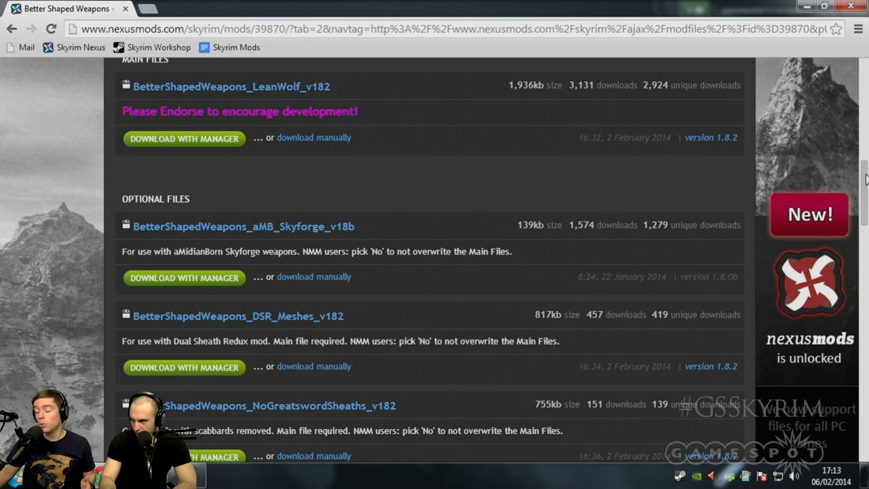
scroll("down", 3)
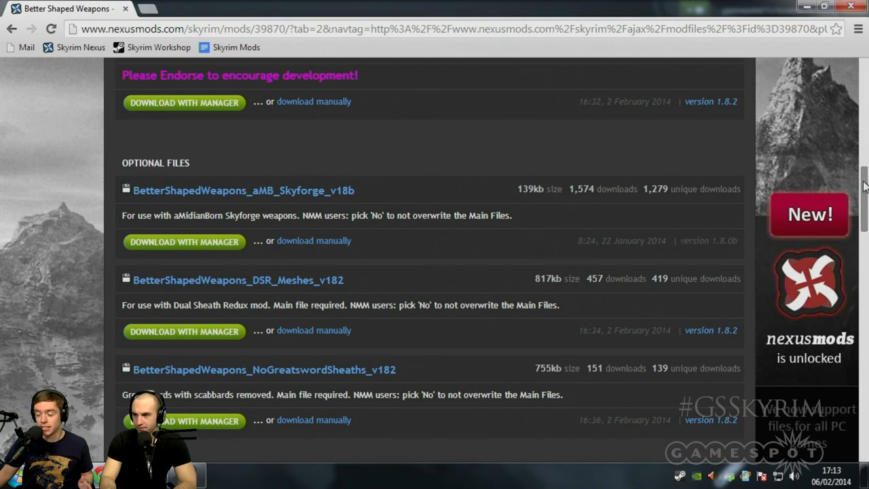
scroll("down", 3)
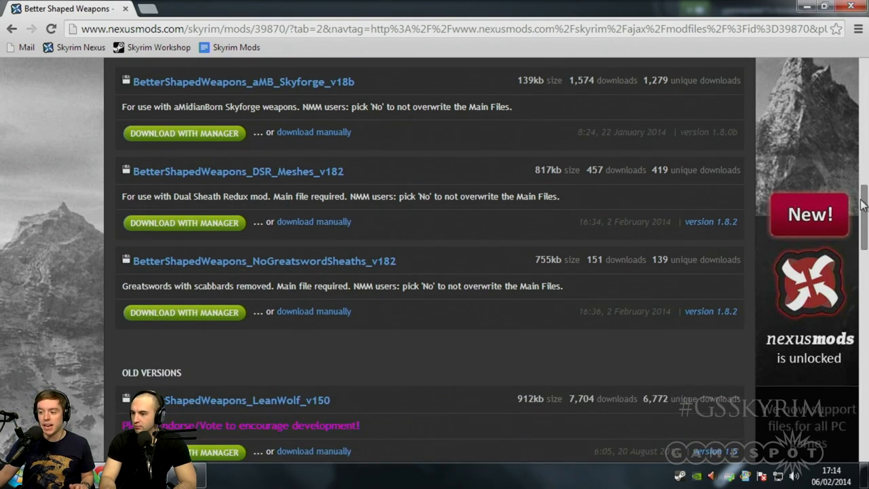
scroll("down", 3)
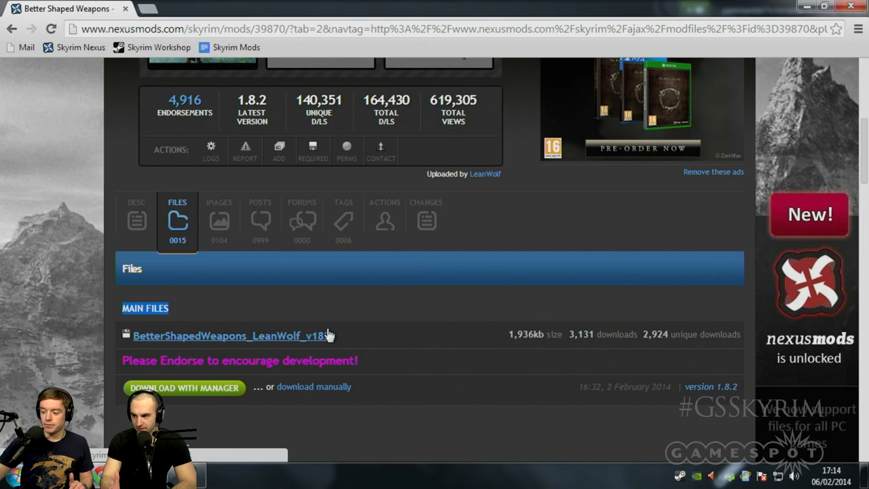
mouse_move(428, 409)
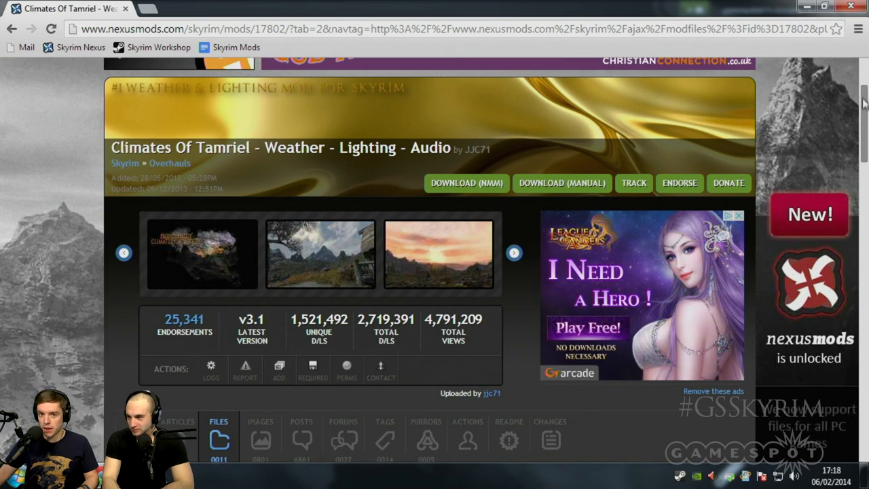
scroll("down", 3)
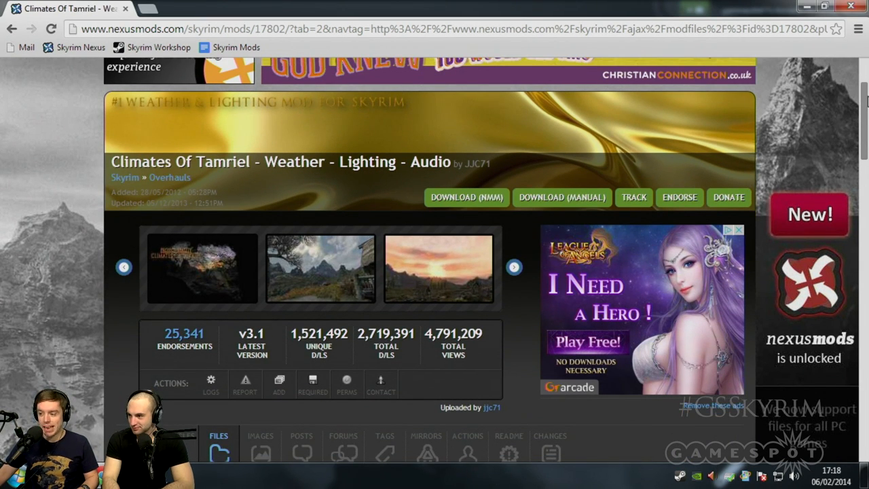
scroll("down", 3)
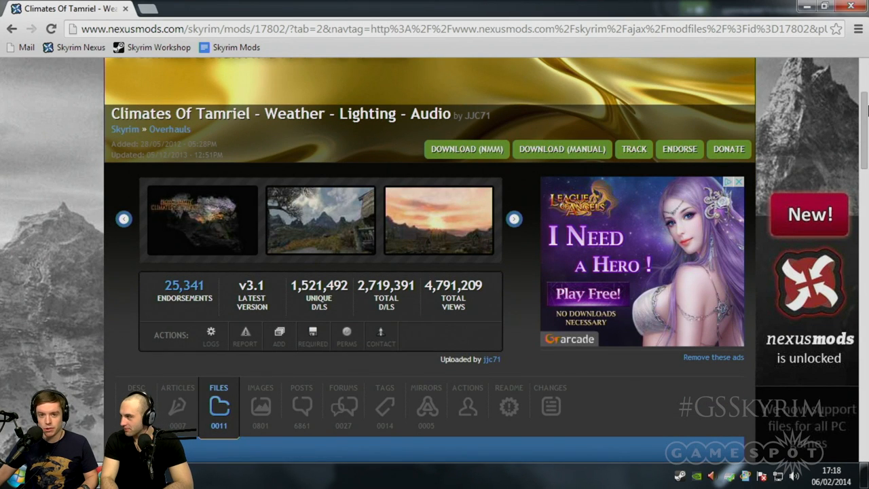
left_click(438, 220)
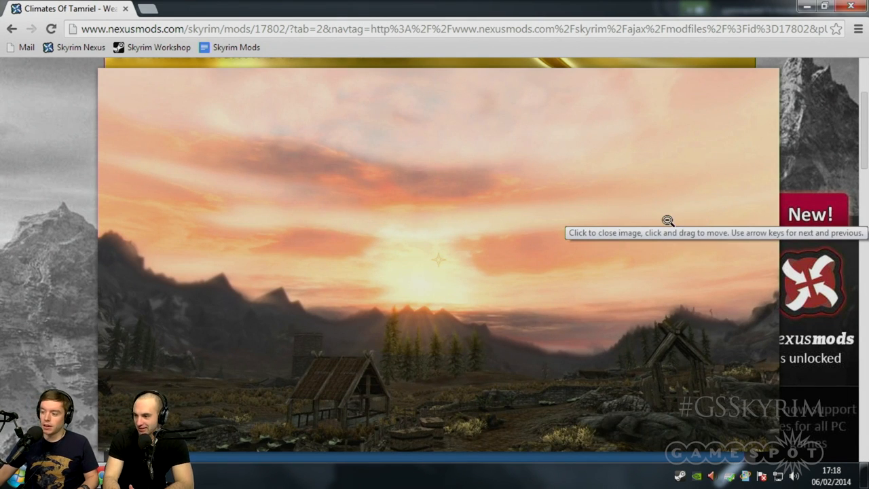
left_click(438, 261)
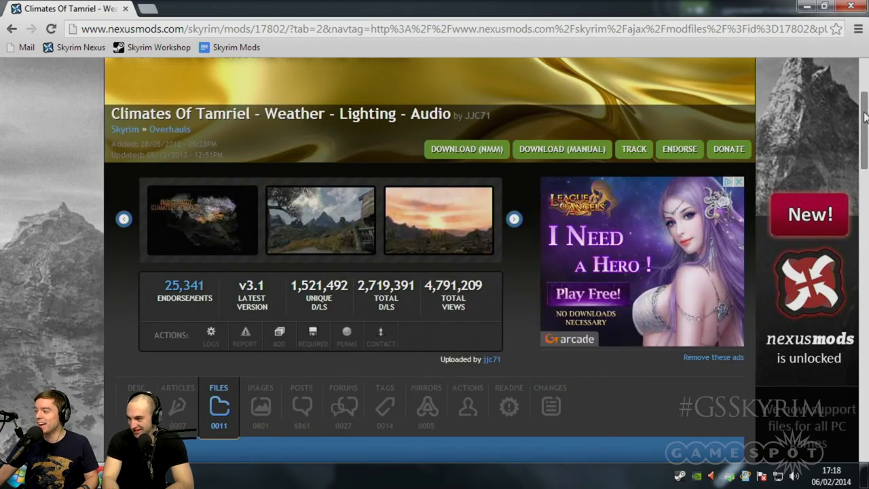
scroll("down", 3)
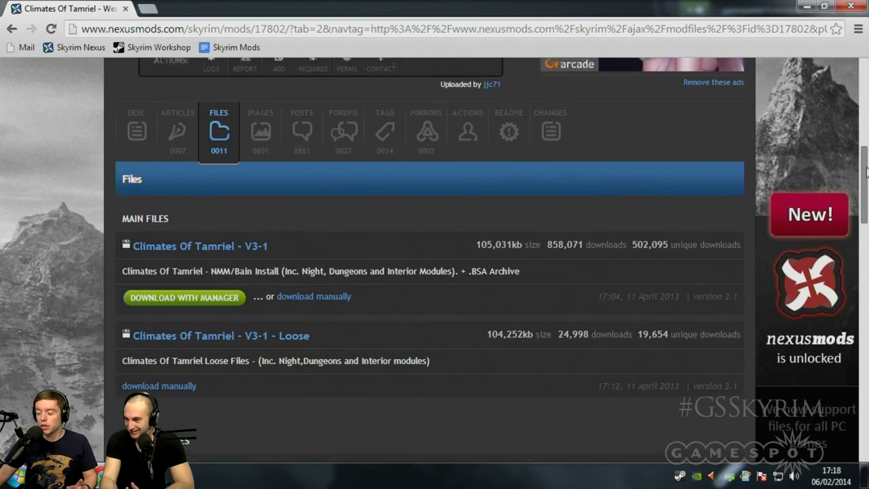
scroll("down", 3)
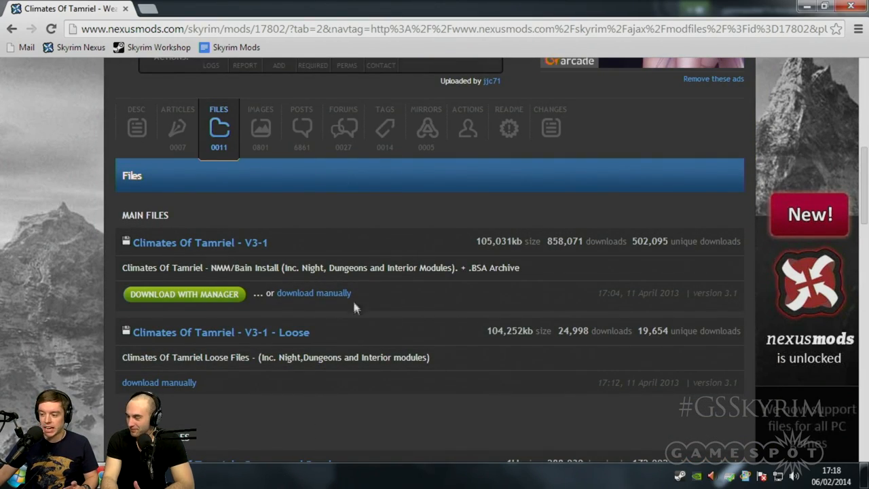
mouse_move(135, 342)
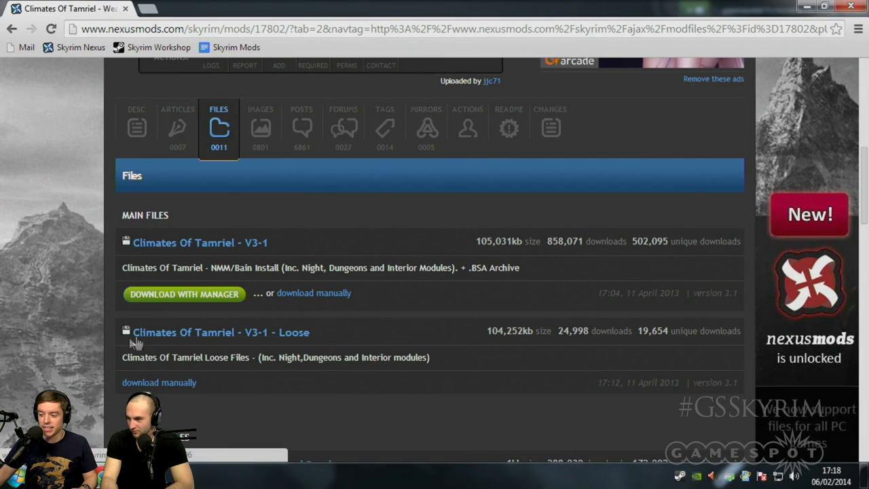
mouse_move(175, 255)
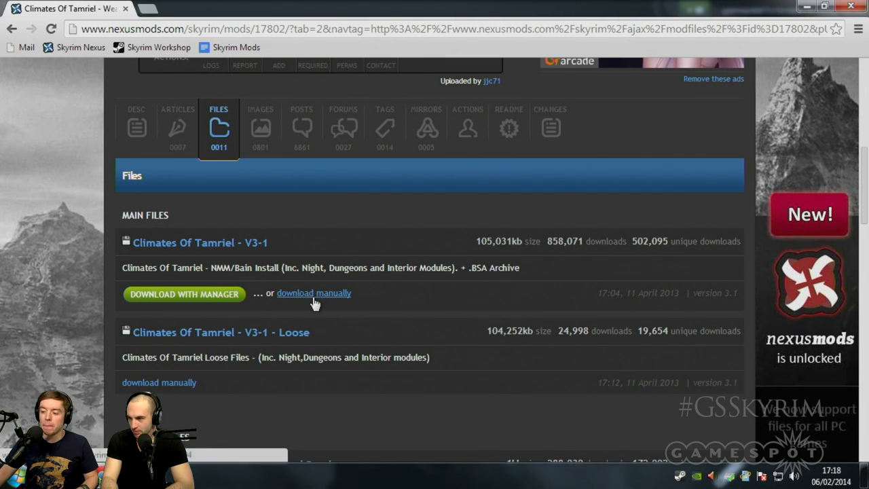
- Manually download Climates Of Tamriel - V3-1 from the Salt Lake, USA (N11) server
left_click(314, 293)
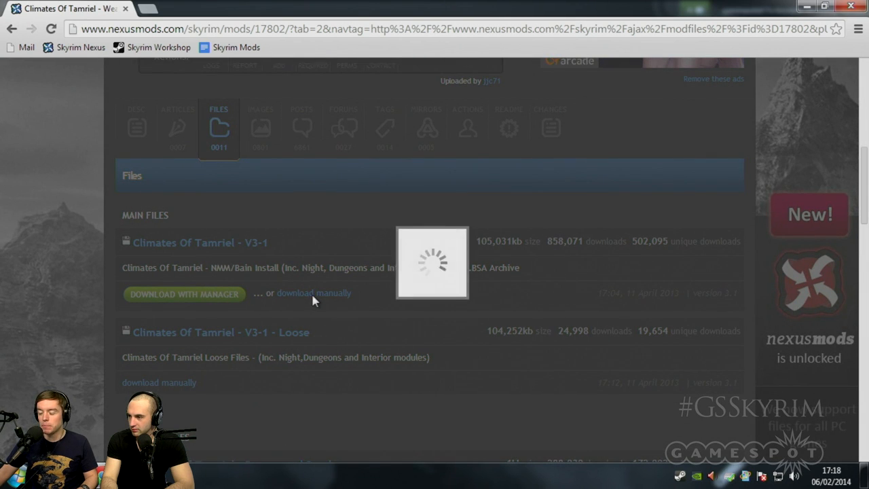
left_click(314, 294)
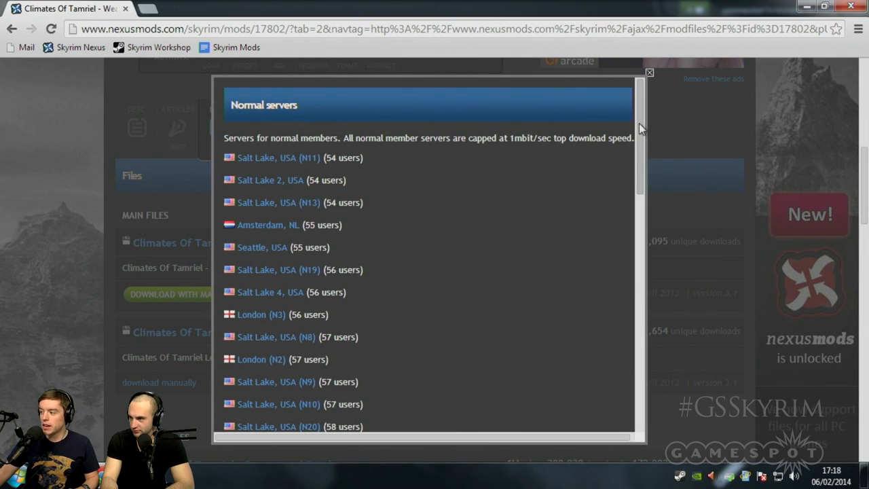
scroll("down", 3)
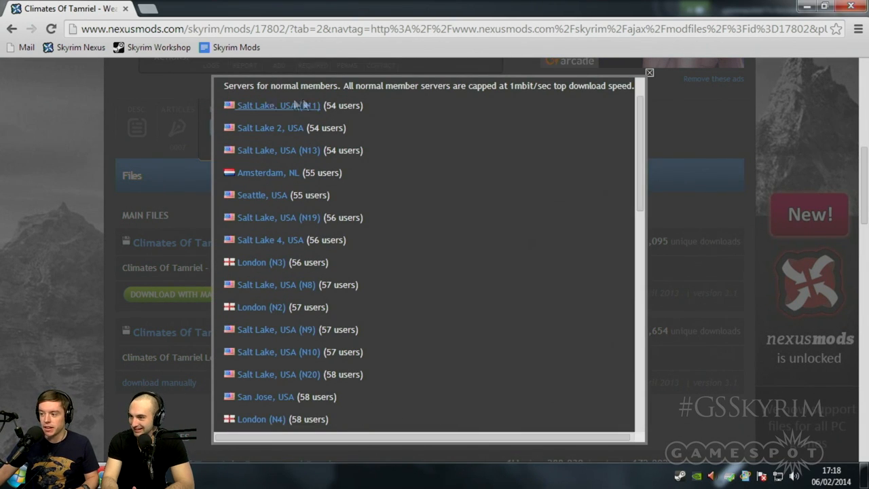
left_click(278, 106)
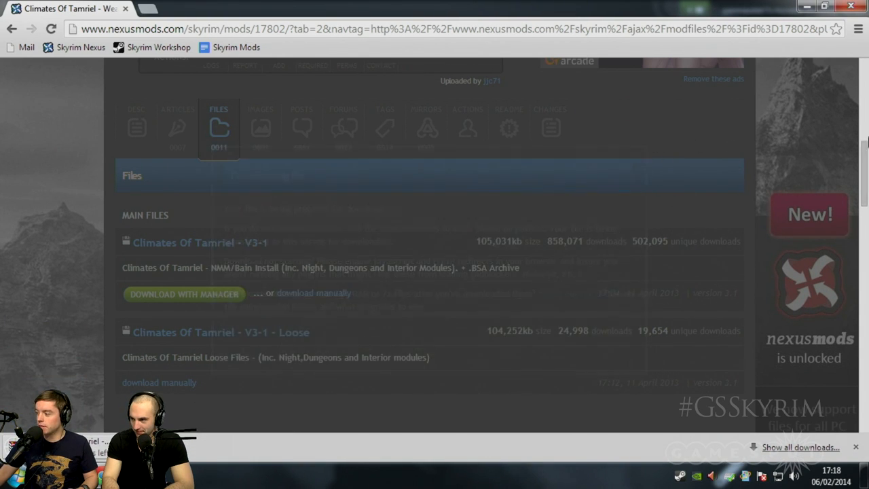
- Send the Climates Of Tamriel - Dawnguard Patch optional file to the mod manager
scroll("down", 3)
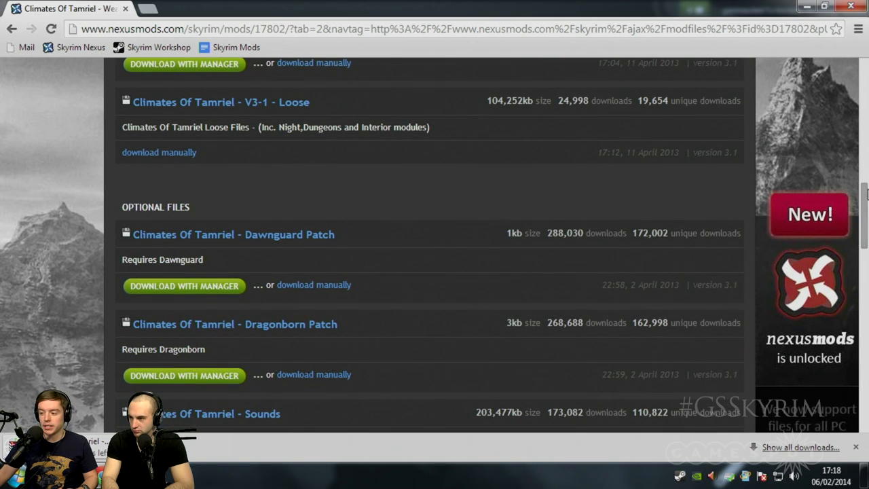
mouse_move(358, 242)
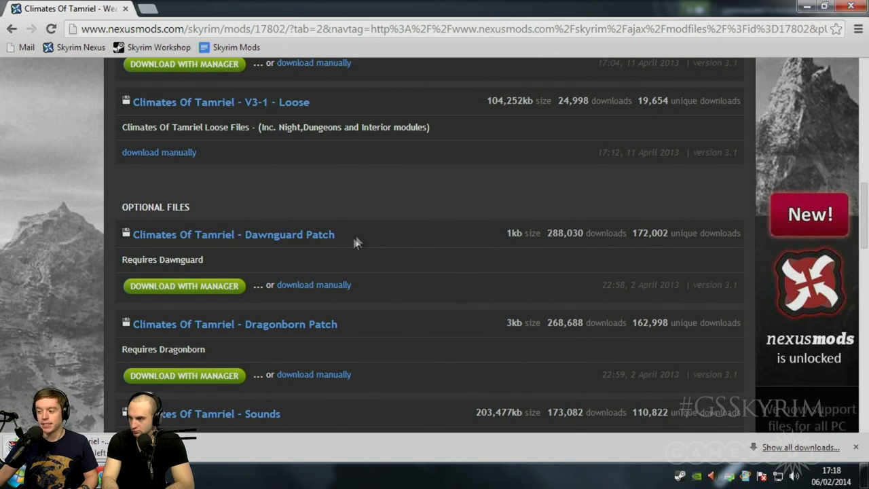
mouse_move(351, 340)
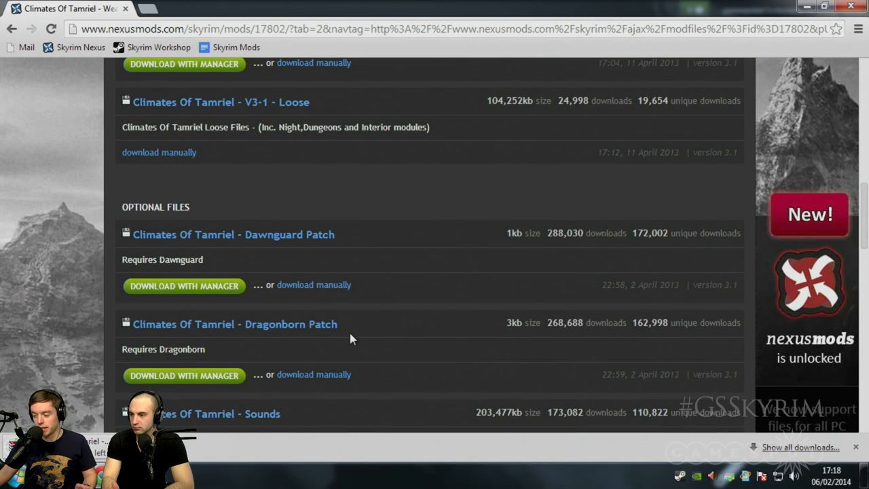
mouse_move(292, 237)
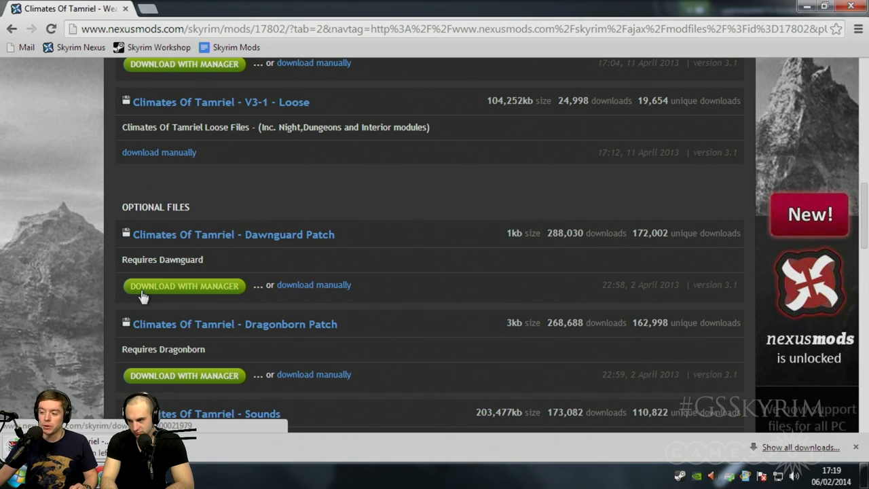
left_click(184, 286)
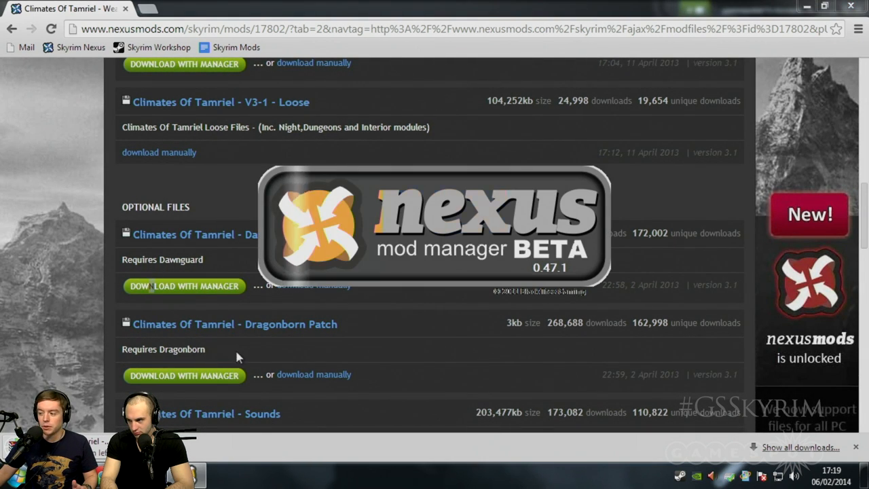
scroll("down", 3)
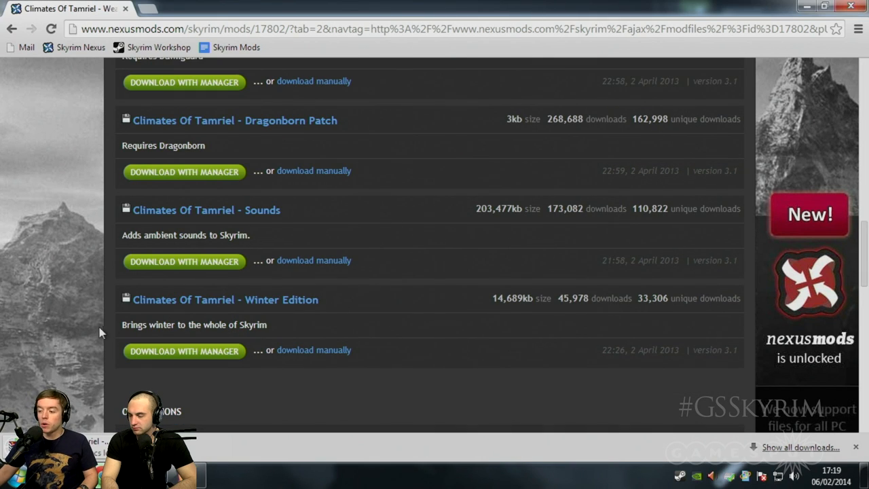
mouse_move(129, 338)
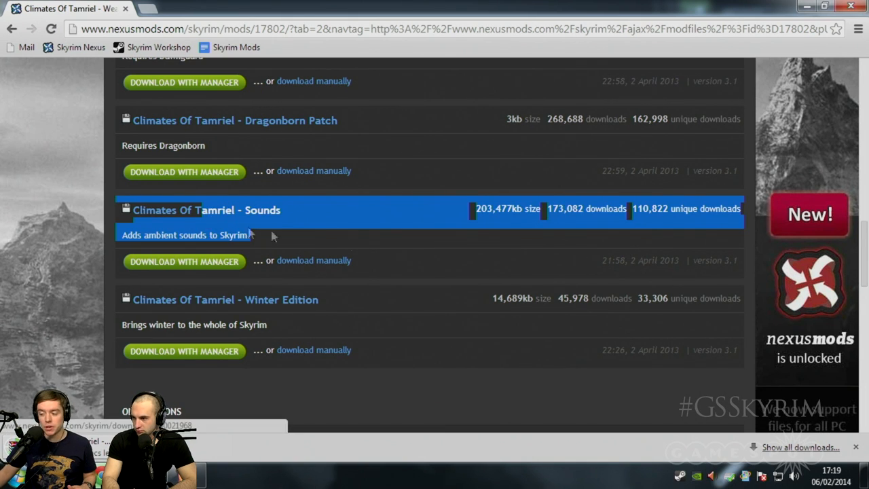
mouse_move(220, 300)
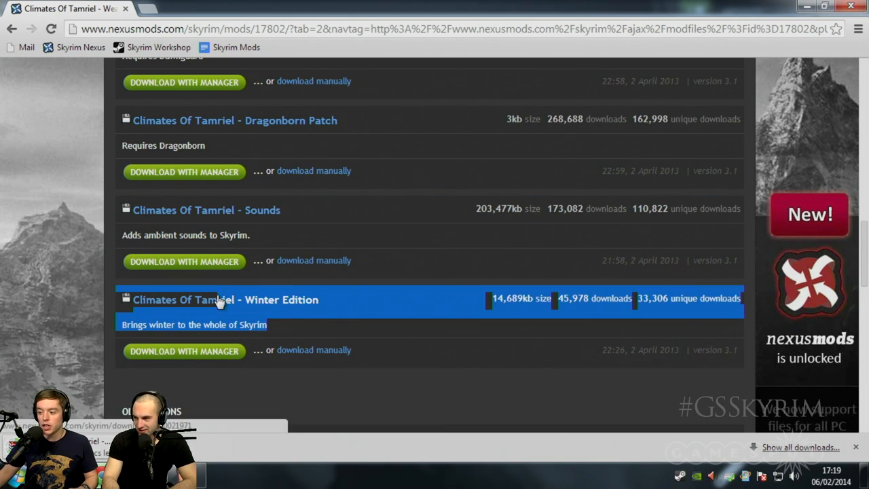
mouse_move(435, 335)
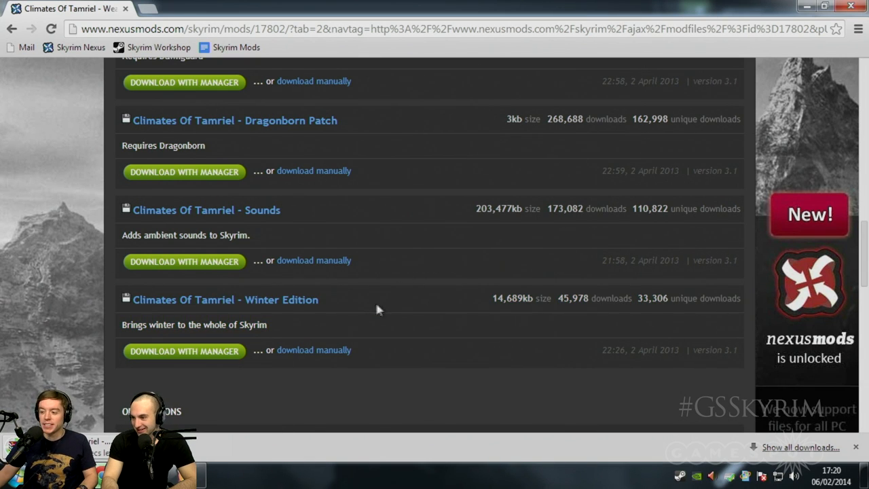
mouse_move(389, 311)
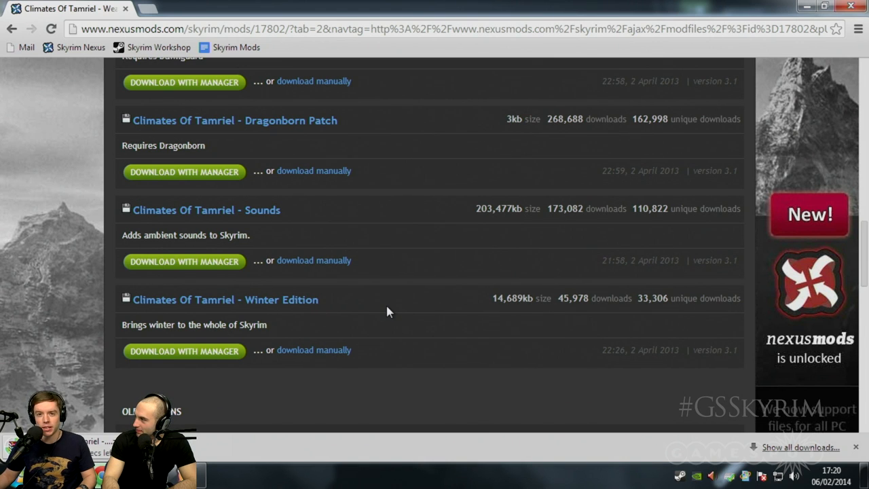
mouse_move(397, 372)
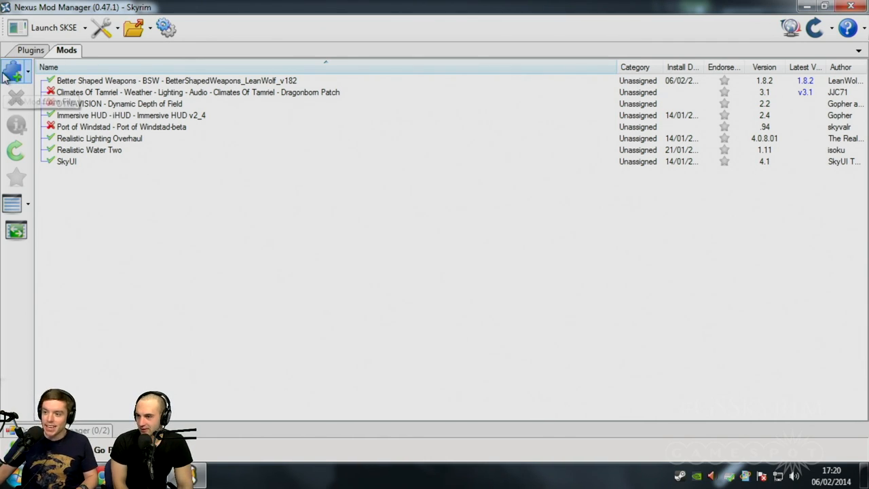
- Add the Climates Of Tamriel V3-1 archive from Downloads and select the new Project Reality mod
left_click(11, 74)
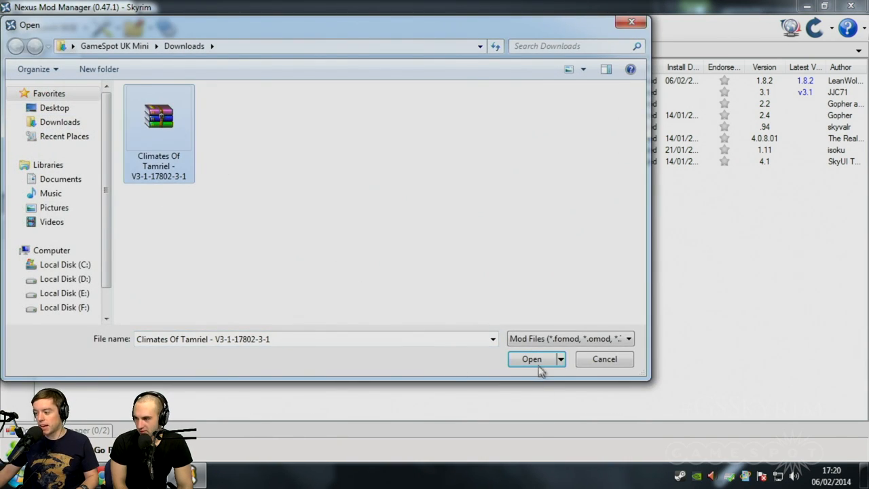
left_click(533, 359)
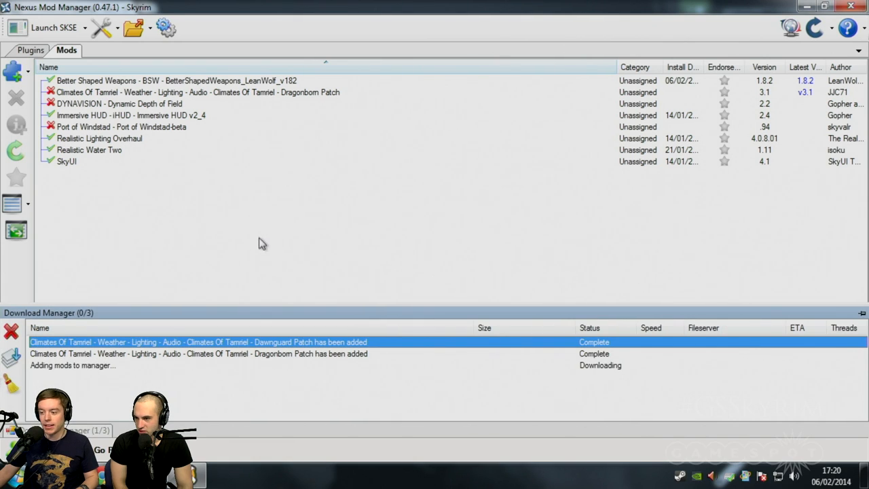
mouse_move(234, 238)
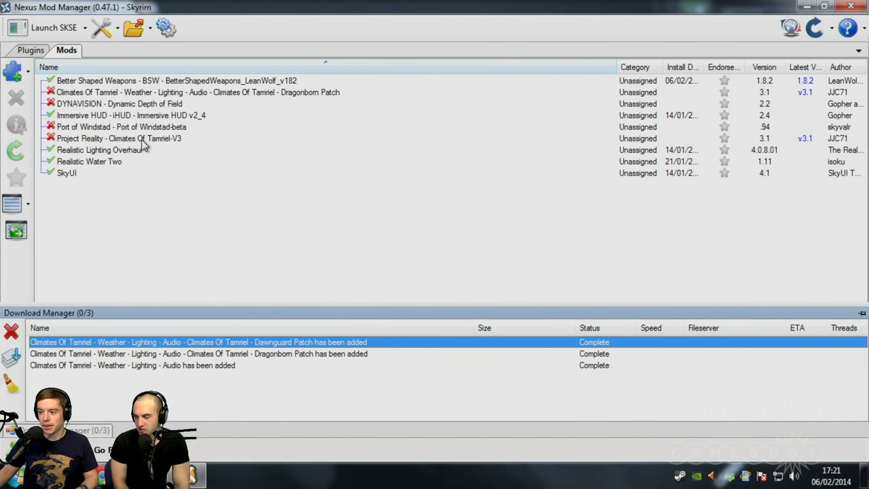
left_click(120, 138)
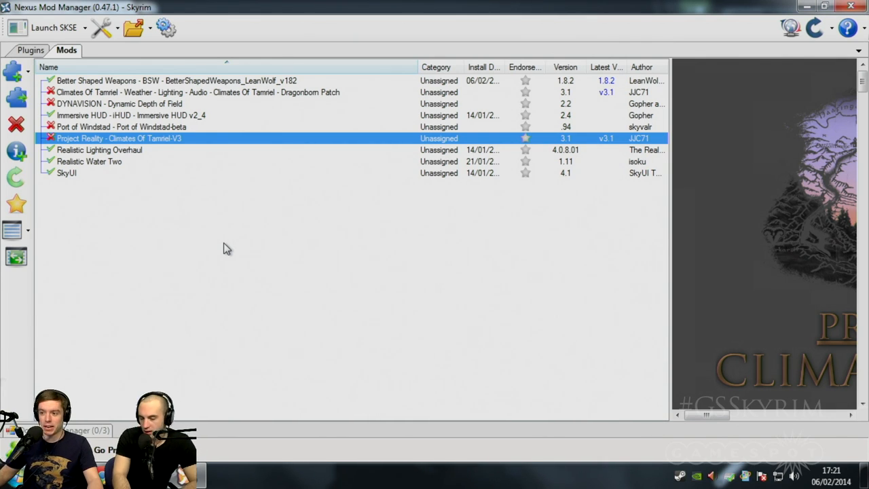
mouse_move(66, 105)
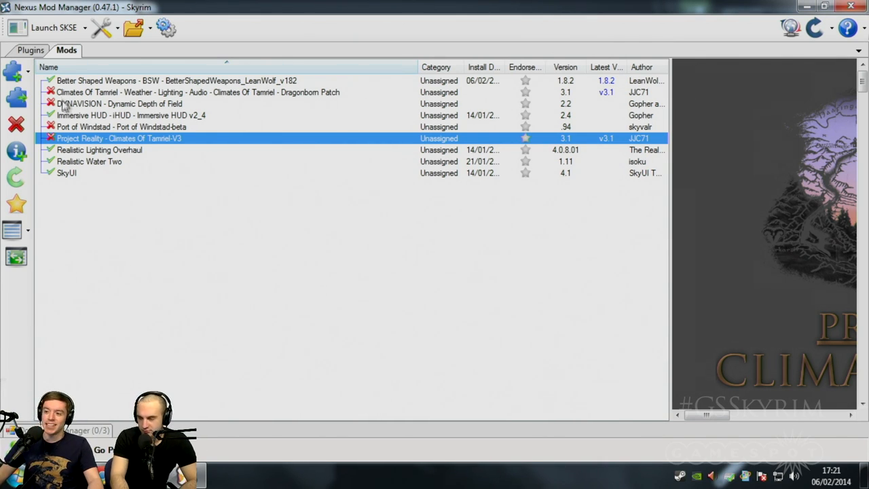
mouse_move(70, 129)
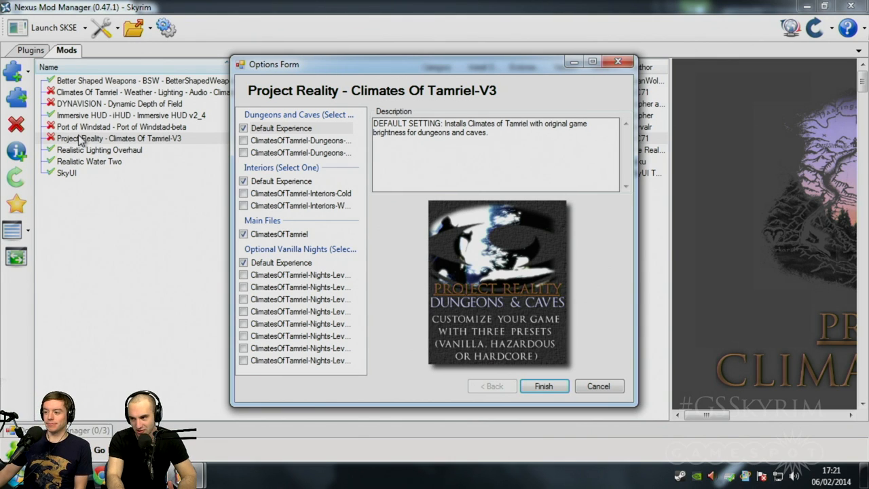
- Browse the dungeons/caves and nights options in the installer, leaving Default Experience selected
left_click(281, 128)
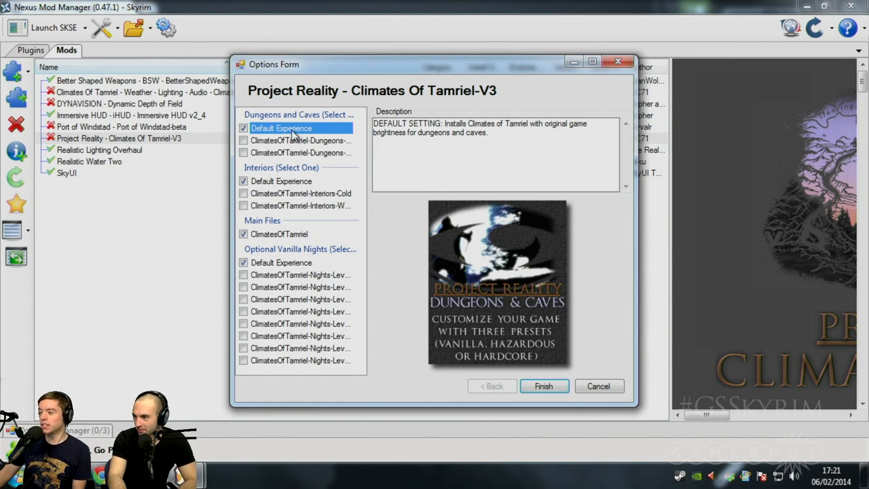
left_click(300, 152)
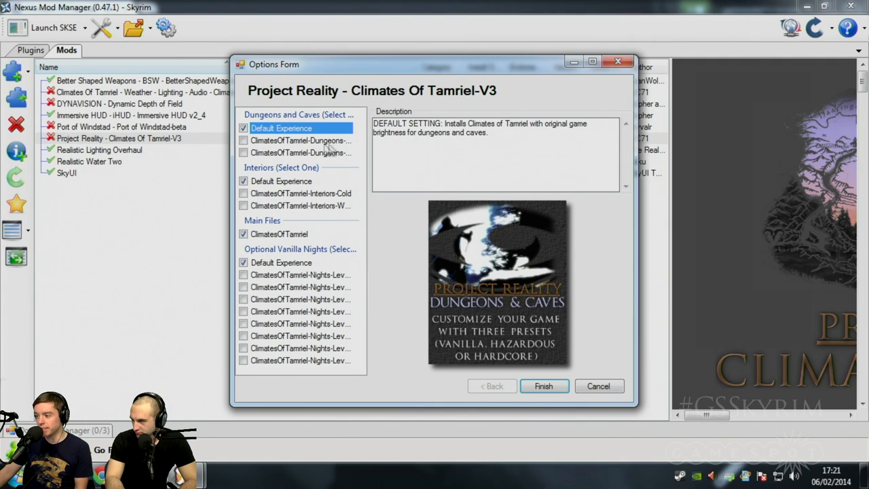
left_click(301, 140)
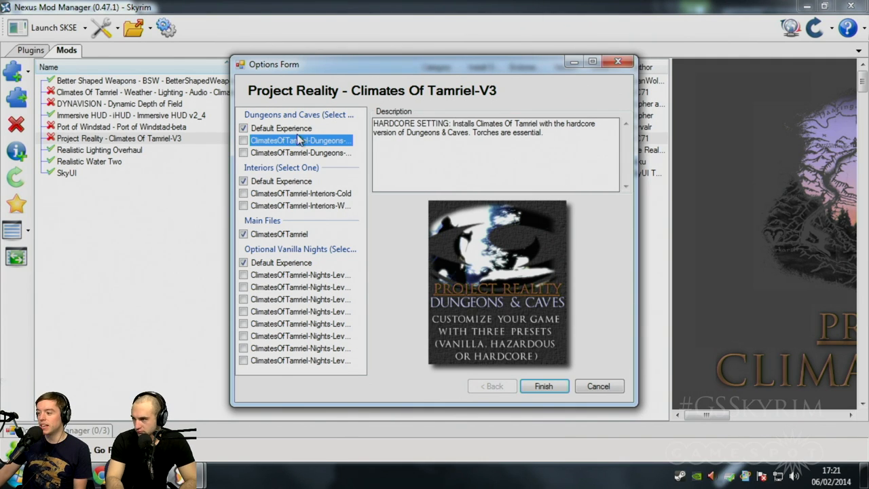
mouse_move(291, 157)
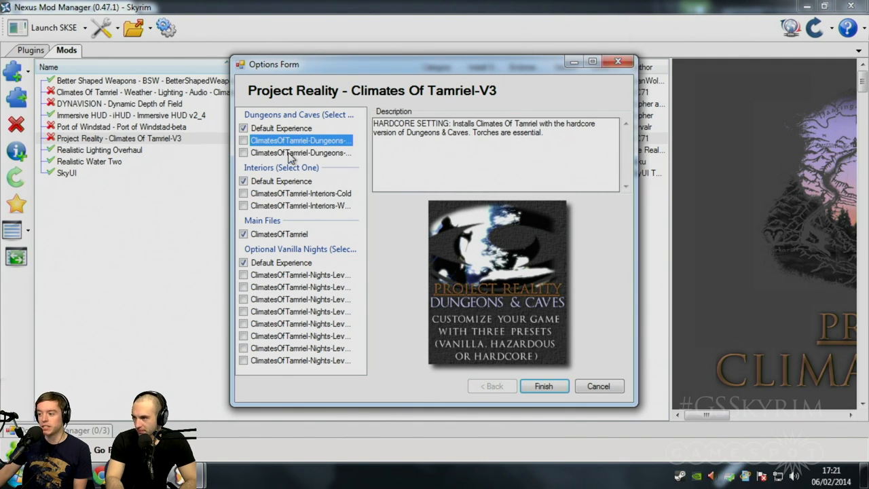
left_click(300, 152)
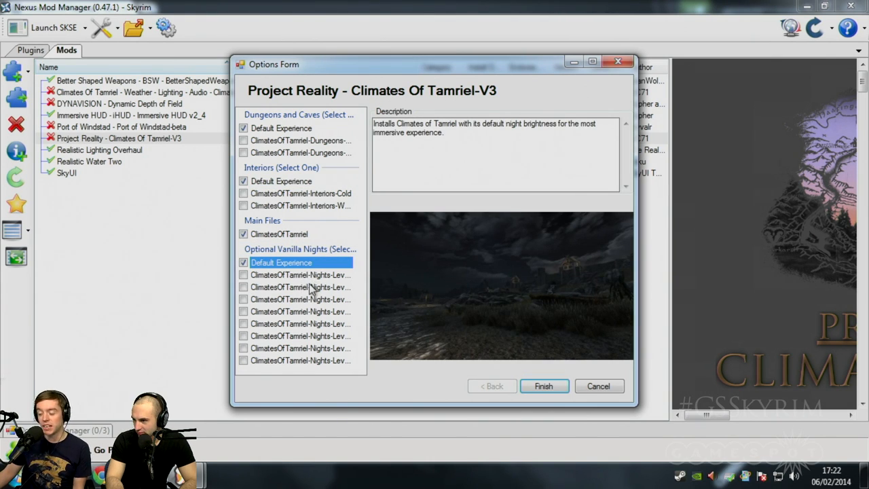
left_click(299, 361)
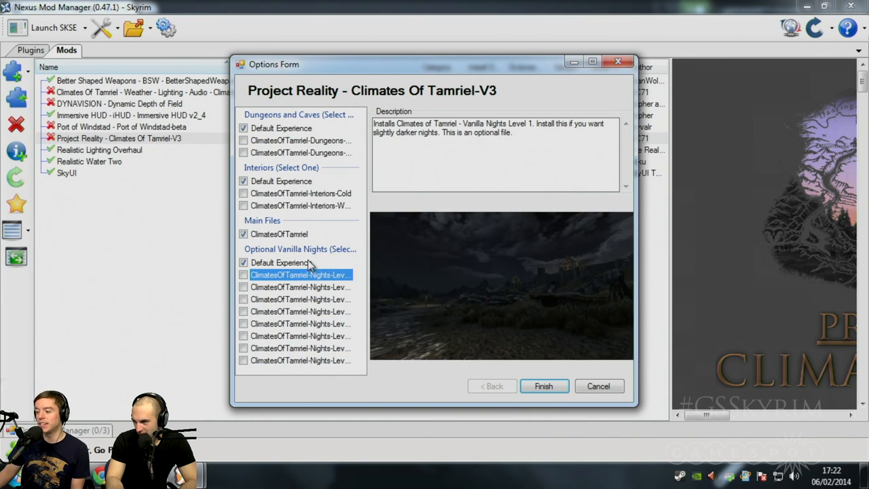
left_click(543, 386)
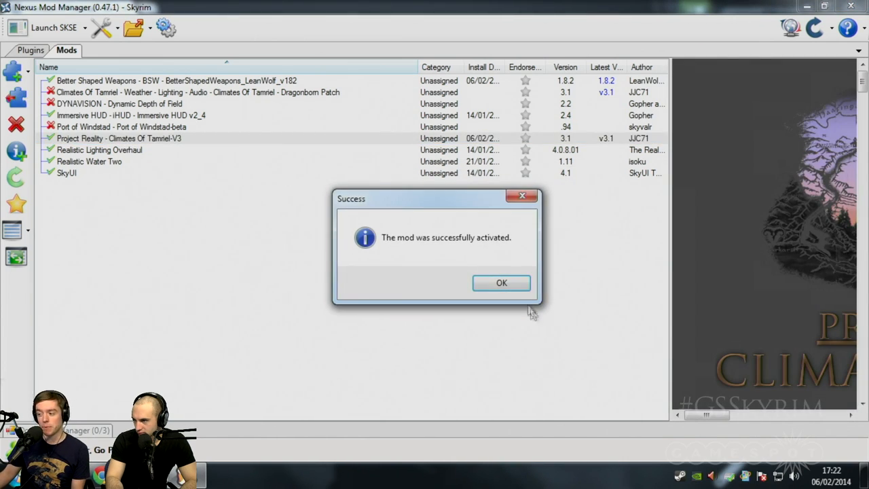
- Activate the Climates Of Tamriel Dragonborn Patch as a normal install, declining the upgrade
left_click(501, 283)
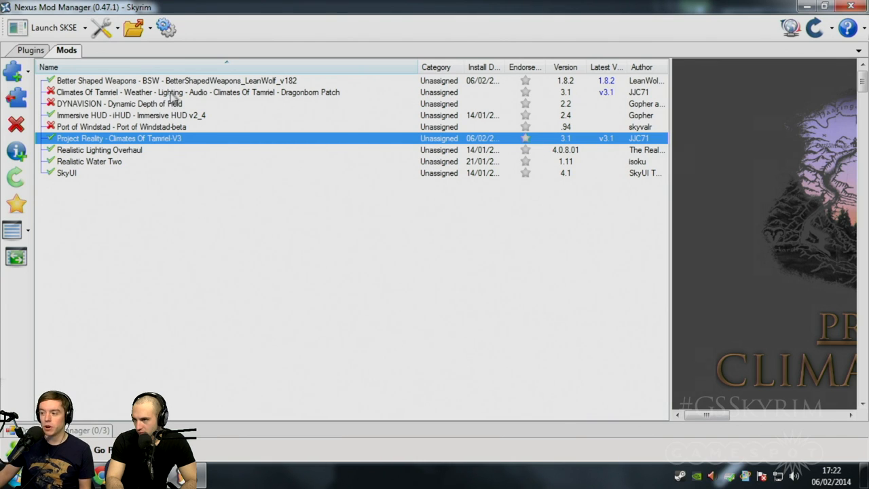
left_click(204, 92)
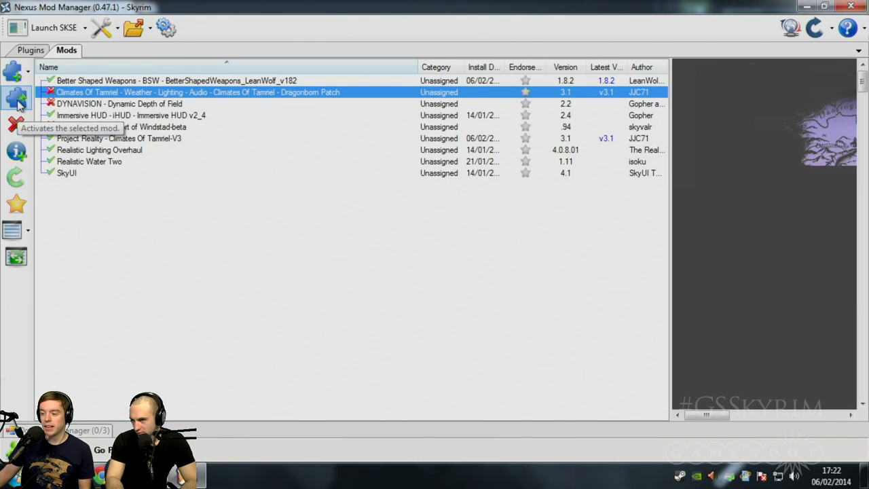
left_click(15, 98)
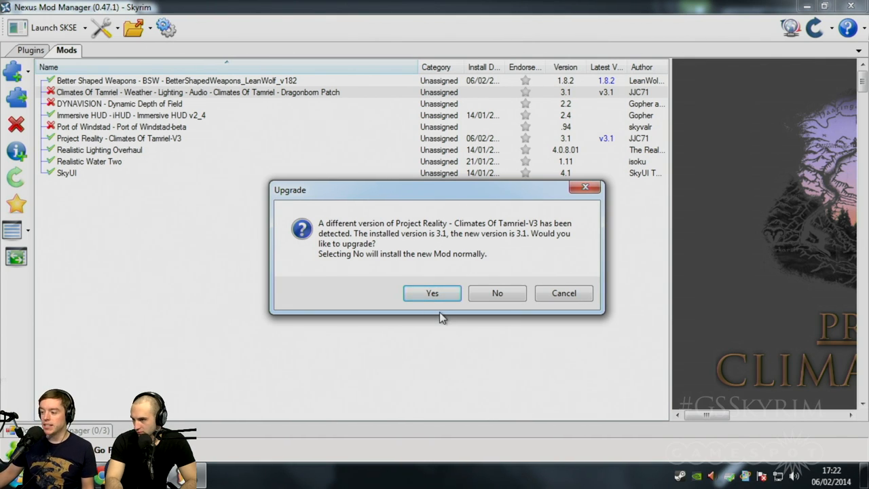
mouse_move(449, 265)
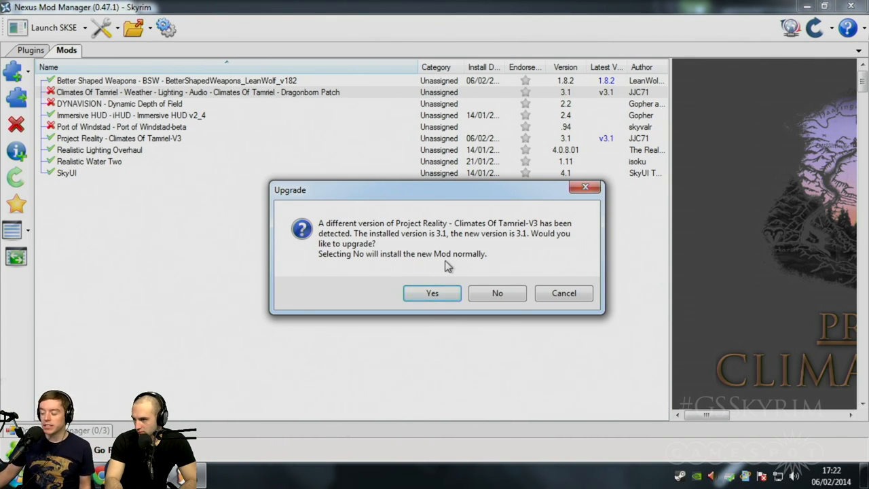
mouse_move(497, 293)
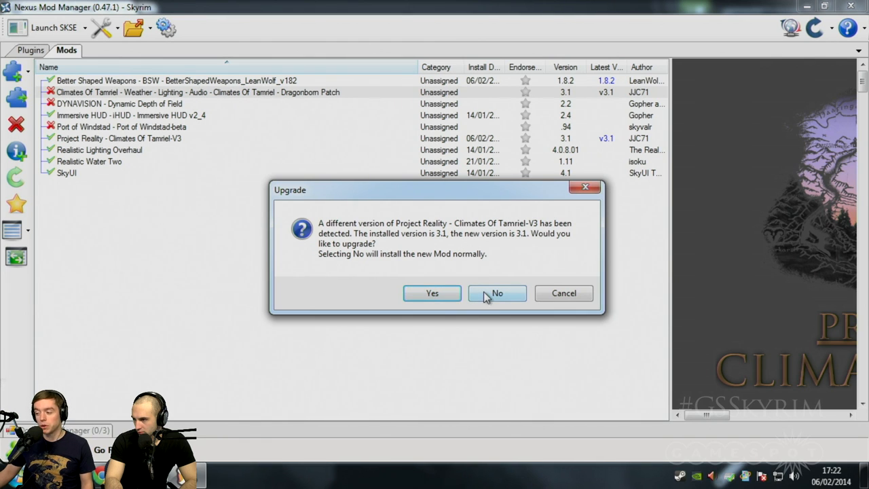
left_click(497, 294)
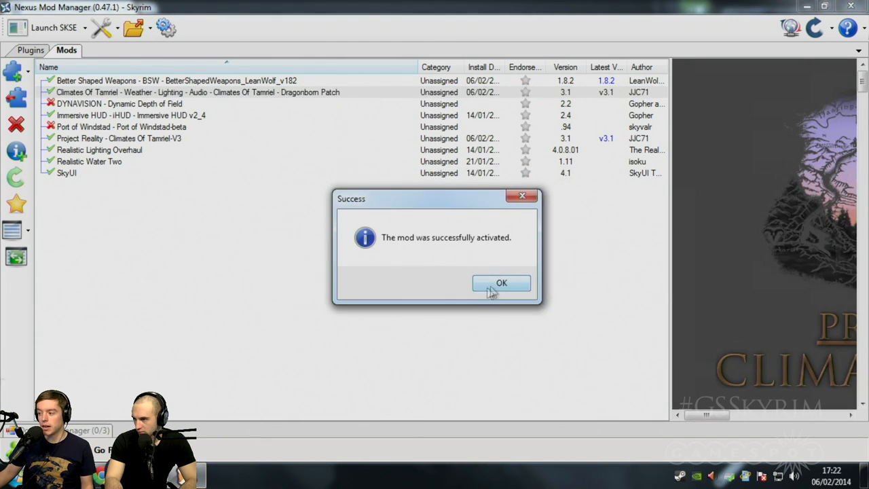
left_click(502, 283)
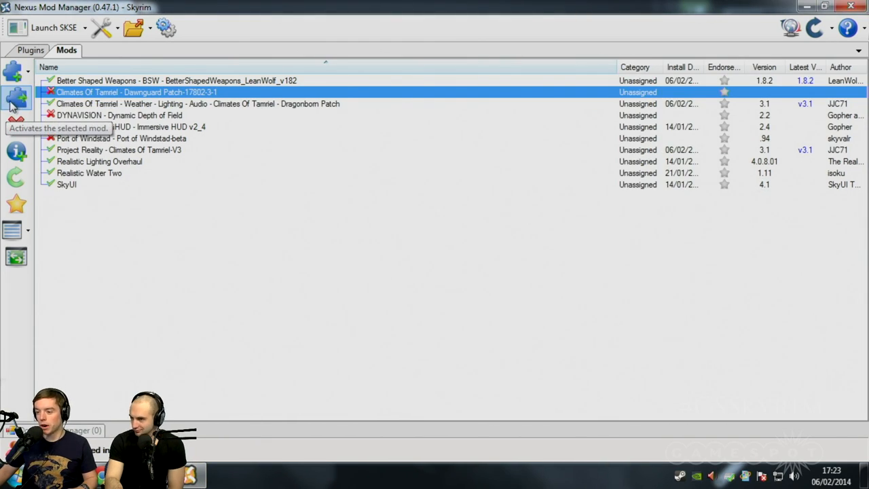
- Activate the Climates Of Tamriel Dawnguard Patch and acknowledge the success notice
left_click(16, 98)
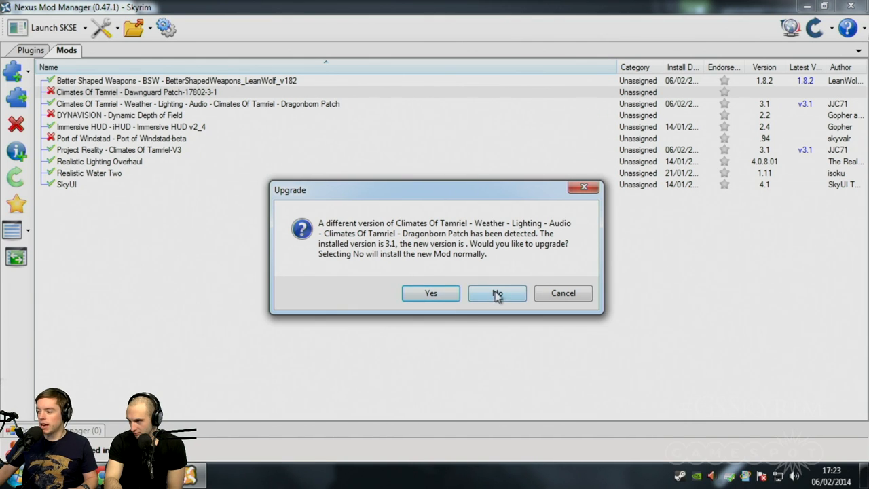
left_click(498, 293)
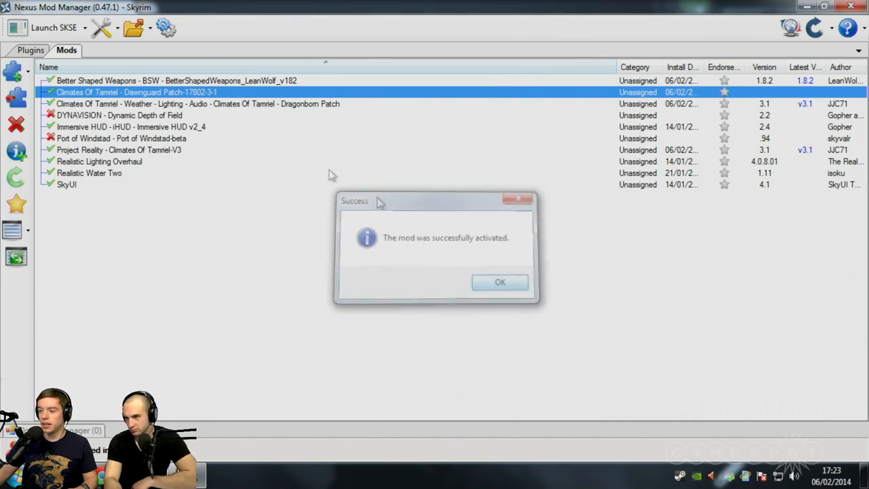
left_click(499, 282)
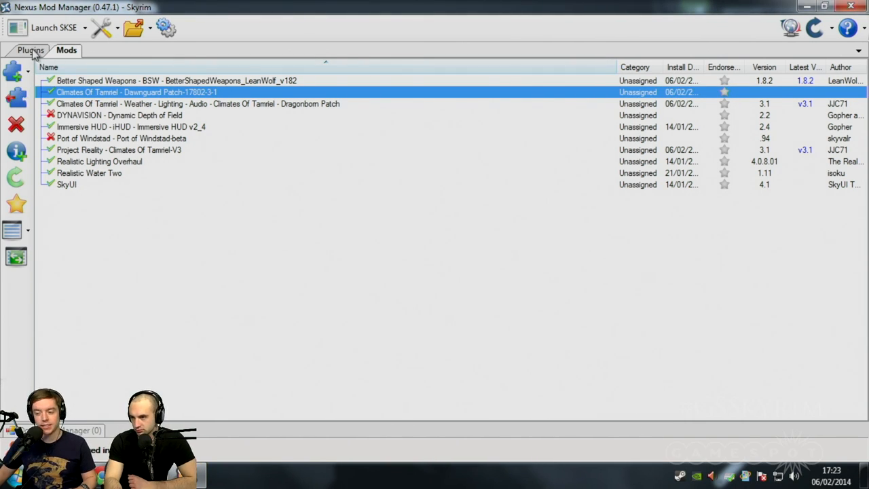
- Review masters of Skyrim, Dawnguard, Dragonborn, Update and ClimatesOfTamriel .esm files in the Plugins list
left_click(30, 49)
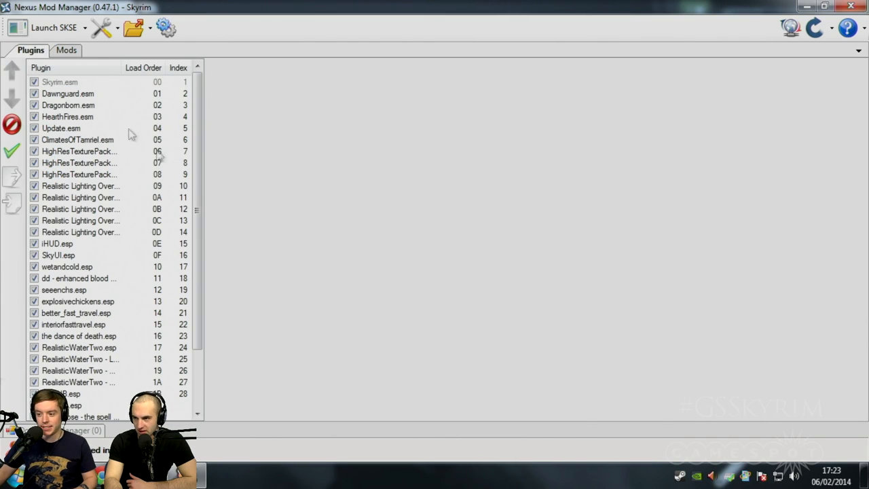
mouse_move(121, 95)
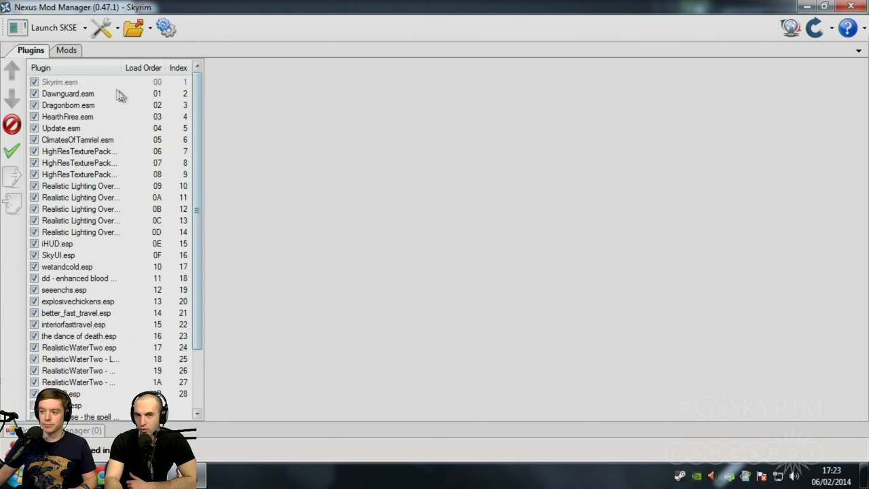
left_click(60, 81)
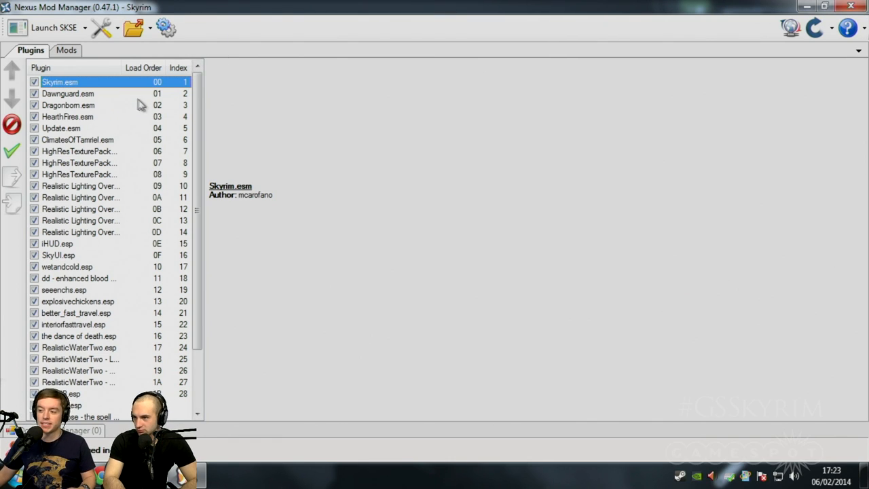
mouse_move(106, 89)
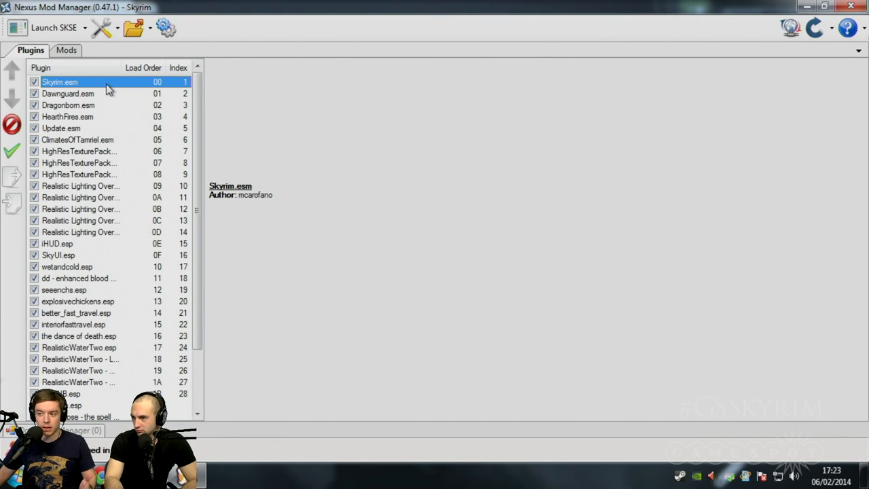
mouse_move(76, 83)
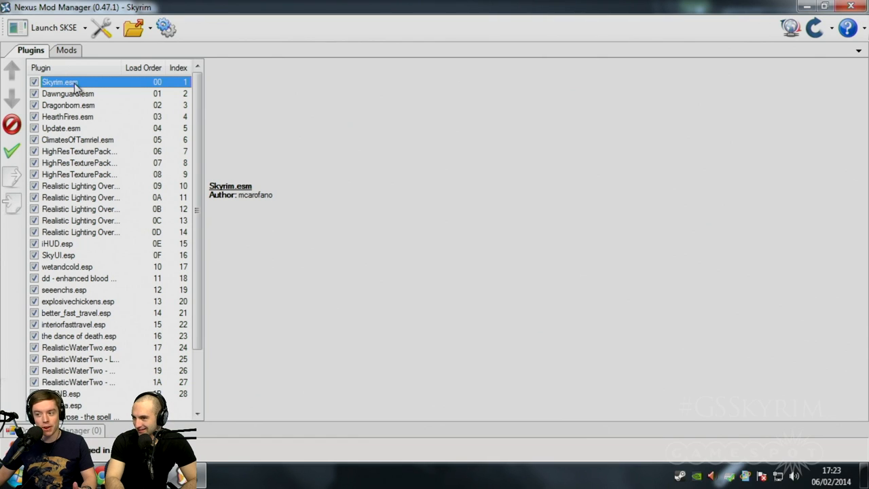
mouse_move(85, 93)
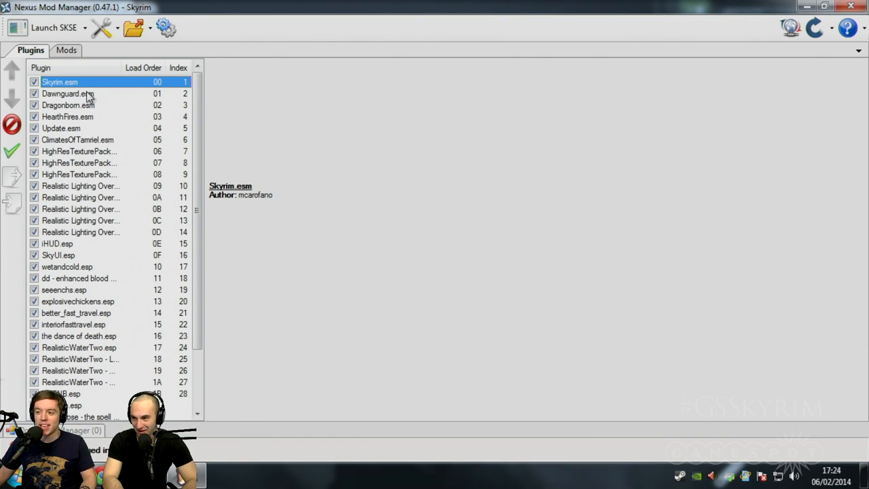
left_click(68, 94)
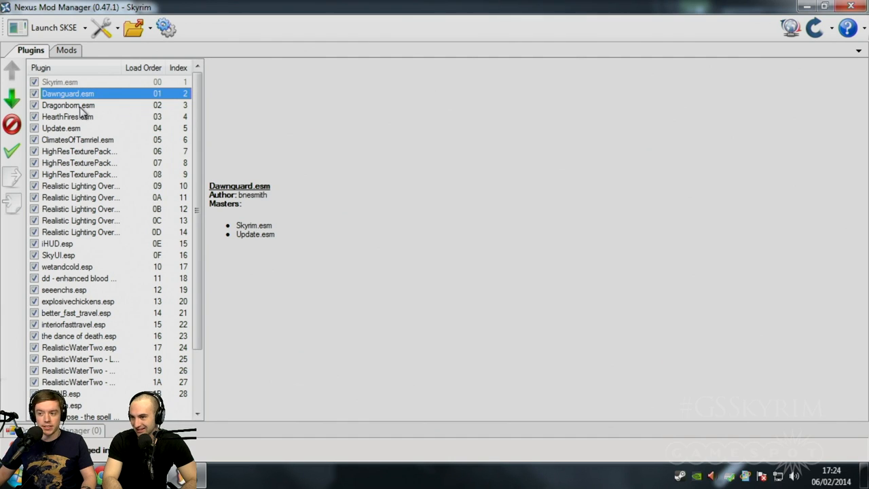
left_click(68, 105)
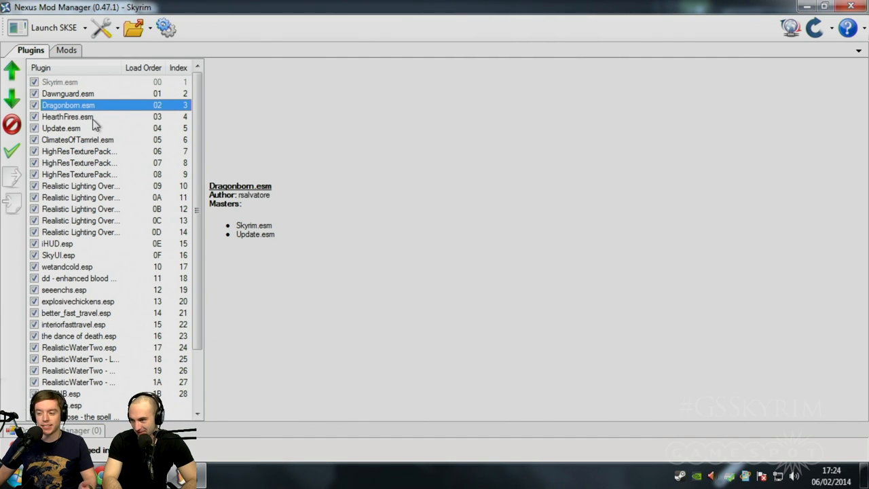
left_click(61, 128)
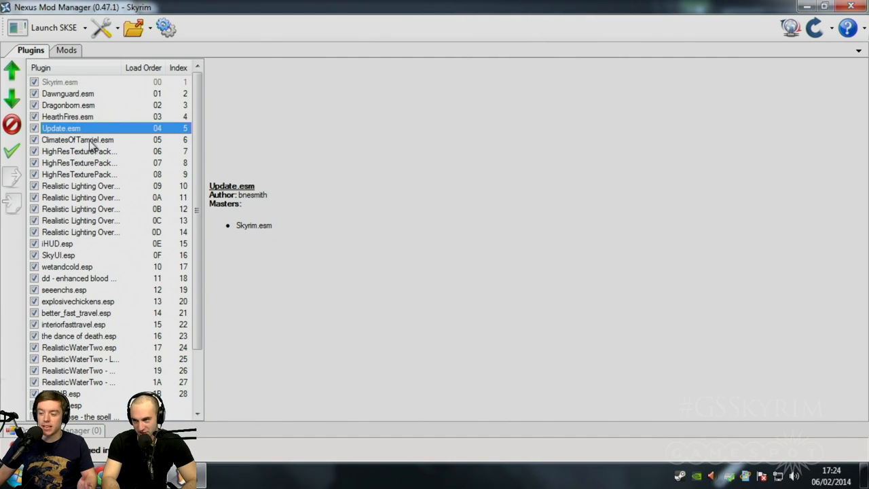
left_click(77, 139)
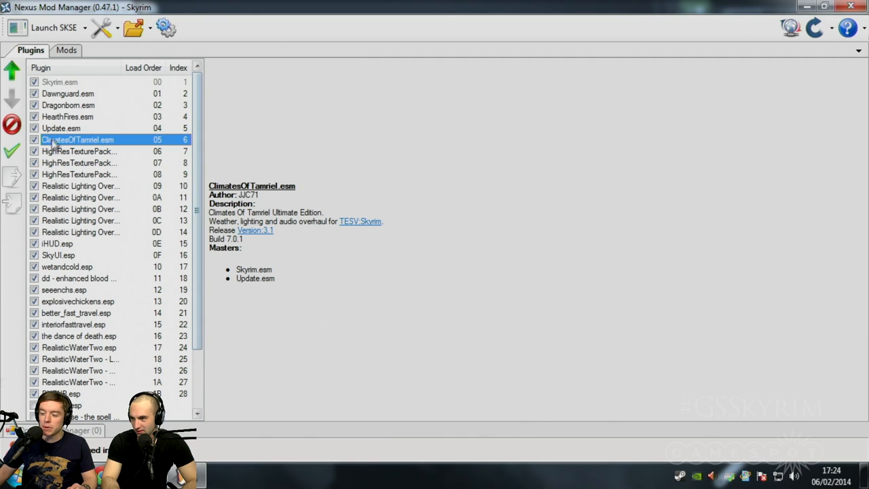
mouse_move(95, 129)
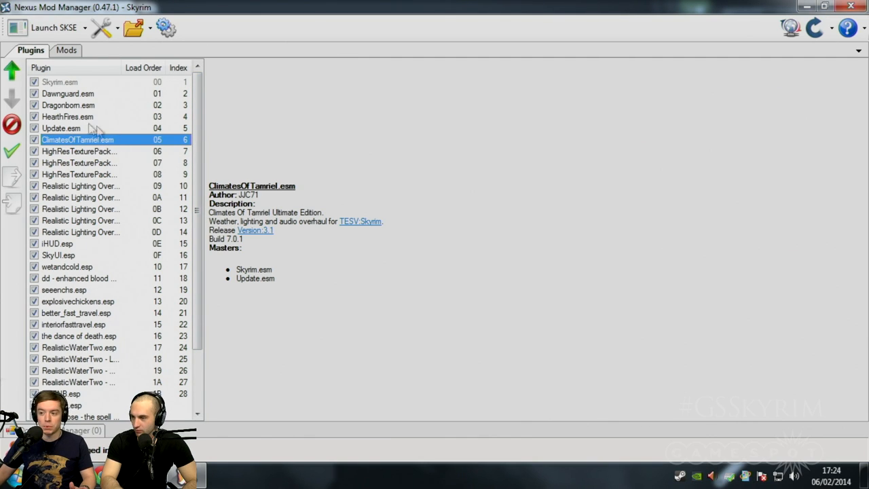
left_click(68, 106)
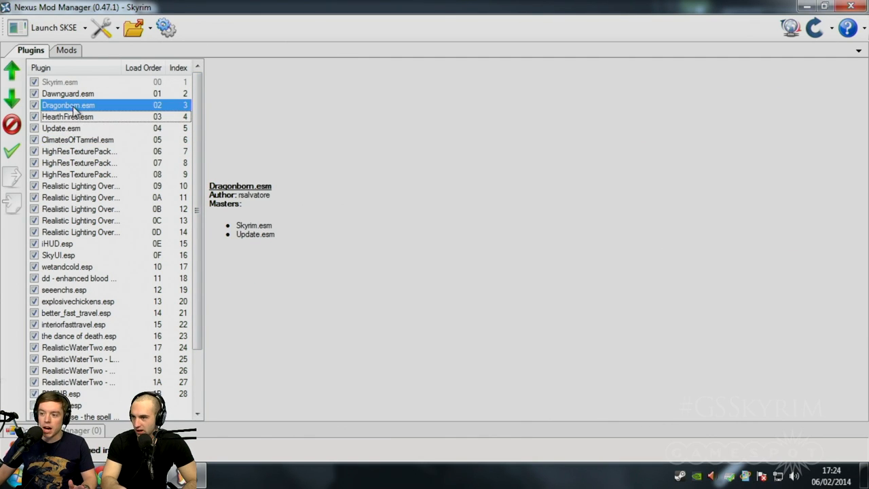
- Review masters of the Climates Dragonborn patch, mega armor.esp and the RealisticWaterTwo plugins
scroll("down", 3)
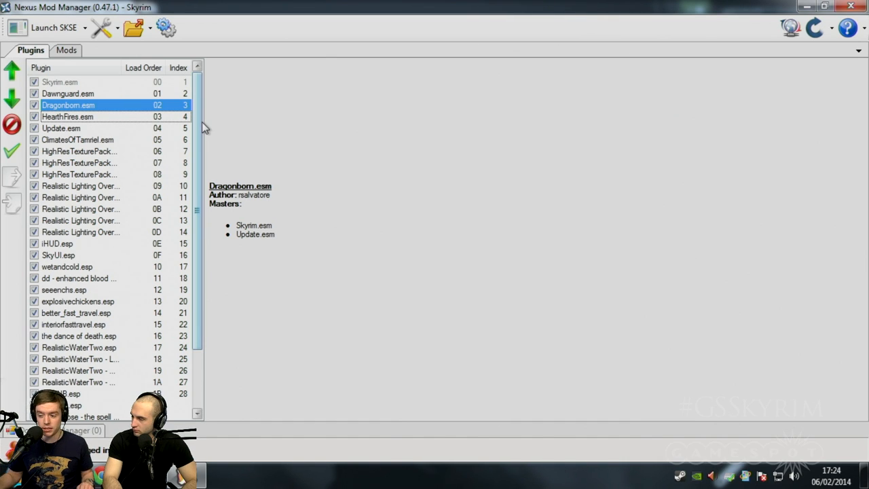
scroll("down", 3)
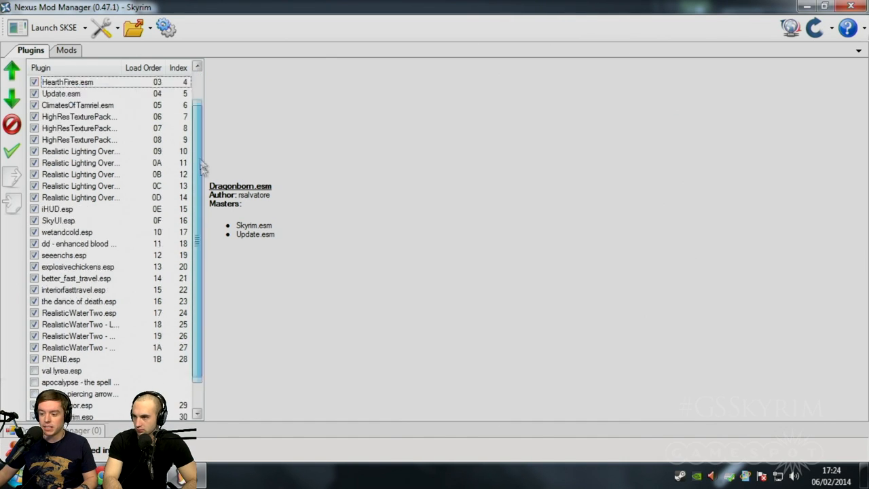
scroll("down", 3)
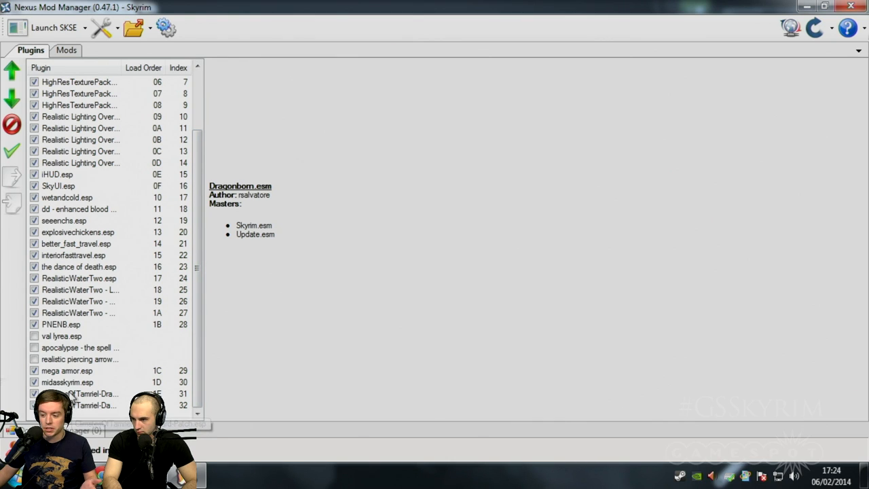
left_click(95, 394)
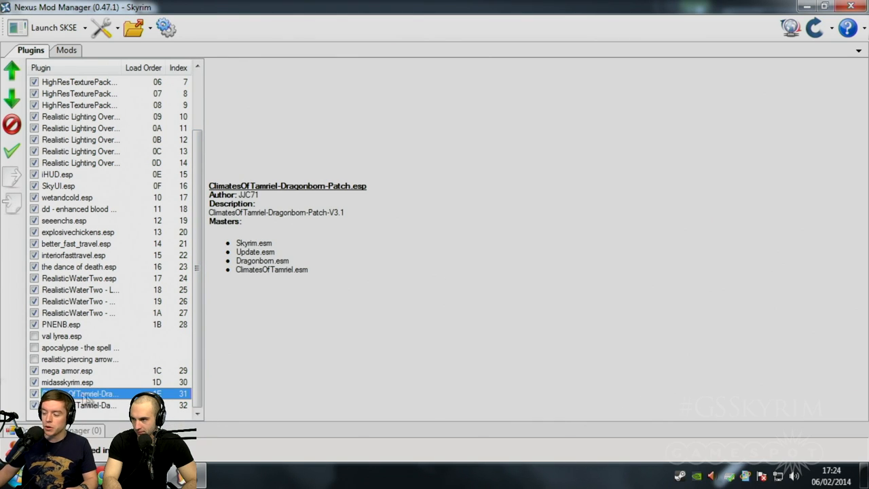
mouse_move(261, 253)
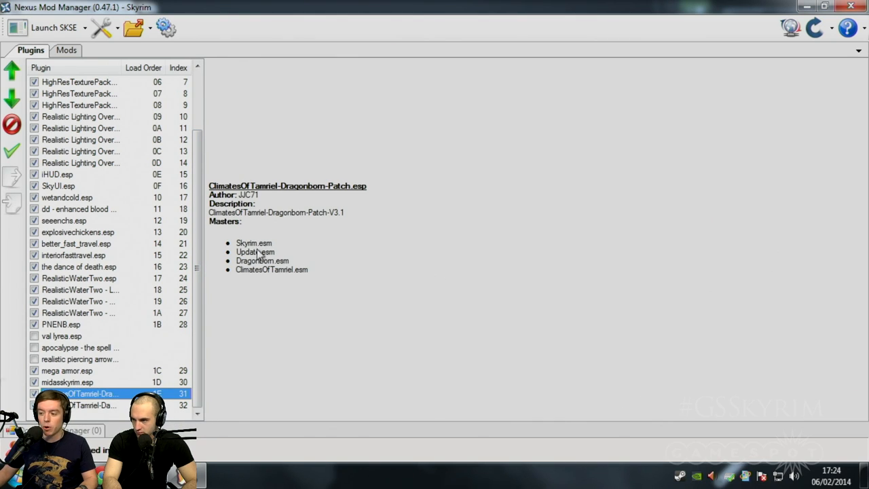
mouse_move(272, 257)
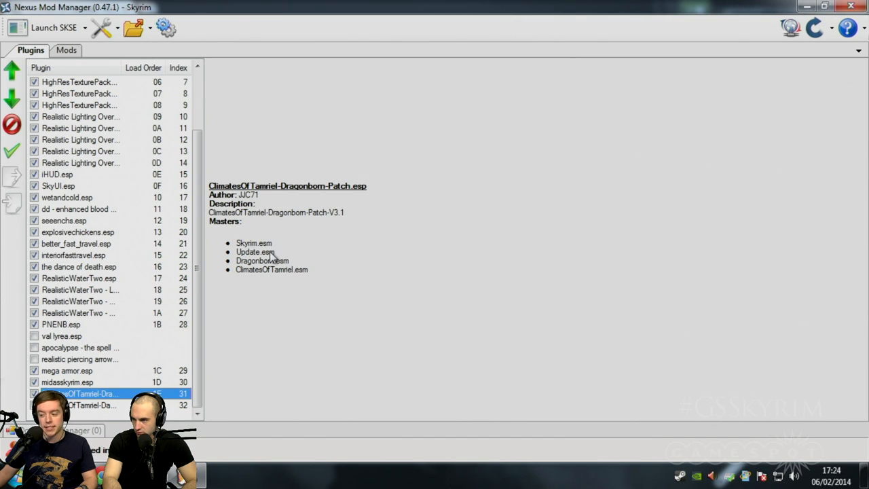
mouse_move(261, 280)
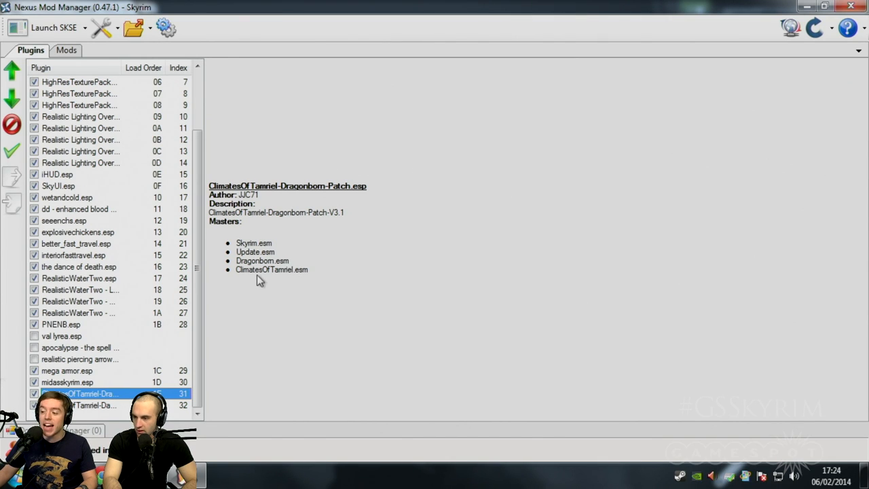
mouse_move(271, 263)
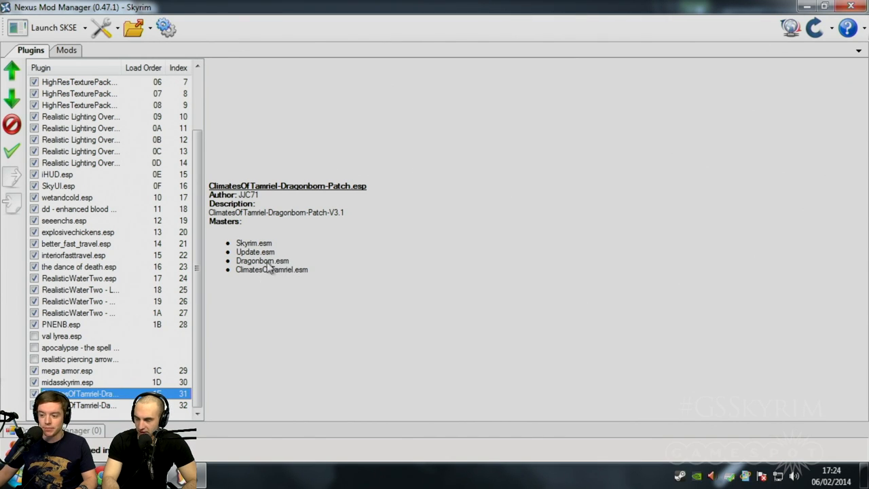
mouse_move(184, 364)
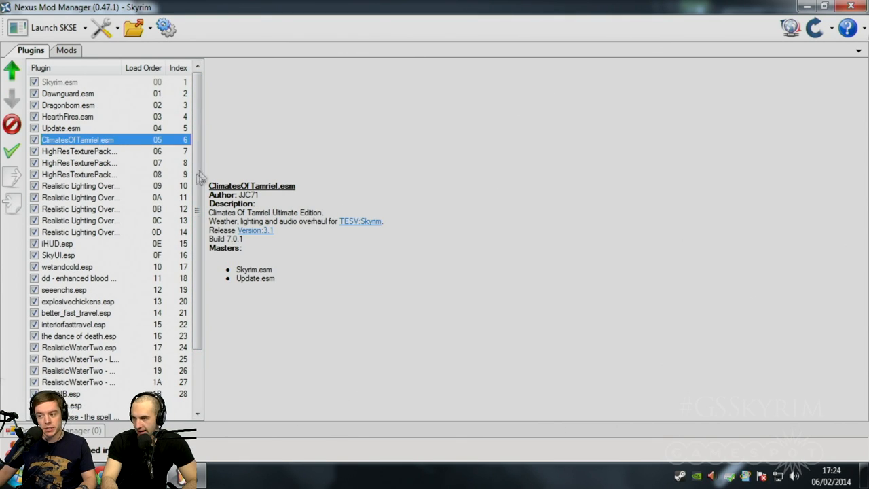
mouse_move(84, 94)
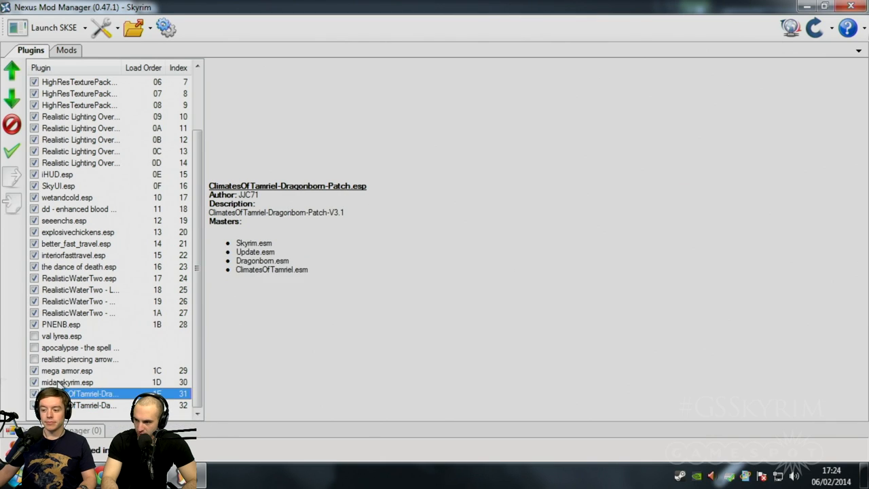
left_click(66, 370)
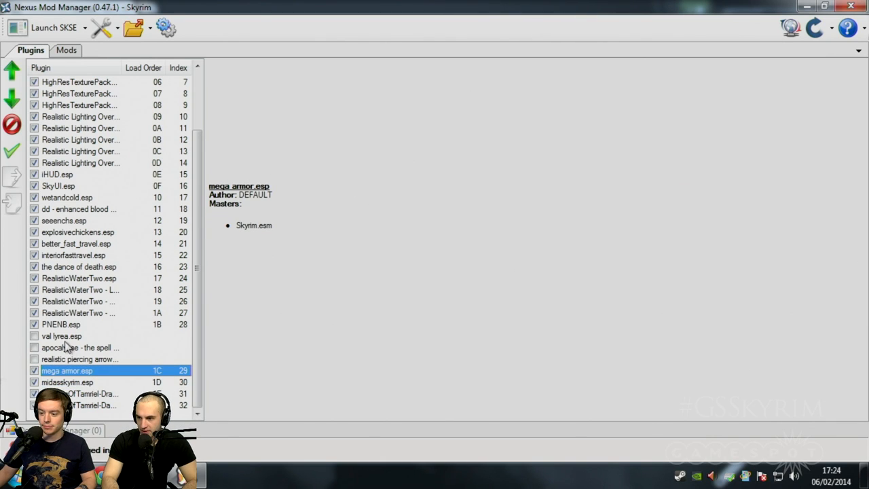
left_click(78, 313)
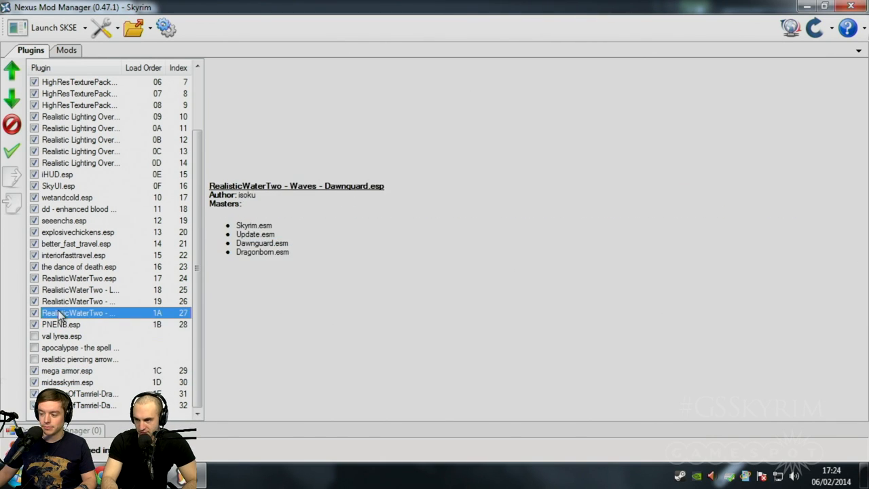
left_click(77, 302)
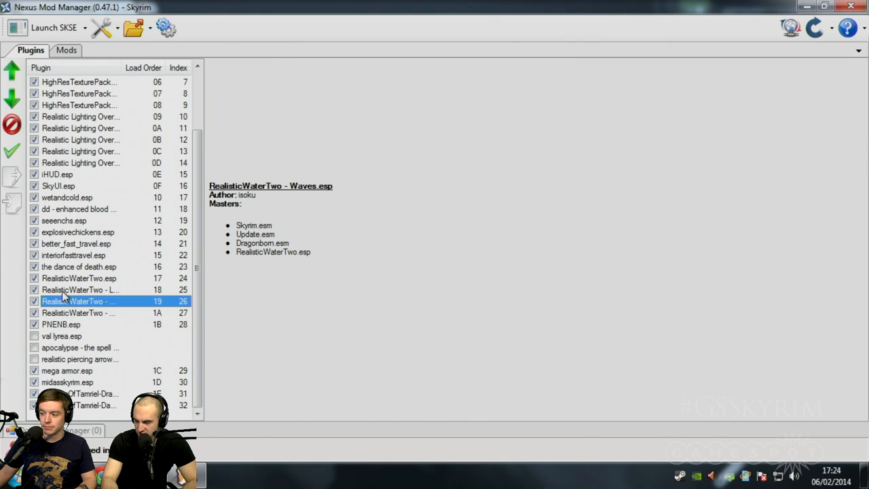
left_click(79, 277)
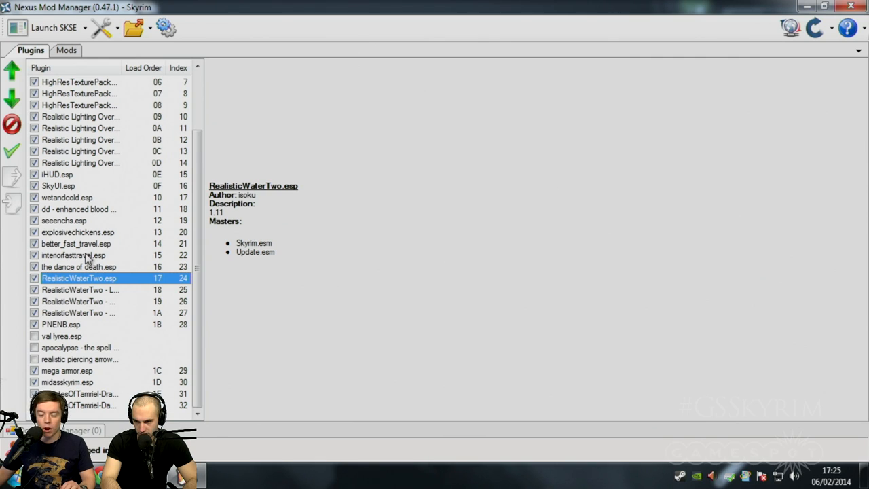
mouse_move(92, 420)
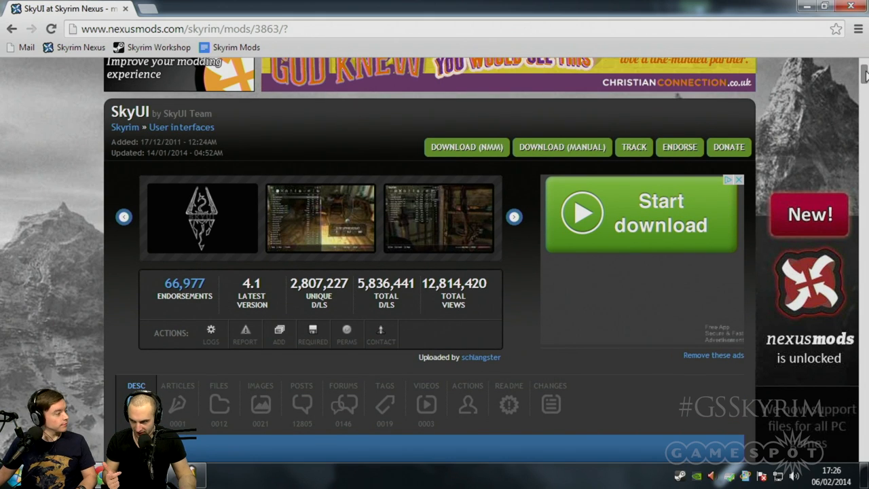
- From SkyUI's Requirements section, follow the Skyrim Script Extender (SKSE) link
scroll("down", 3)
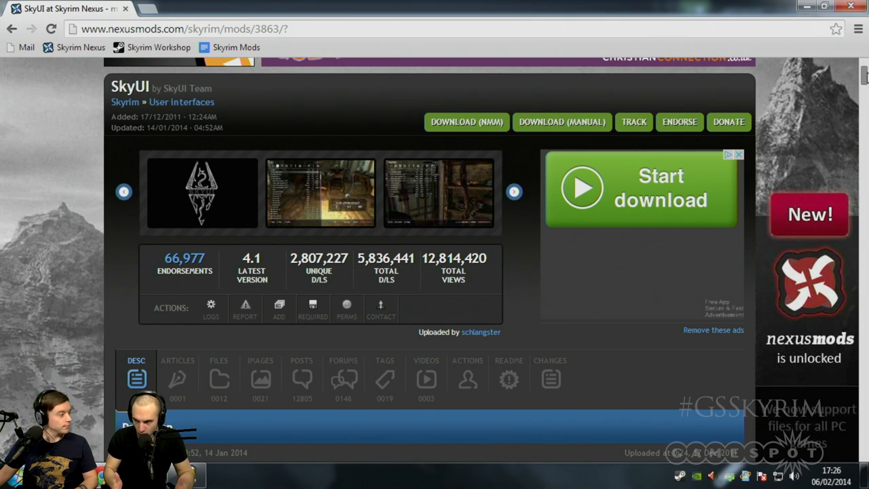
scroll("down", 3)
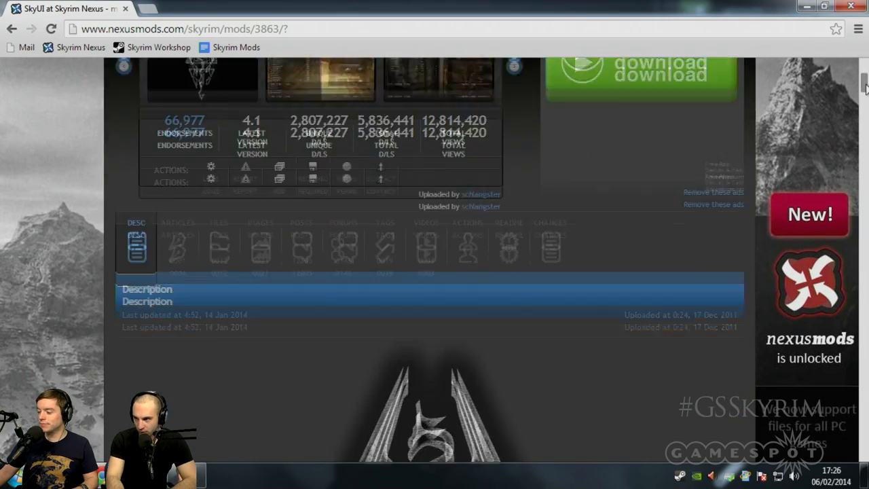
scroll("down", 3)
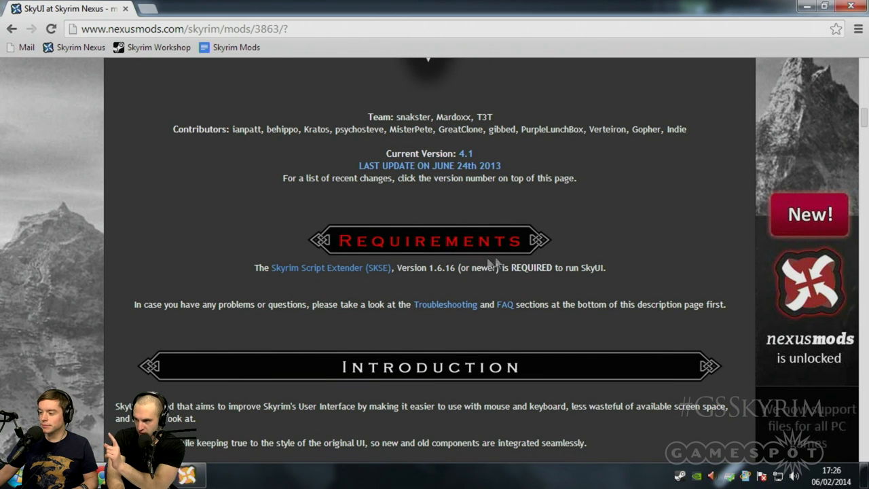
mouse_move(331, 268)
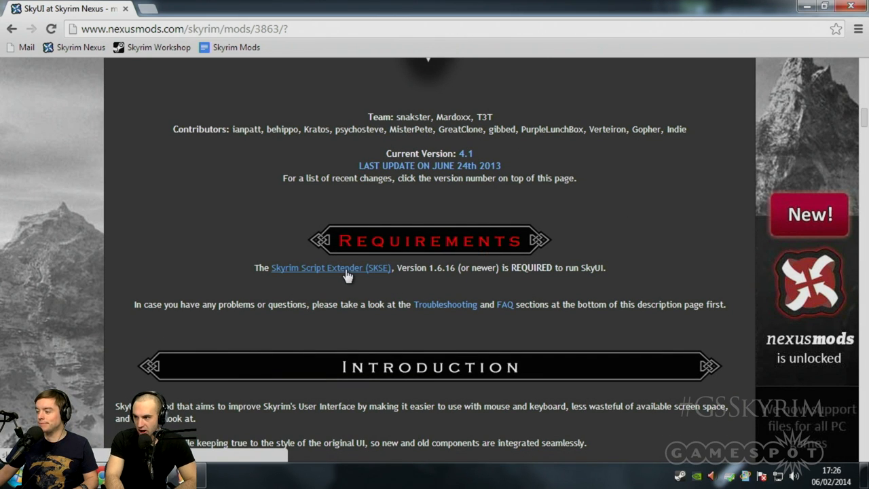
left_click(331, 266)
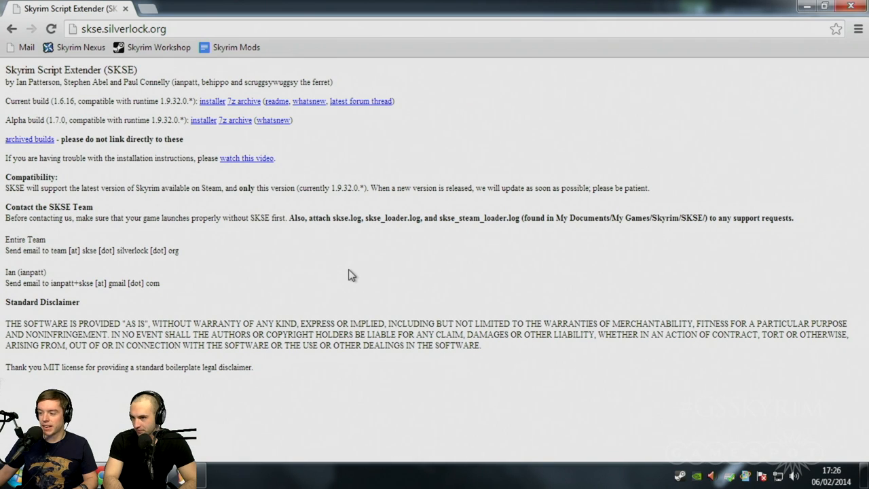
mouse_move(348, 263)
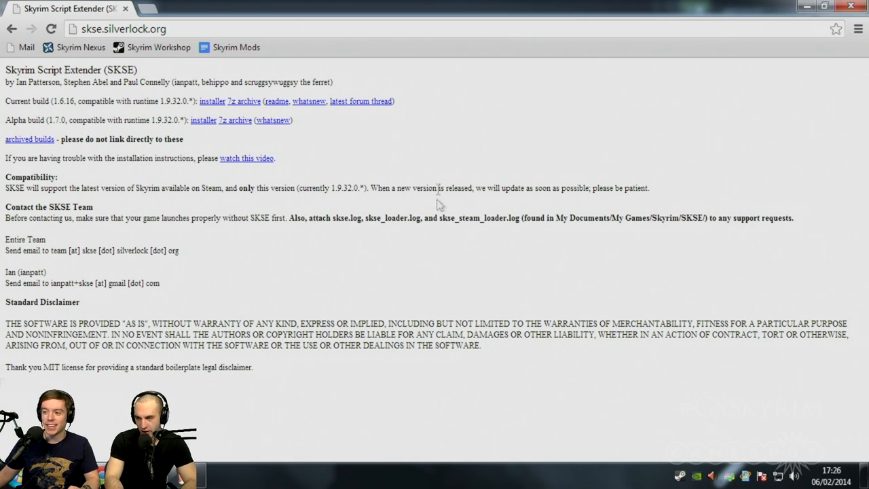
mouse_move(8, 102)
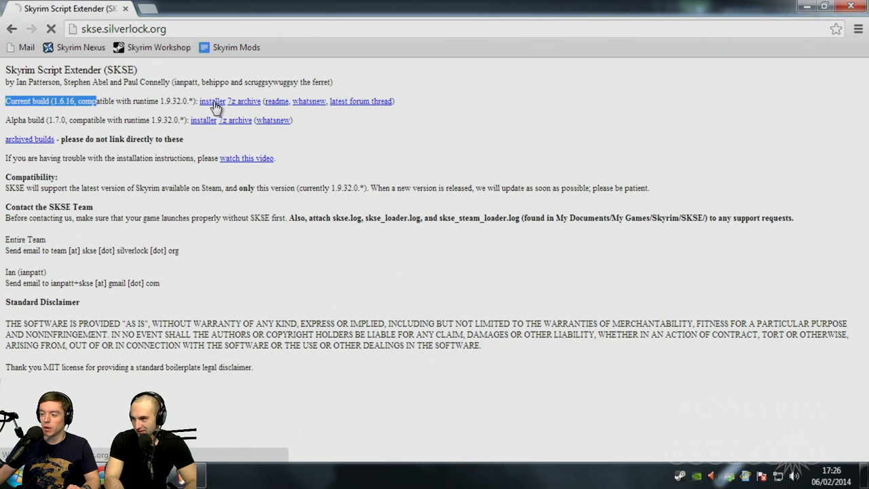
- Run the current SKSE build's installer, install SKSE Core and Desktop Shortcut to the Skyrim directory, and finish setup
left_click(212, 100)
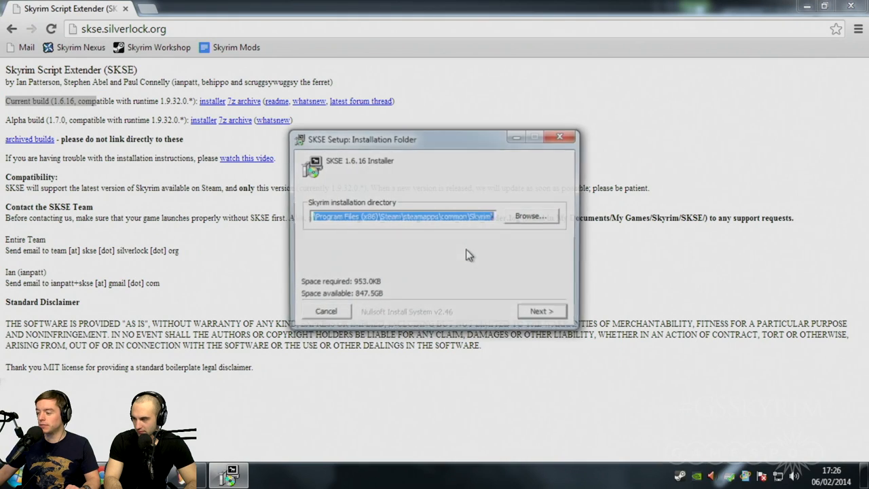
left_click(541, 312)
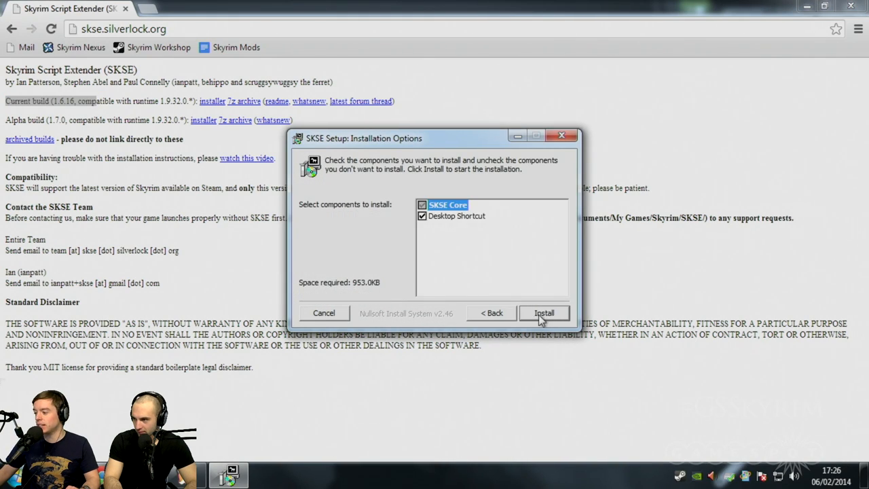
left_click(544, 312)
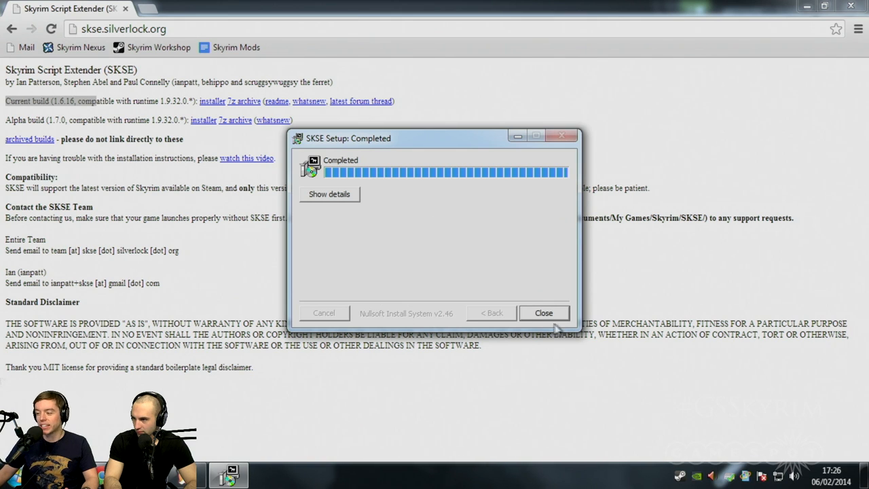
left_click(543, 313)
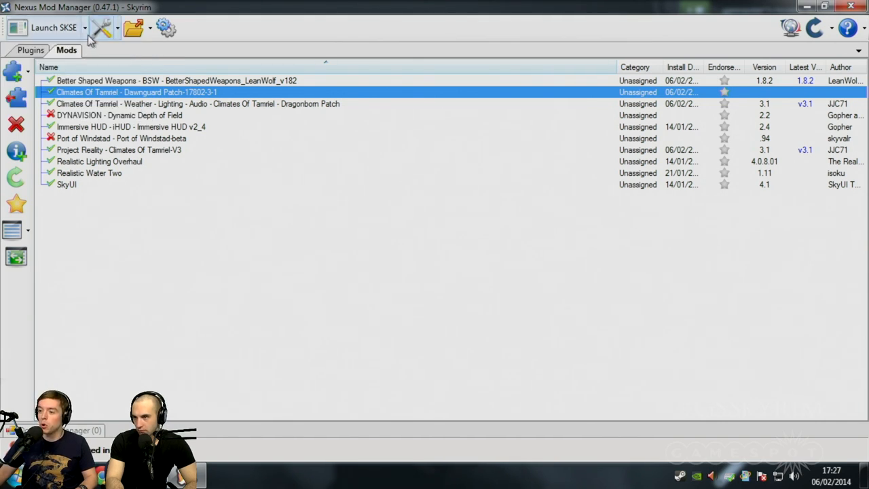
- Review the Launch SKSE dropdown's options and select SkyUI in the Mods list
left_click(85, 27)
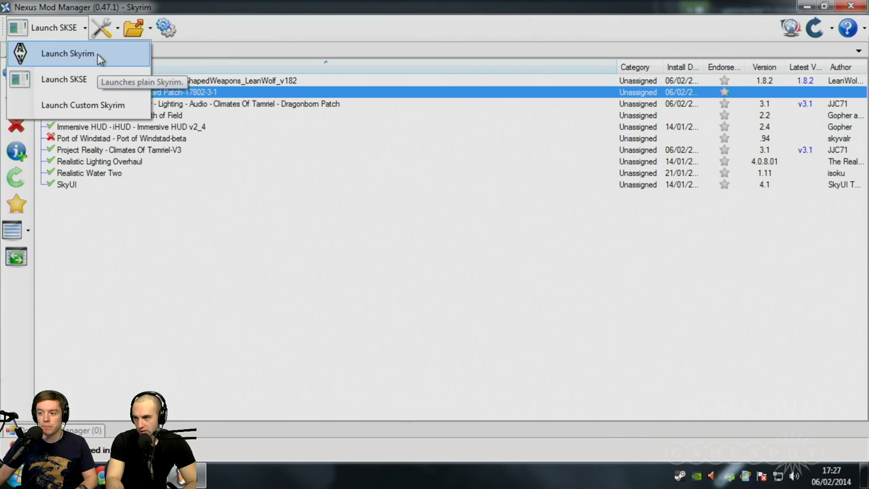
mouse_move(64, 79)
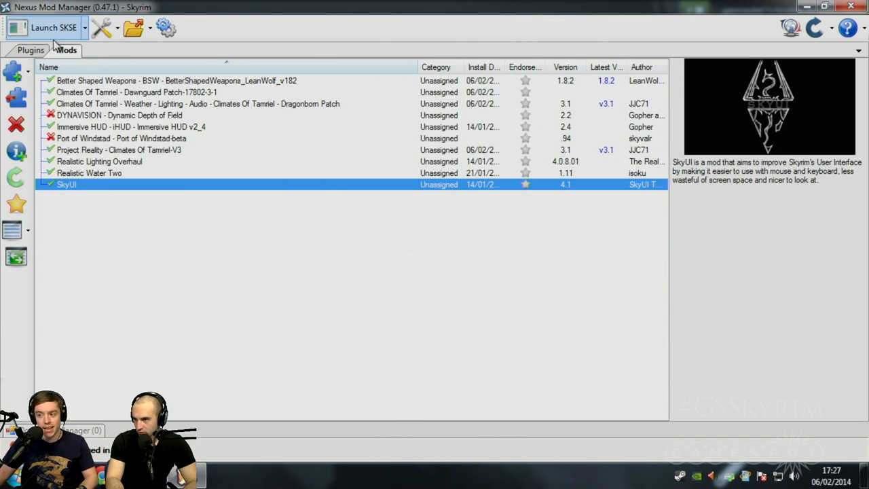
mouse_move(65, 36)
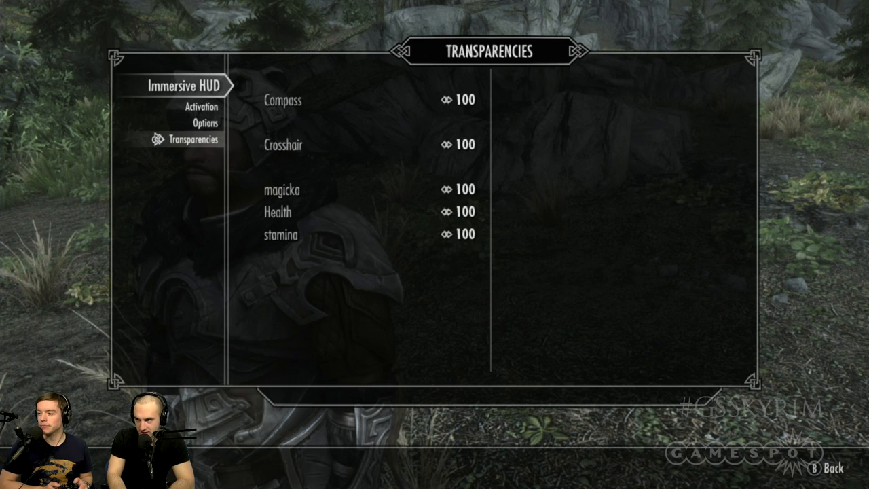
left_click(204, 122)
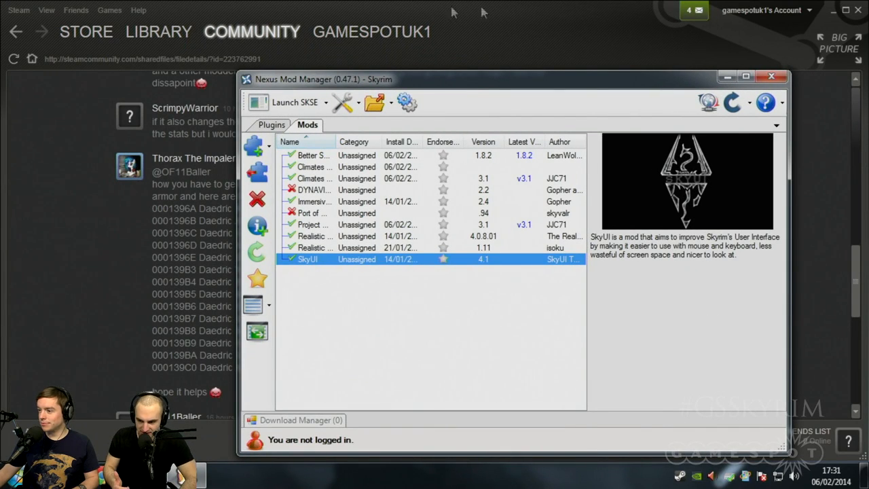
- Close the Steam window and switch to the Plugins load-order list
left_click(158, 32)
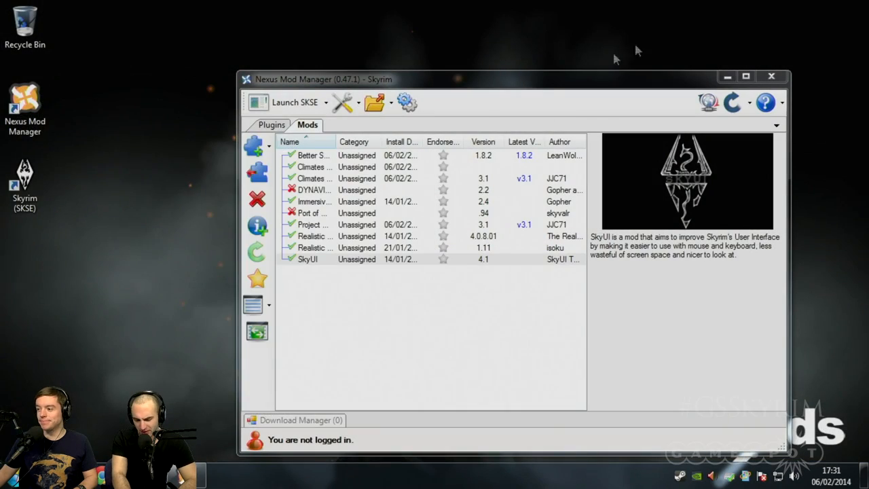
left_click(307, 258)
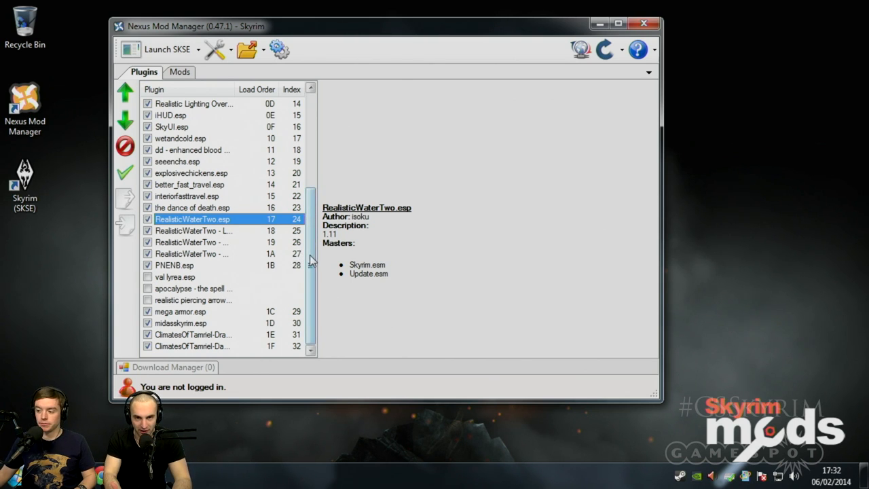
mouse_move(310, 263)
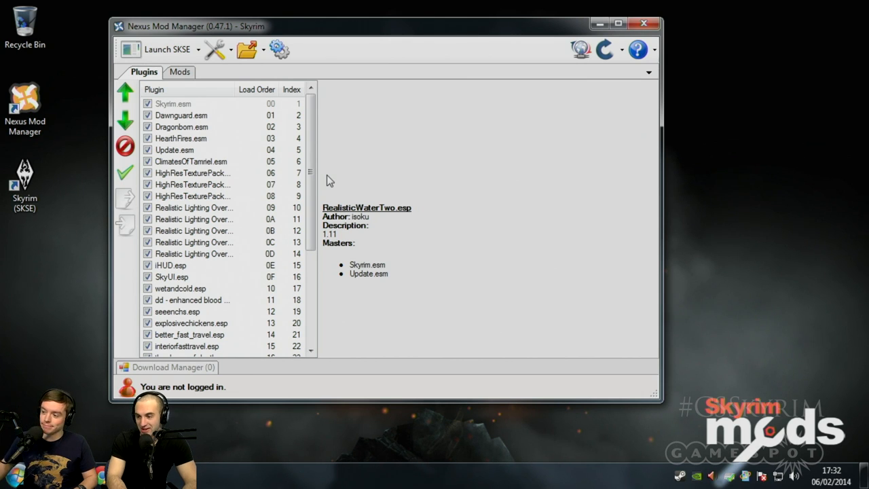
- Enable the realistic piercing arrow plugin in the plugin list
scroll("down", 3)
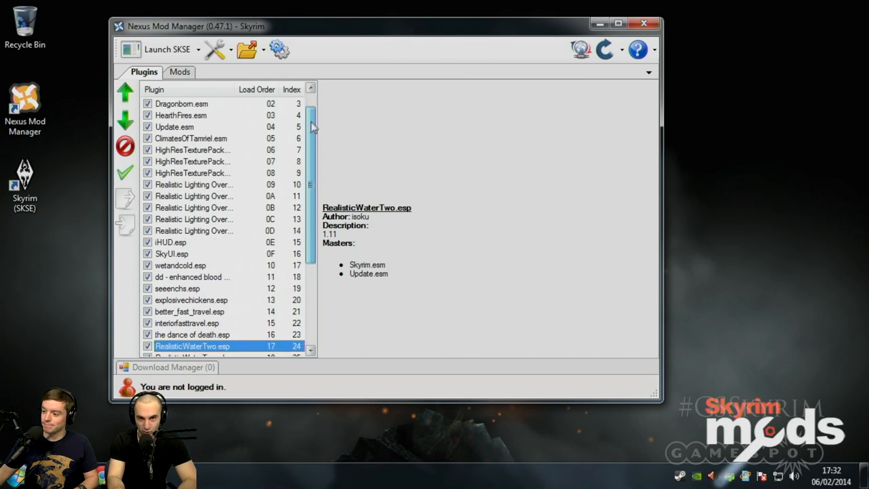
scroll("down", 3)
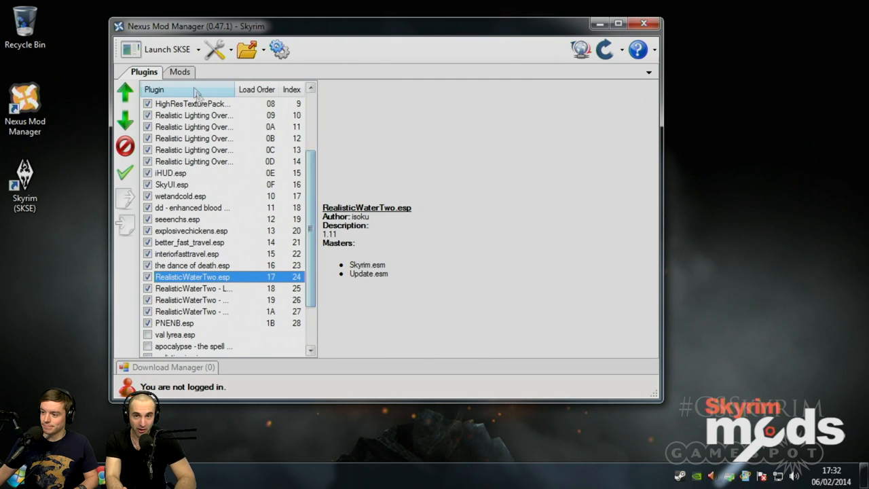
left_click(179, 72)
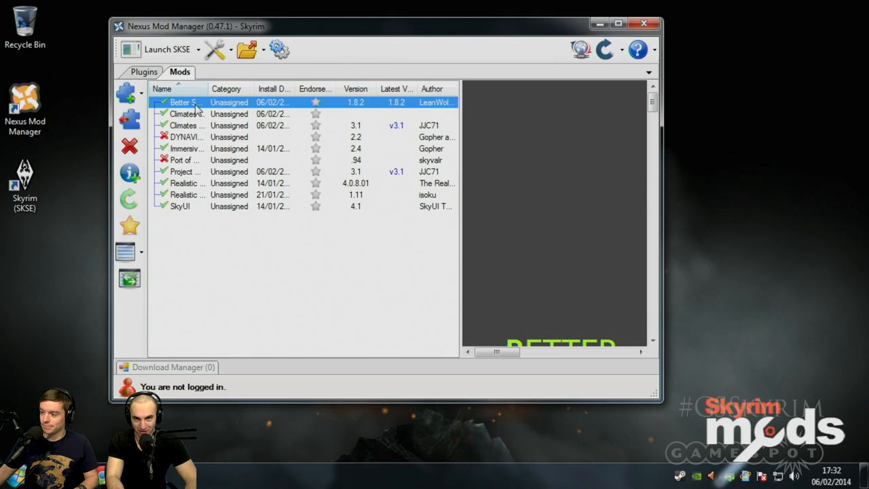
left_click(137, 76)
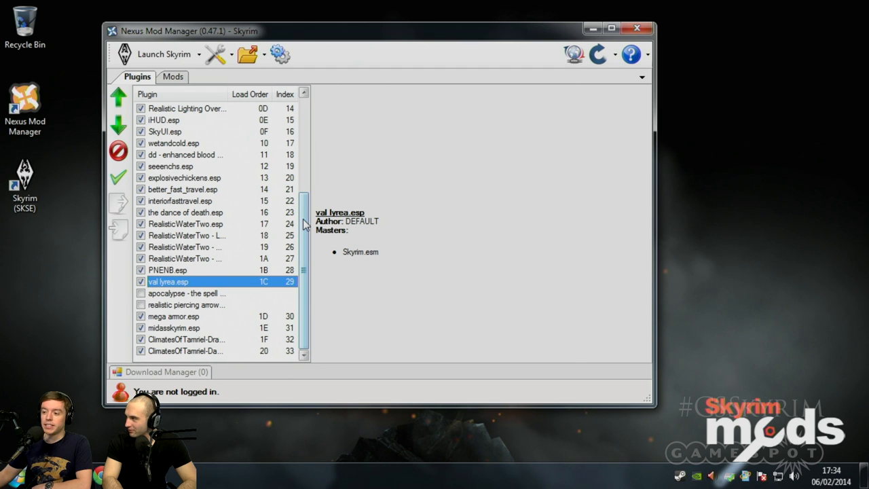
mouse_move(304, 224)
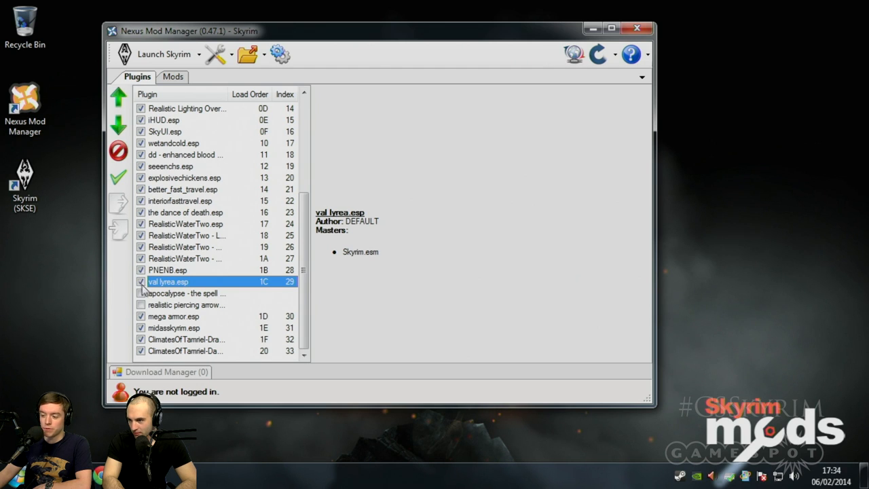
mouse_move(143, 311)
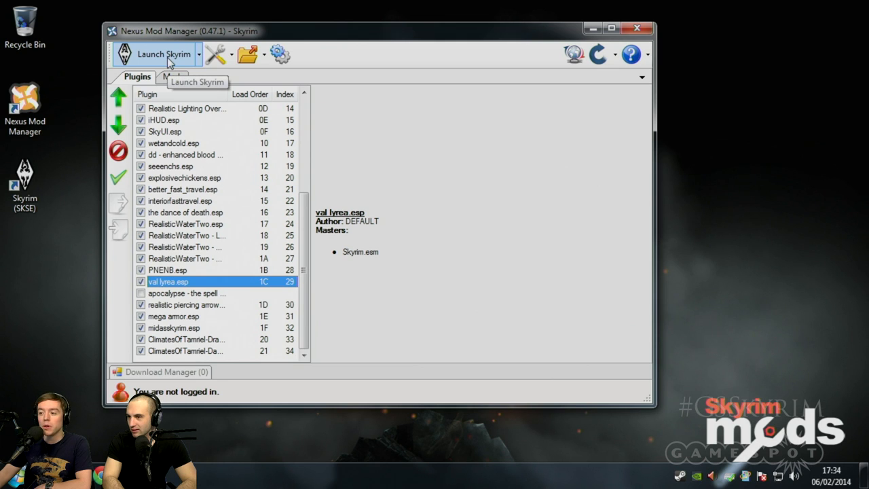
- Choose Launch Skyrim instead of SKSE and start the game
left_click(199, 55)
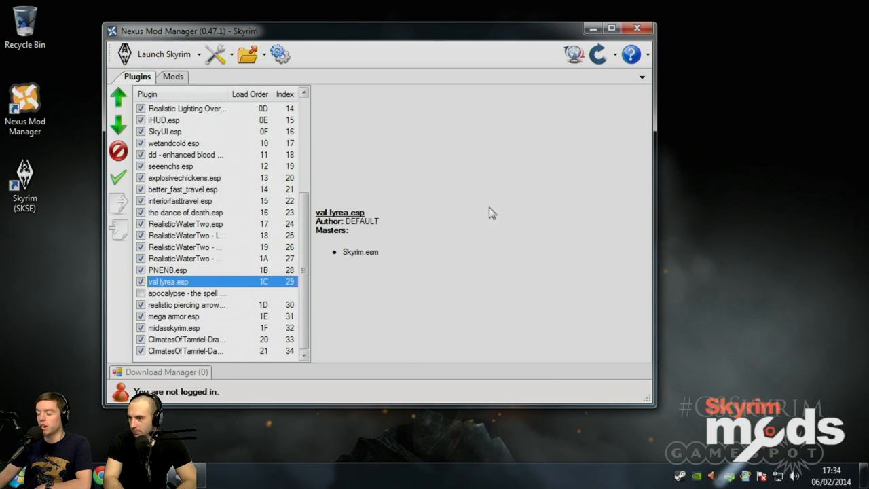
left_click(163, 54)
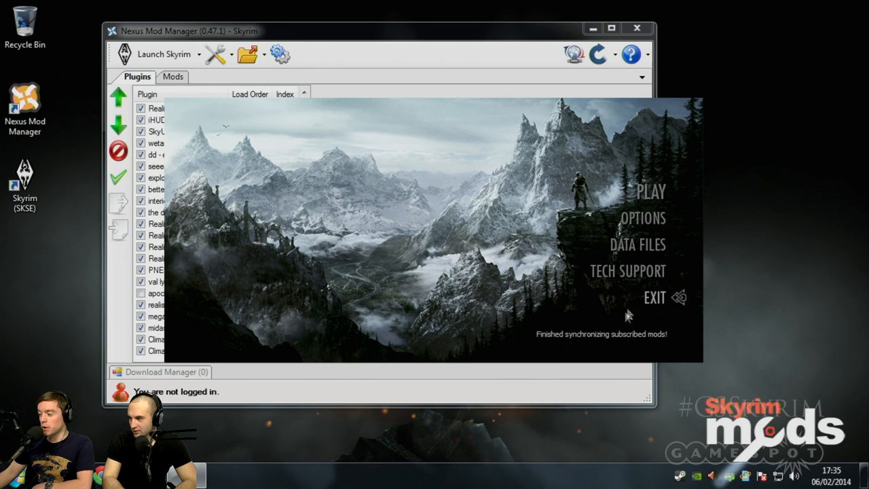
mouse_move(637, 245)
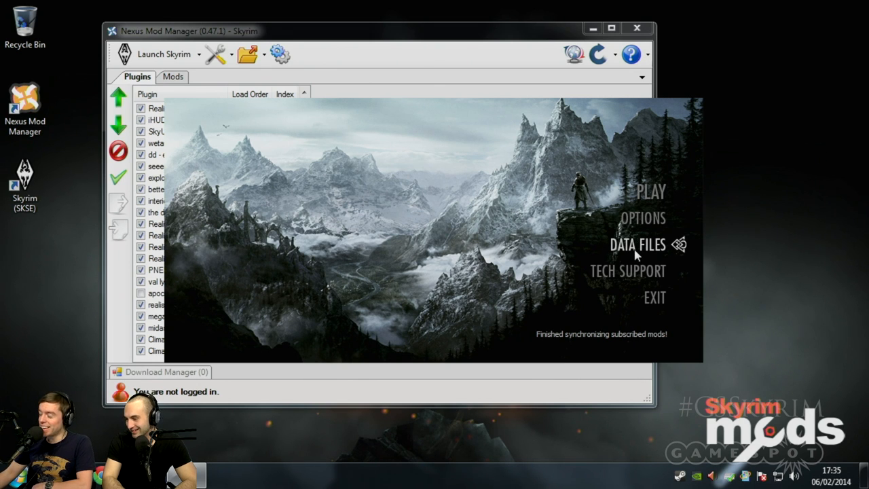
- Open Data Files in the Skyrim Launcher after mods finish synchronizing
left_click(637, 244)
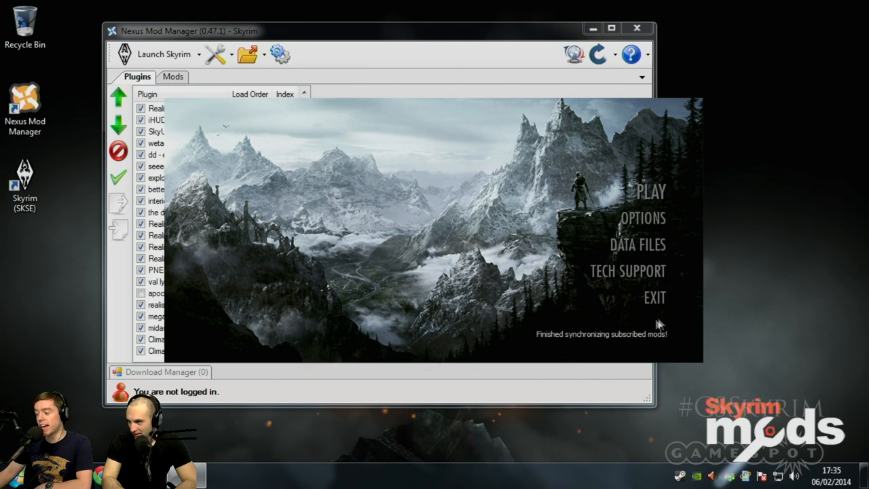
mouse_move(644, 339)
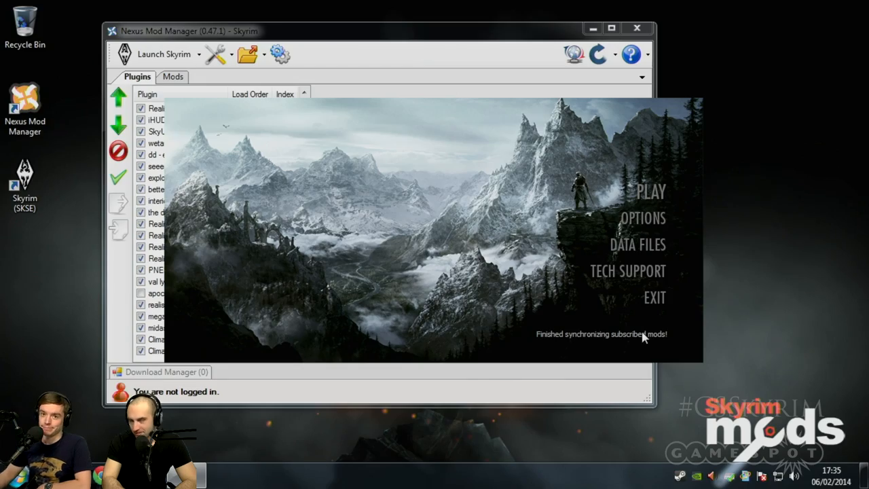